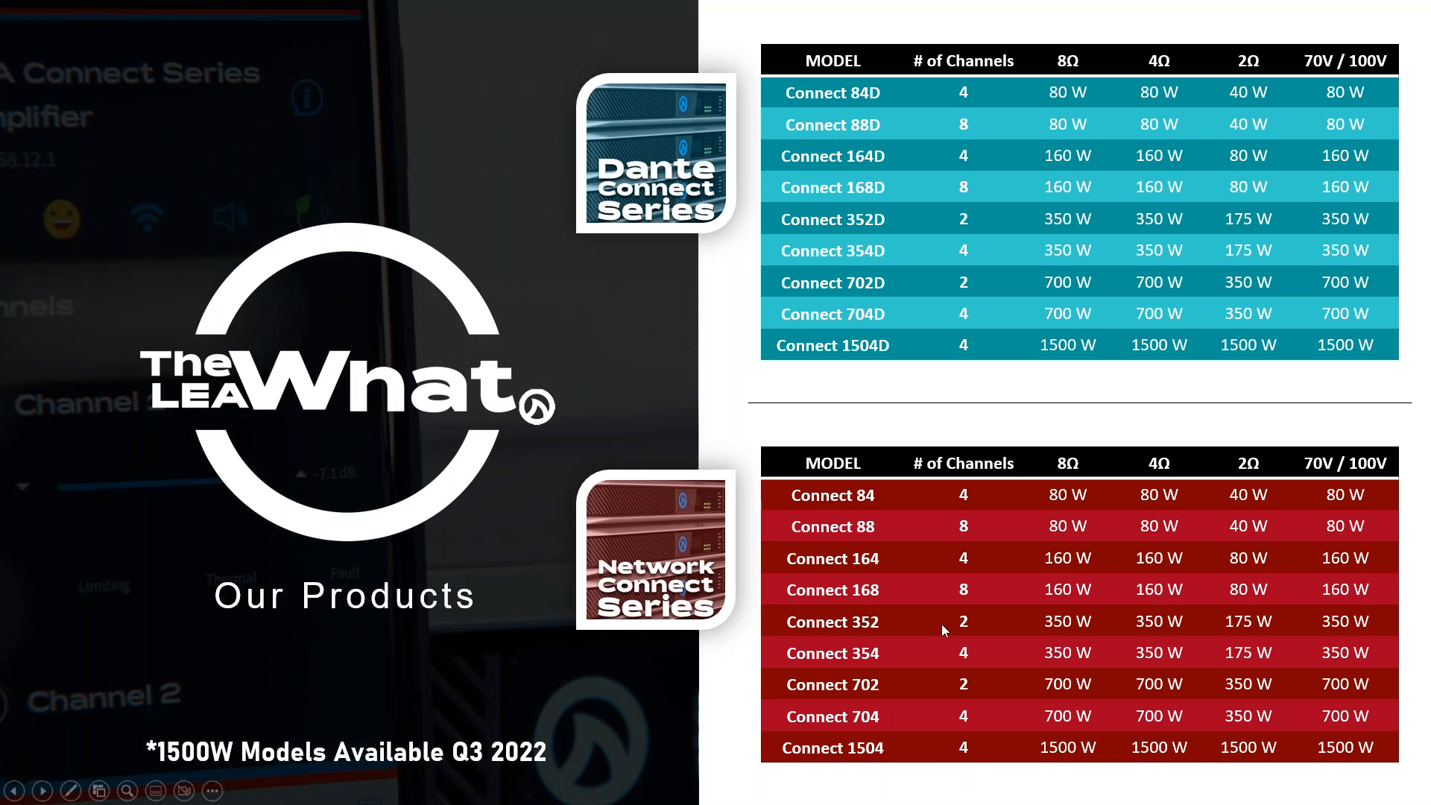
pyautogui.moveTo(536, 691)
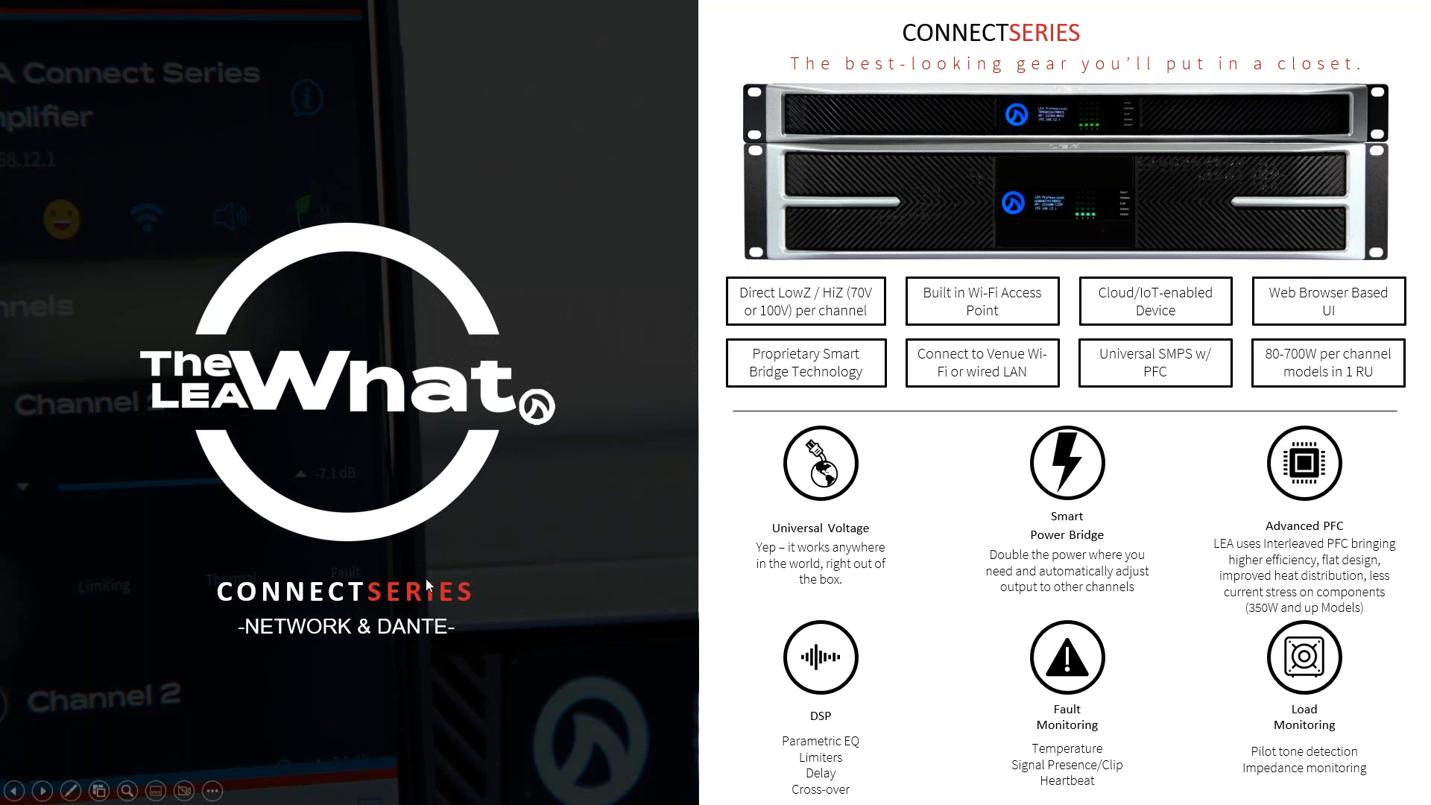
pyautogui.moveTo(325, 717)
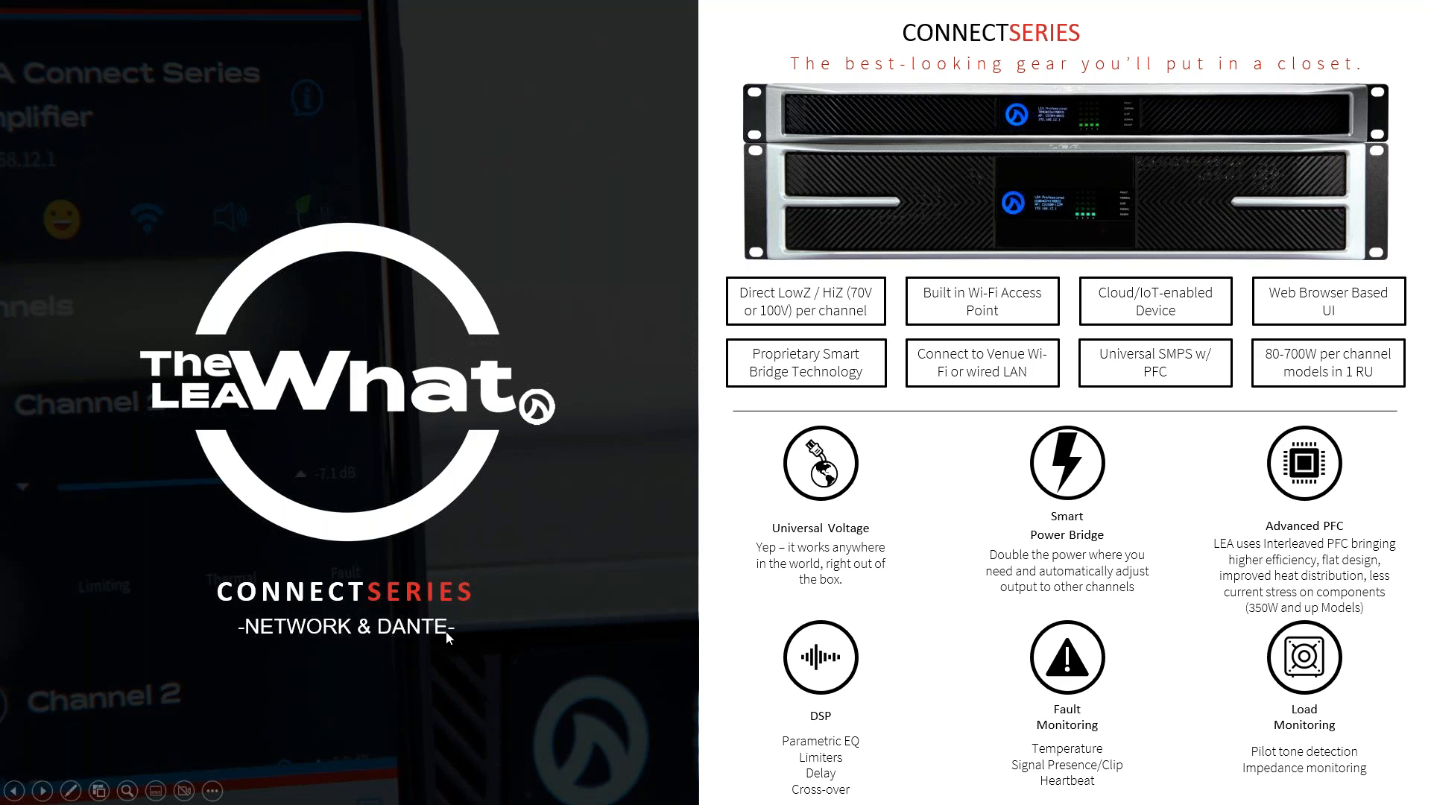
pyautogui.moveTo(1268, 593)
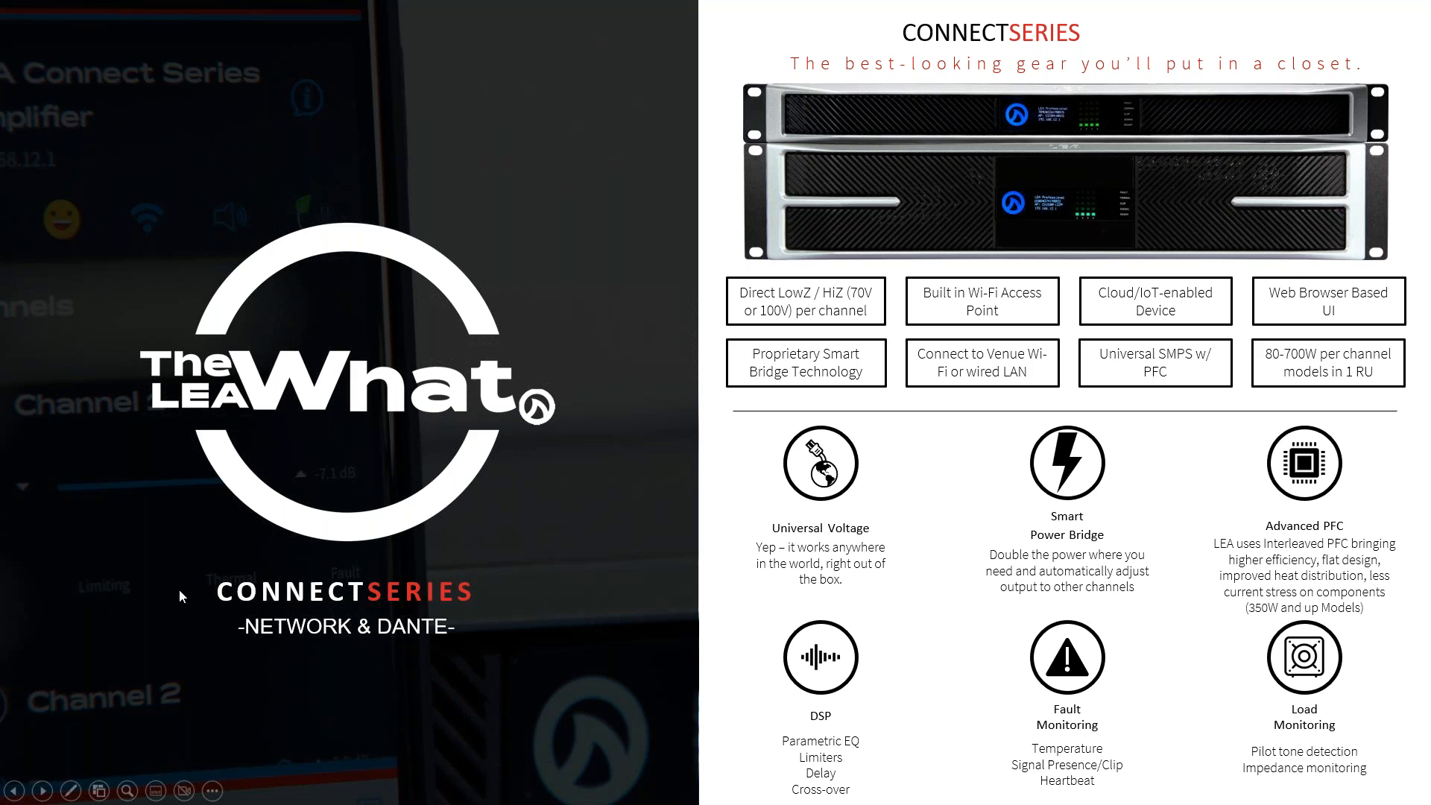
pyautogui.moveTo(125, 589)
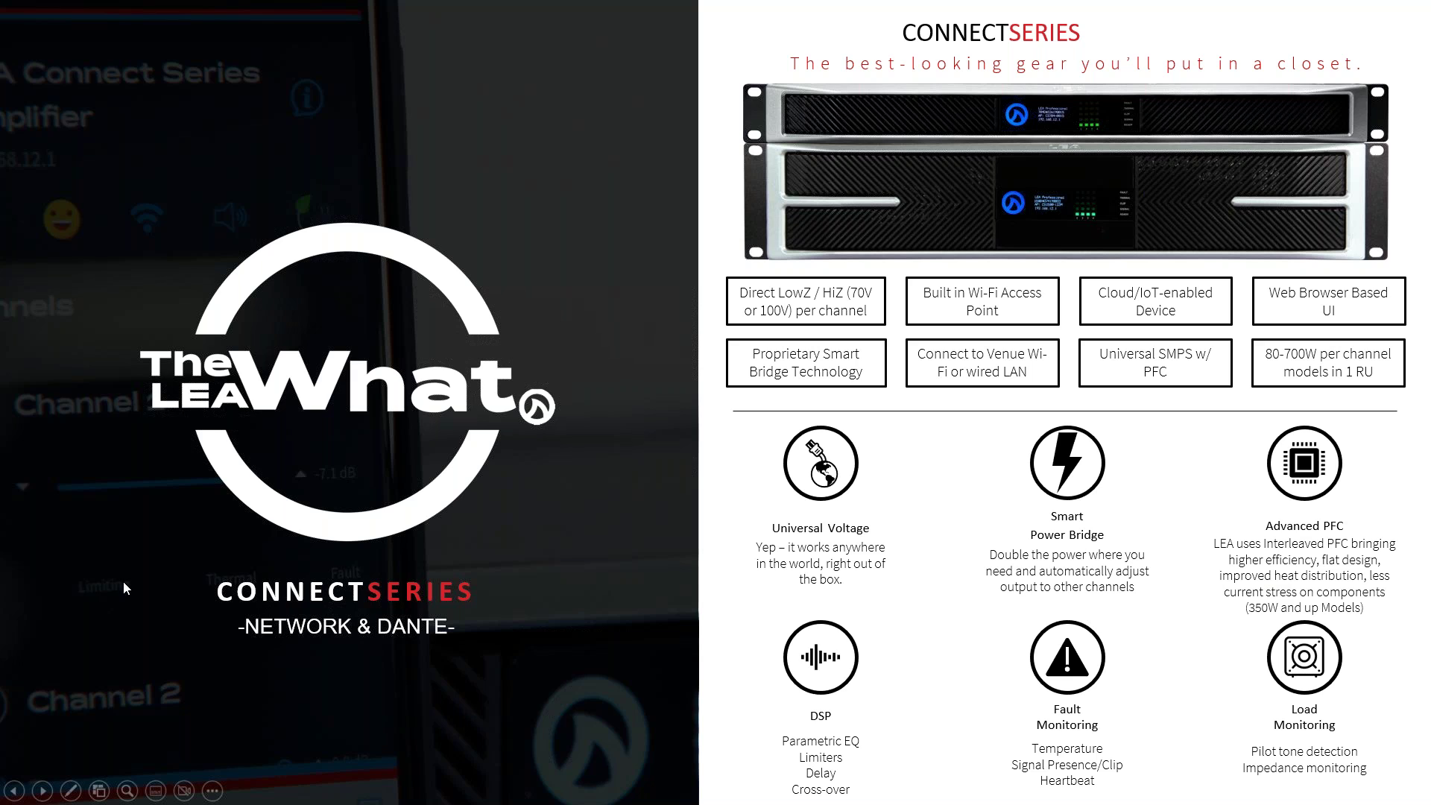
pyautogui.moveTo(1362, 611)
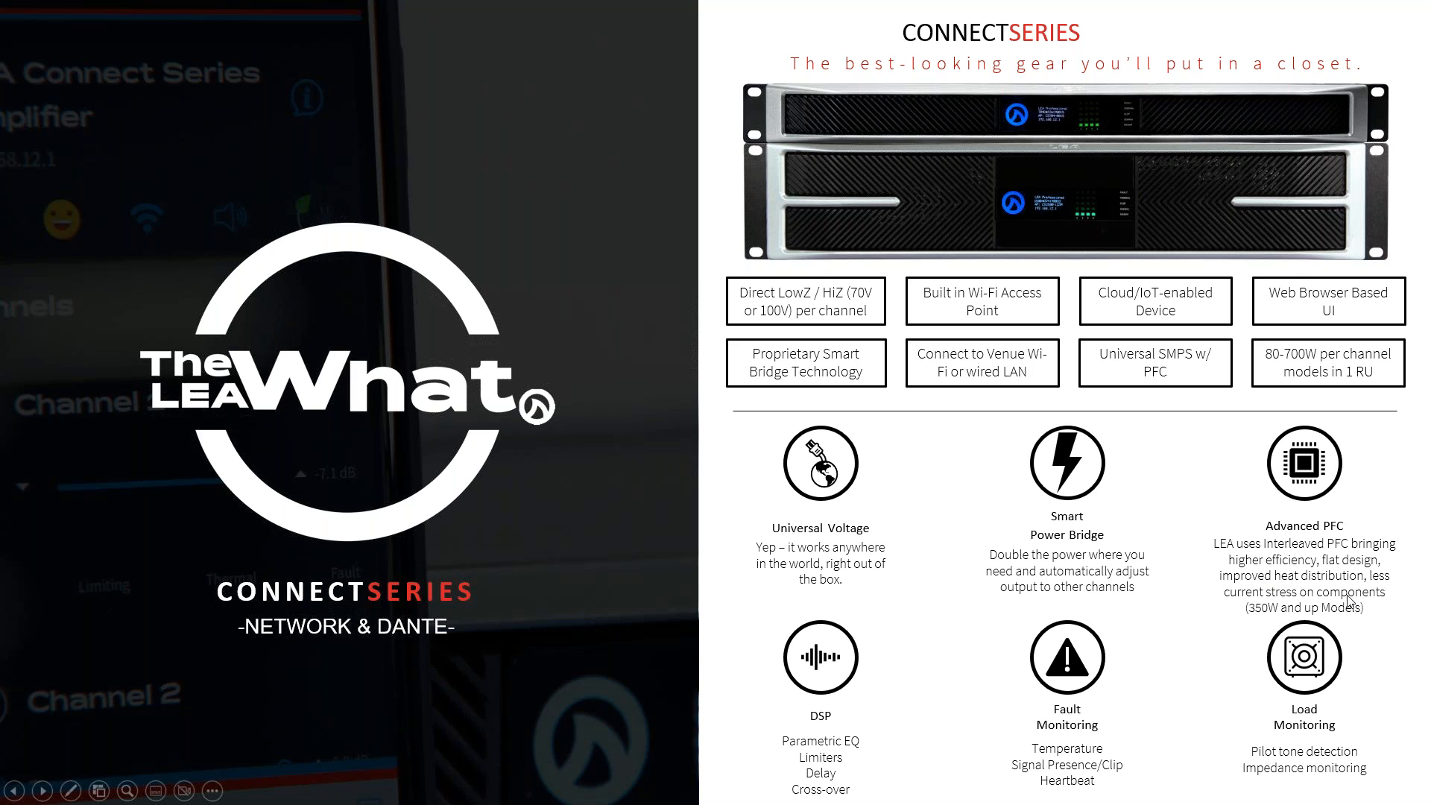
pyautogui.moveTo(1316, 596)
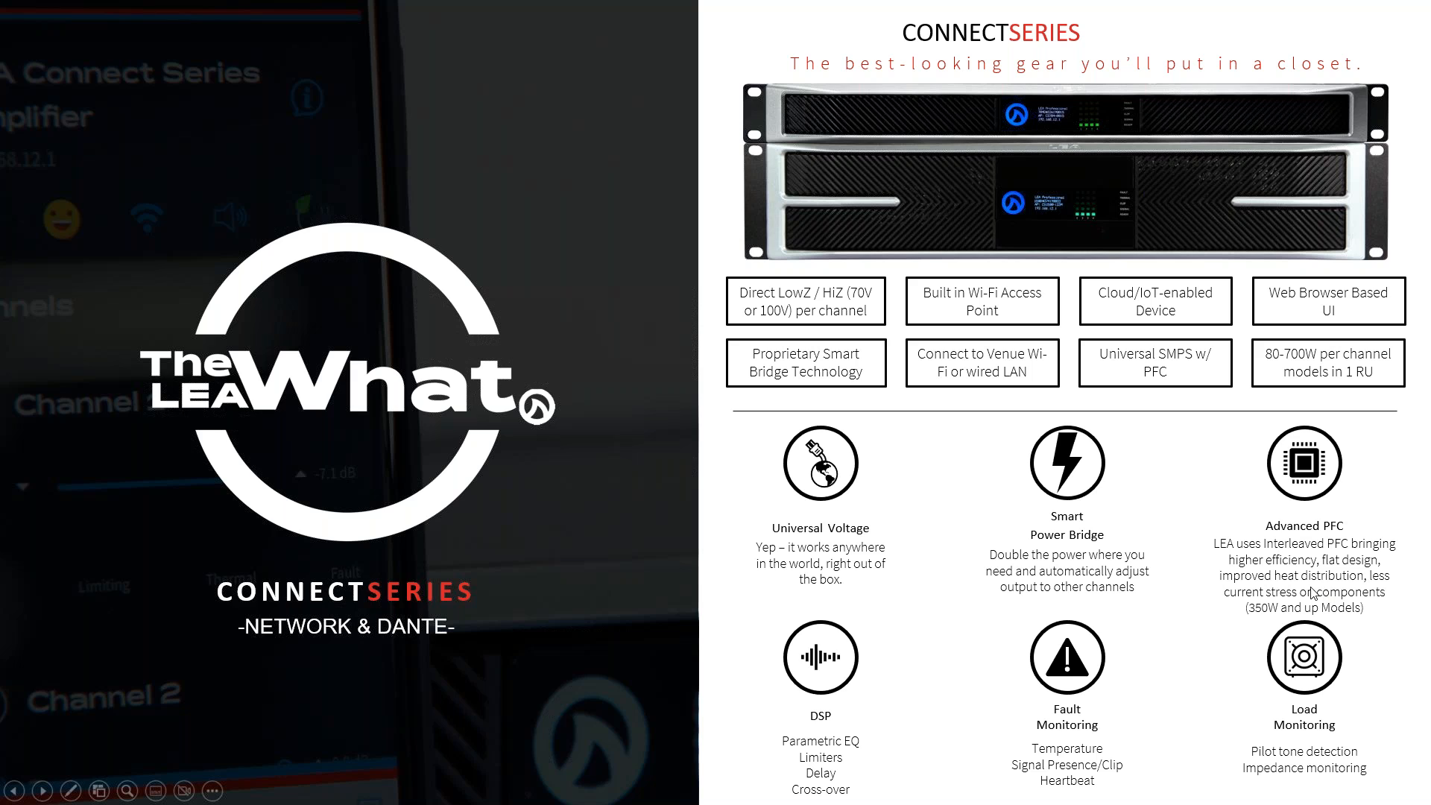
pyautogui.moveTo(1321, 581)
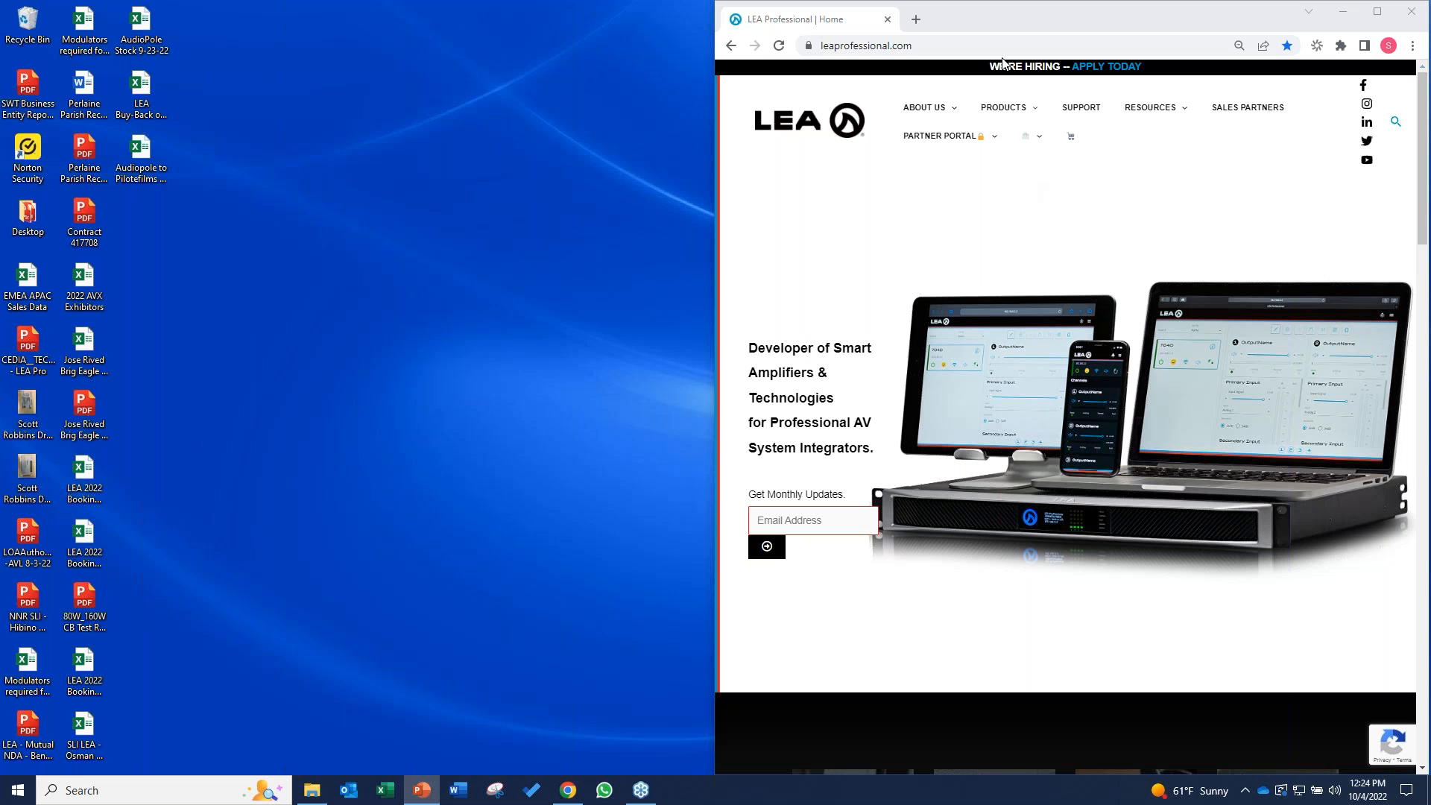
pyautogui.moveTo(1014, 24)
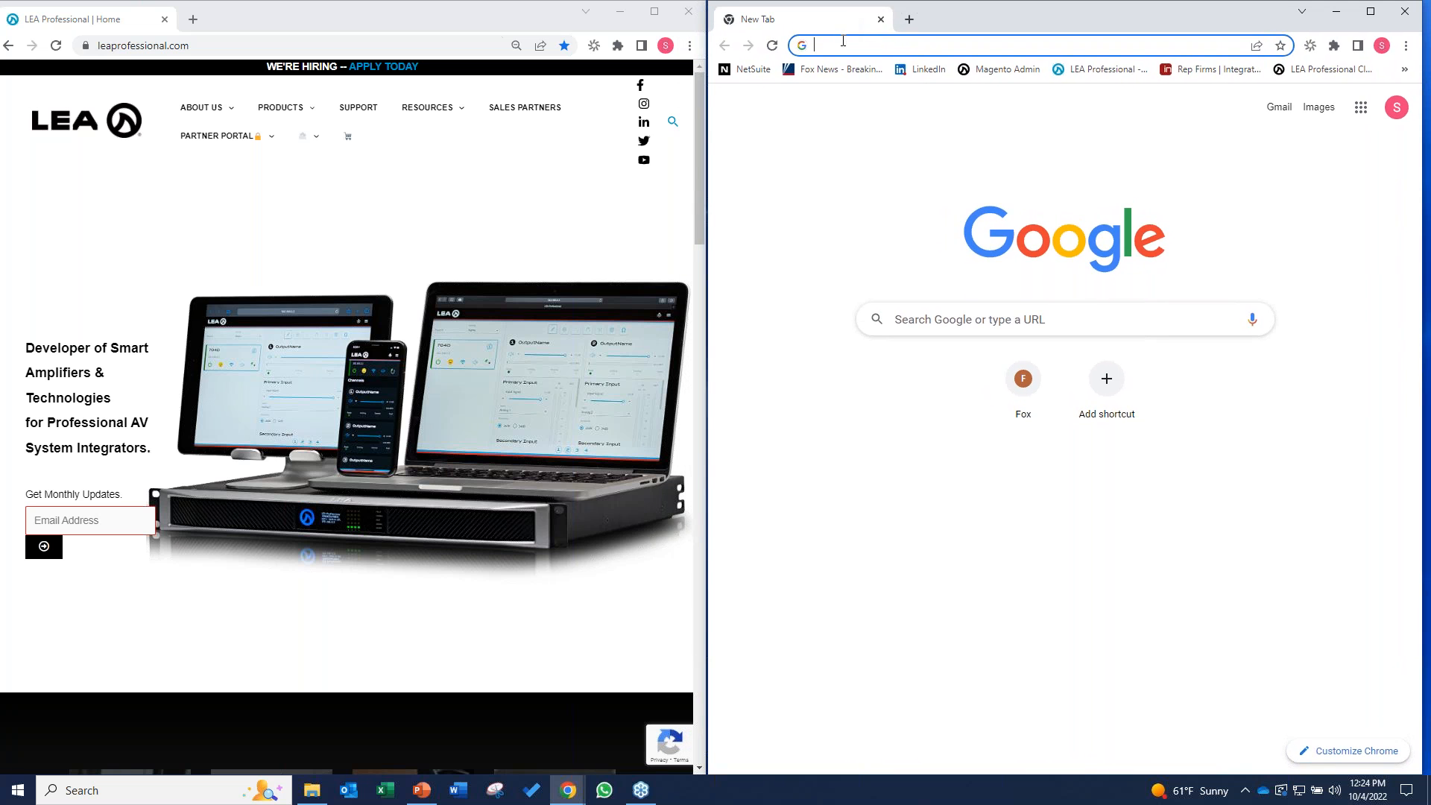
# Step: Search Google for "av export" and go to the AV Export distributor homepage
pyautogui.write('av e')
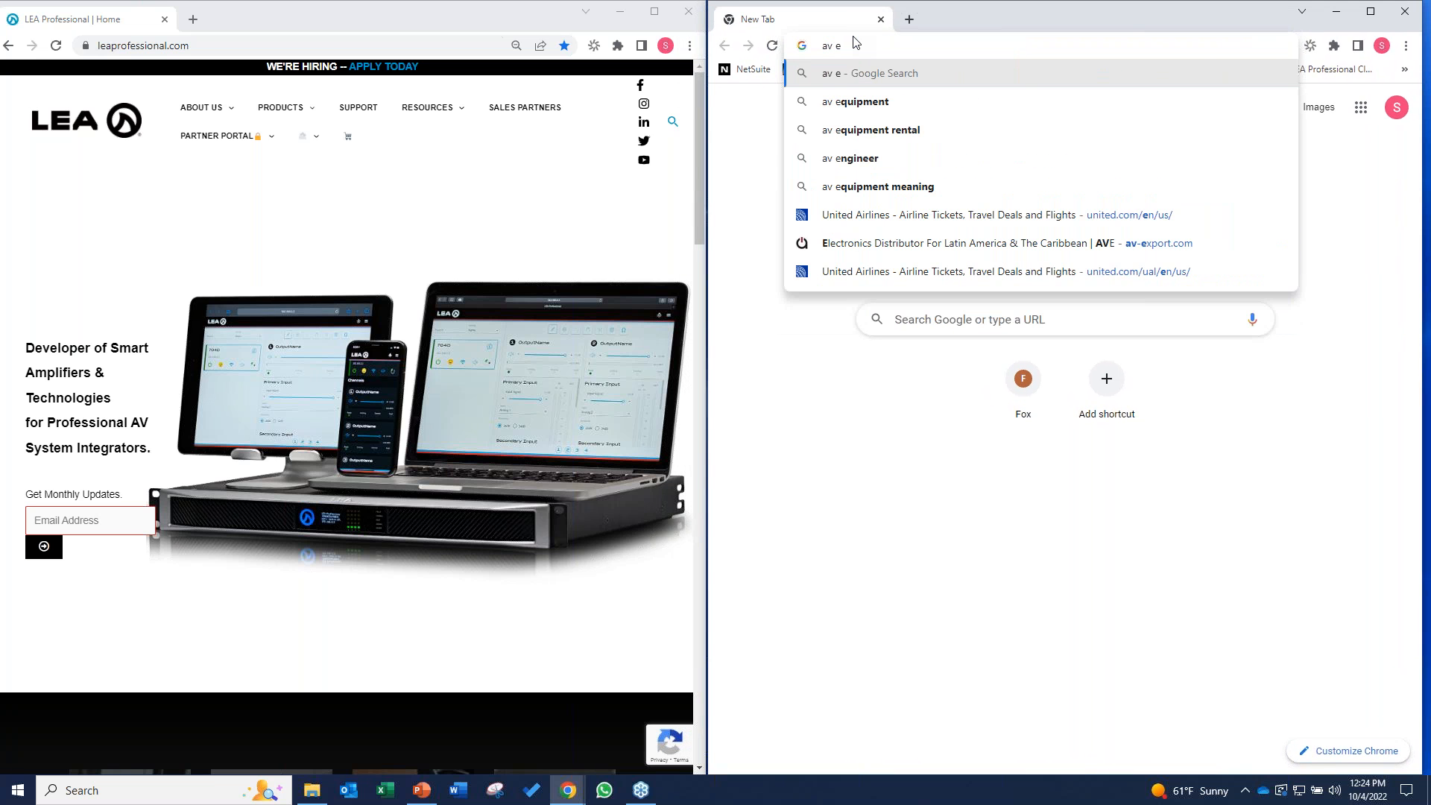
pyautogui.write('xport')
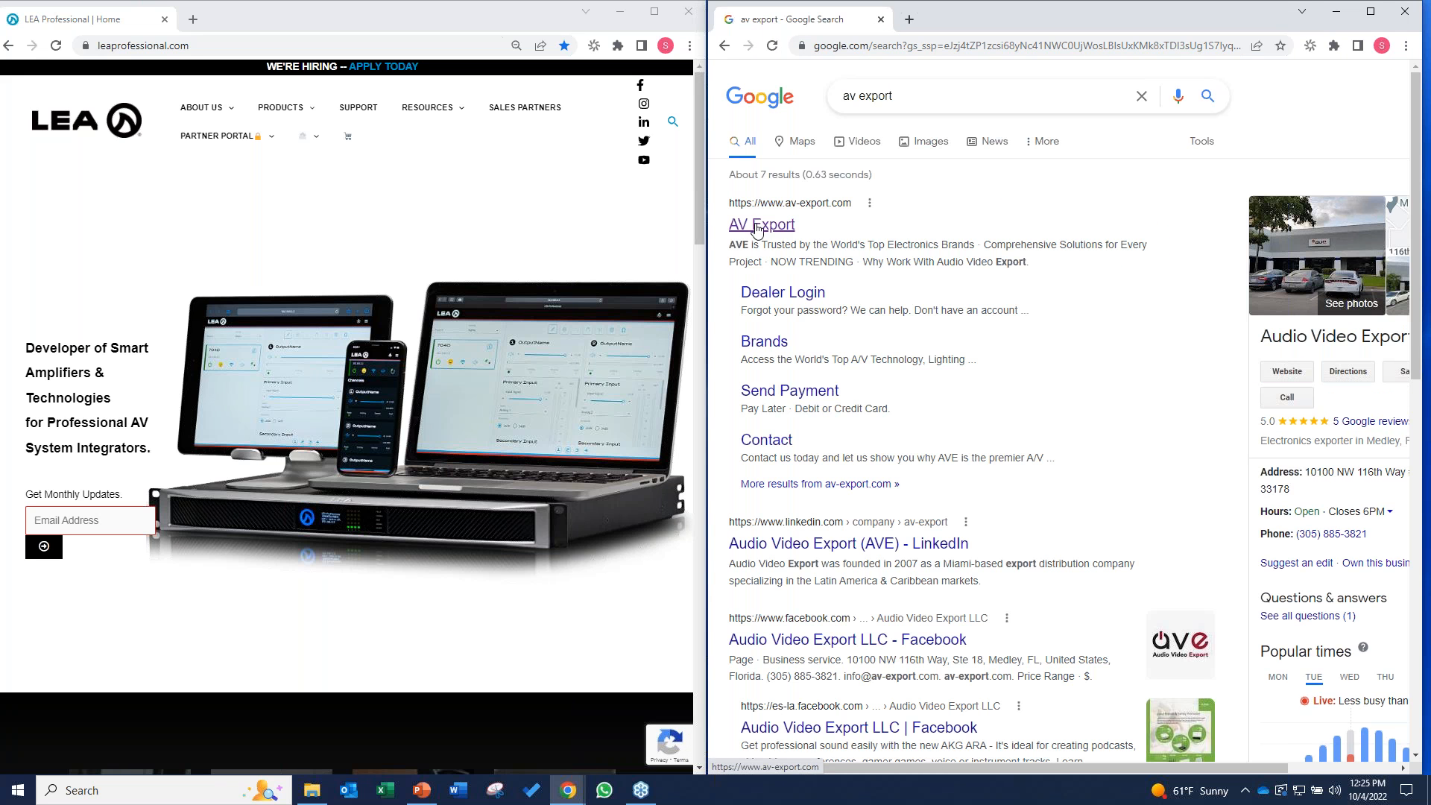
pyautogui.click(762, 224)
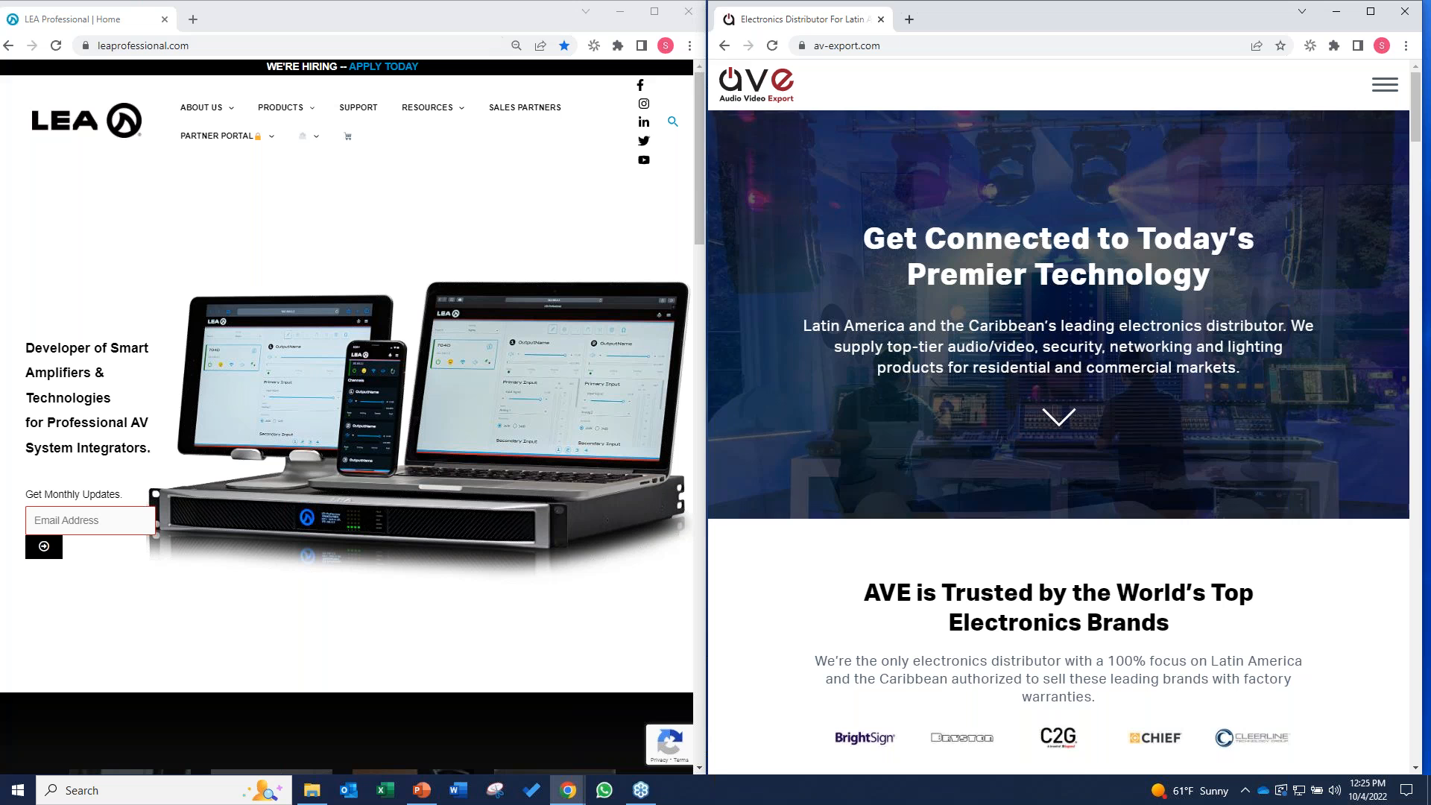
# Step: Navigate to 10.8.3.234 and scroll through the discovered Connect Series amplifiers
pyautogui.click(143, 45)
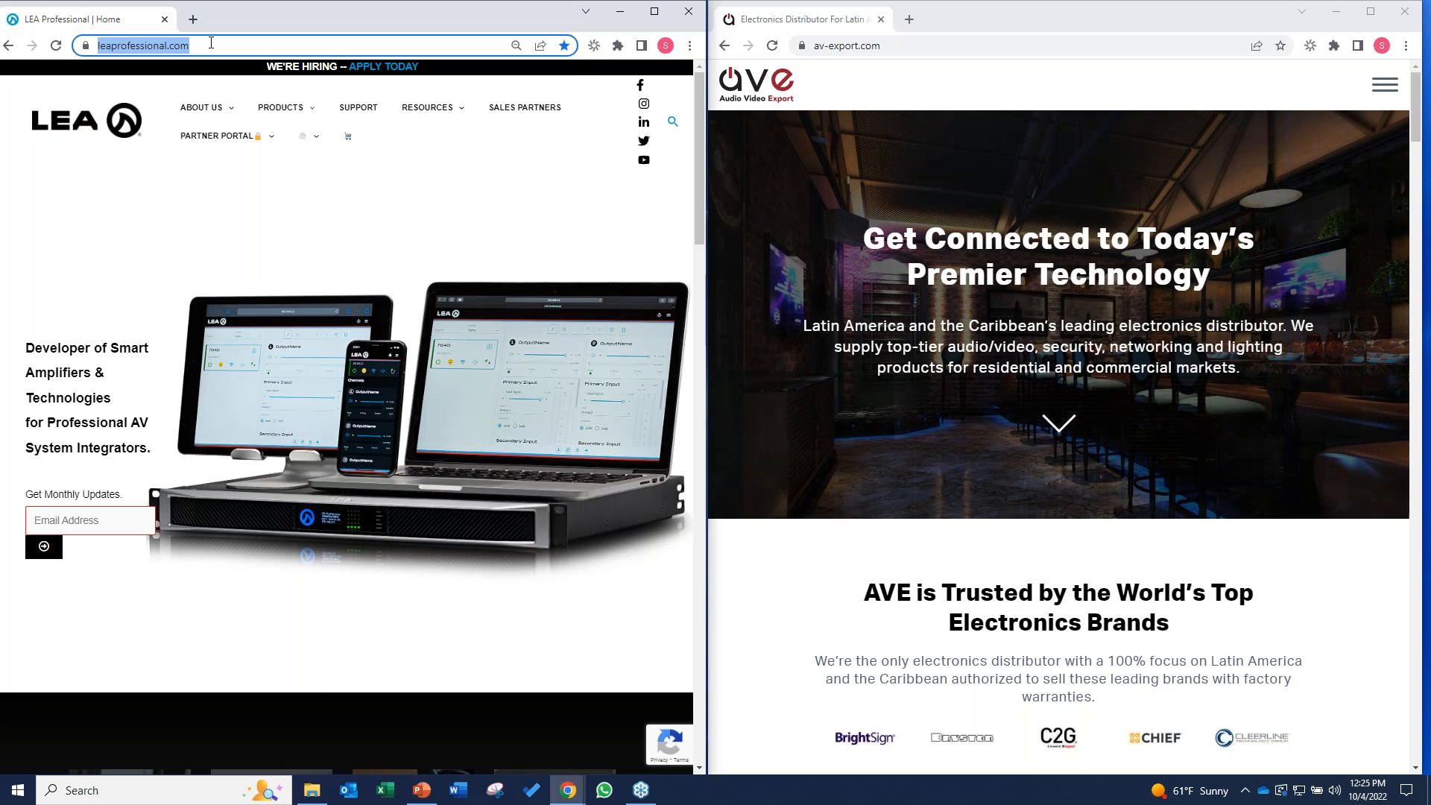
pyautogui.write('10.8.3.234')
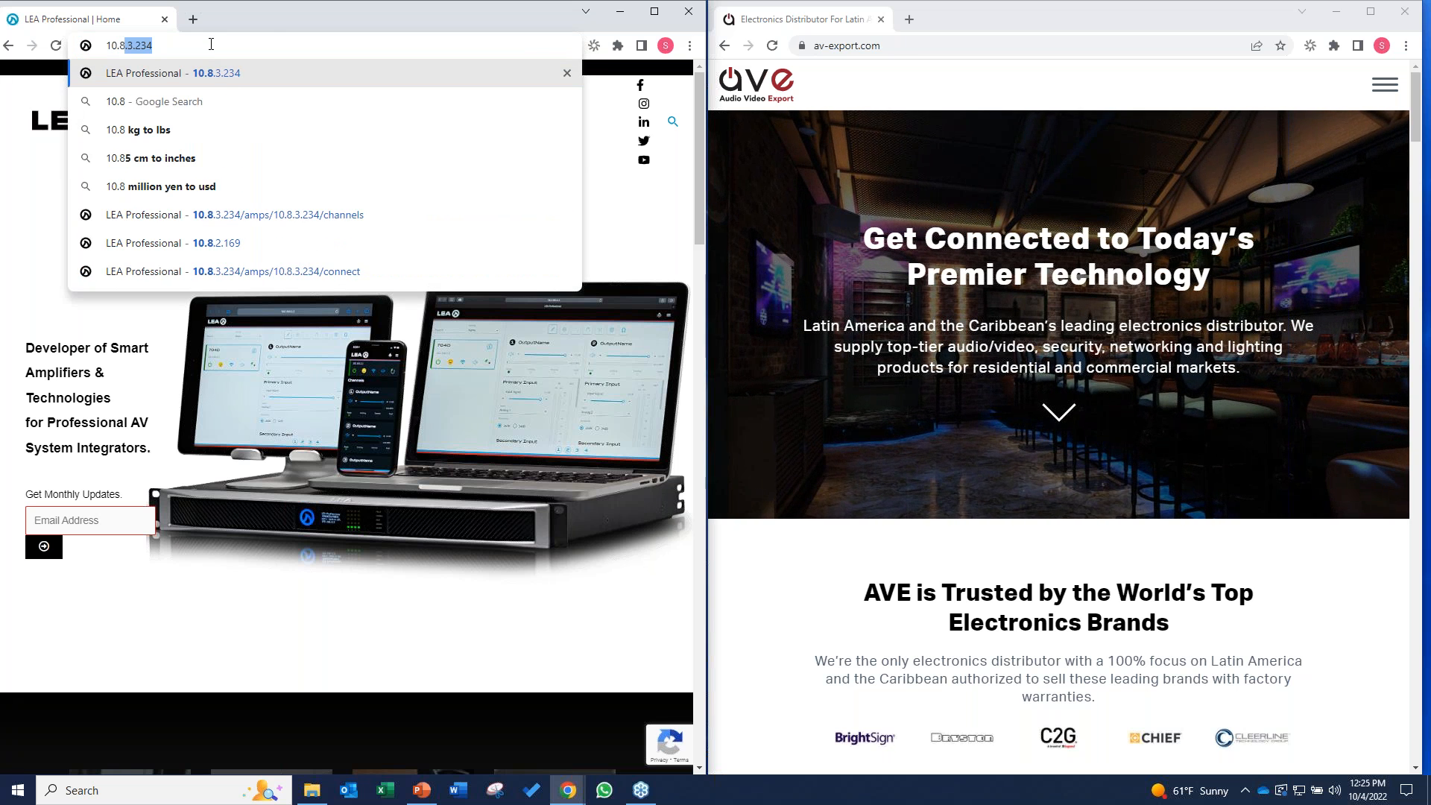
pyautogui.press('Enter')
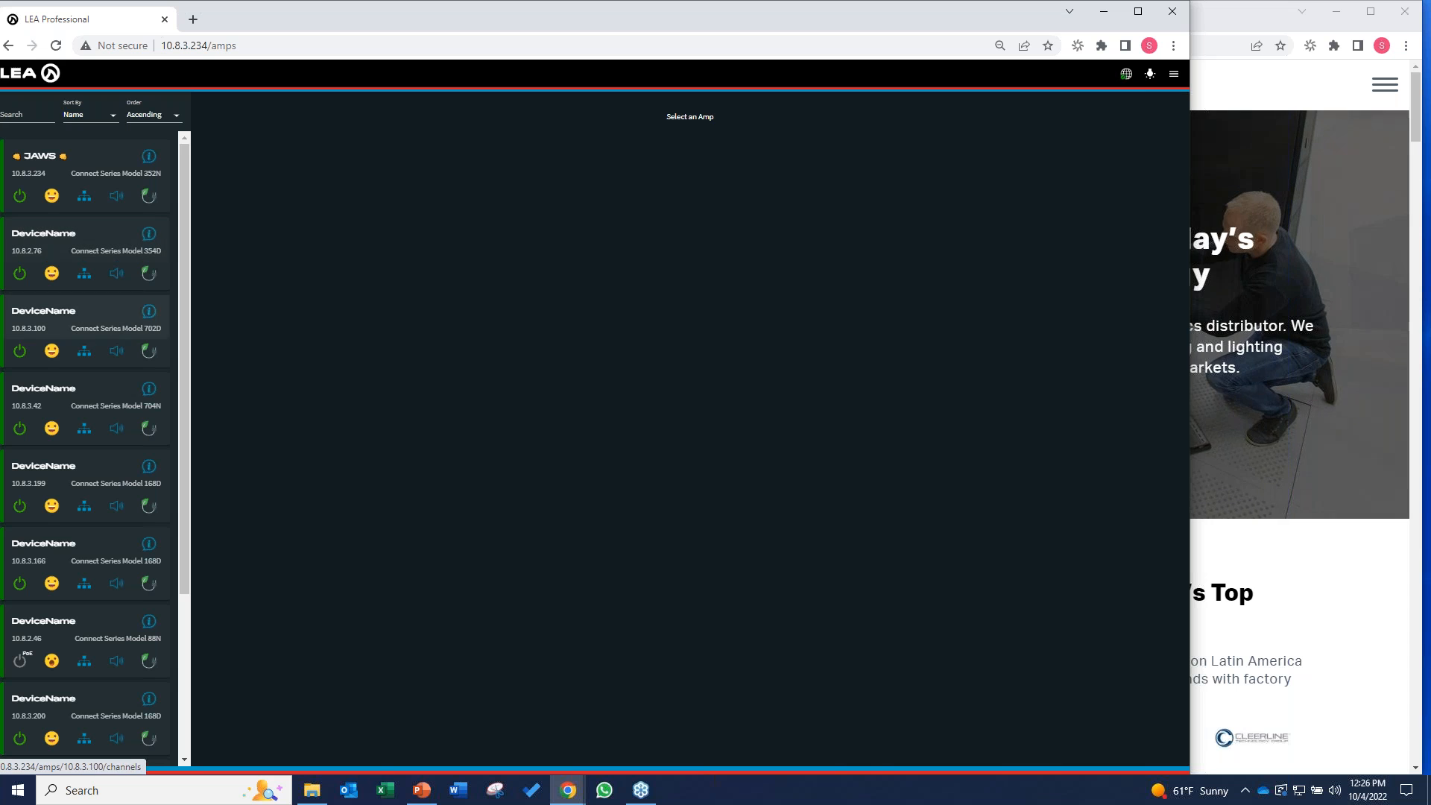
pyautogui.moveTo(72, 414)
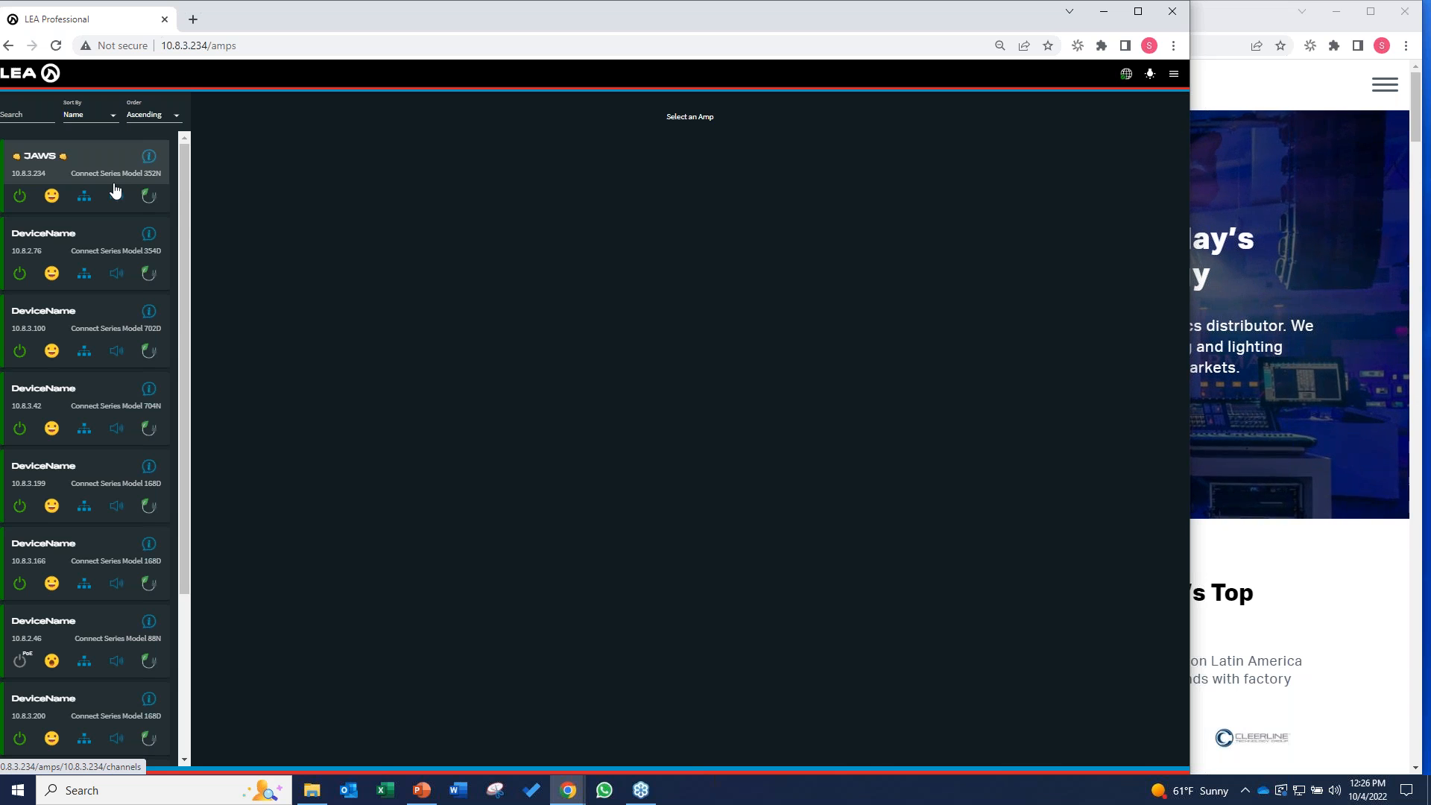
pyautogui.scroll(-3)
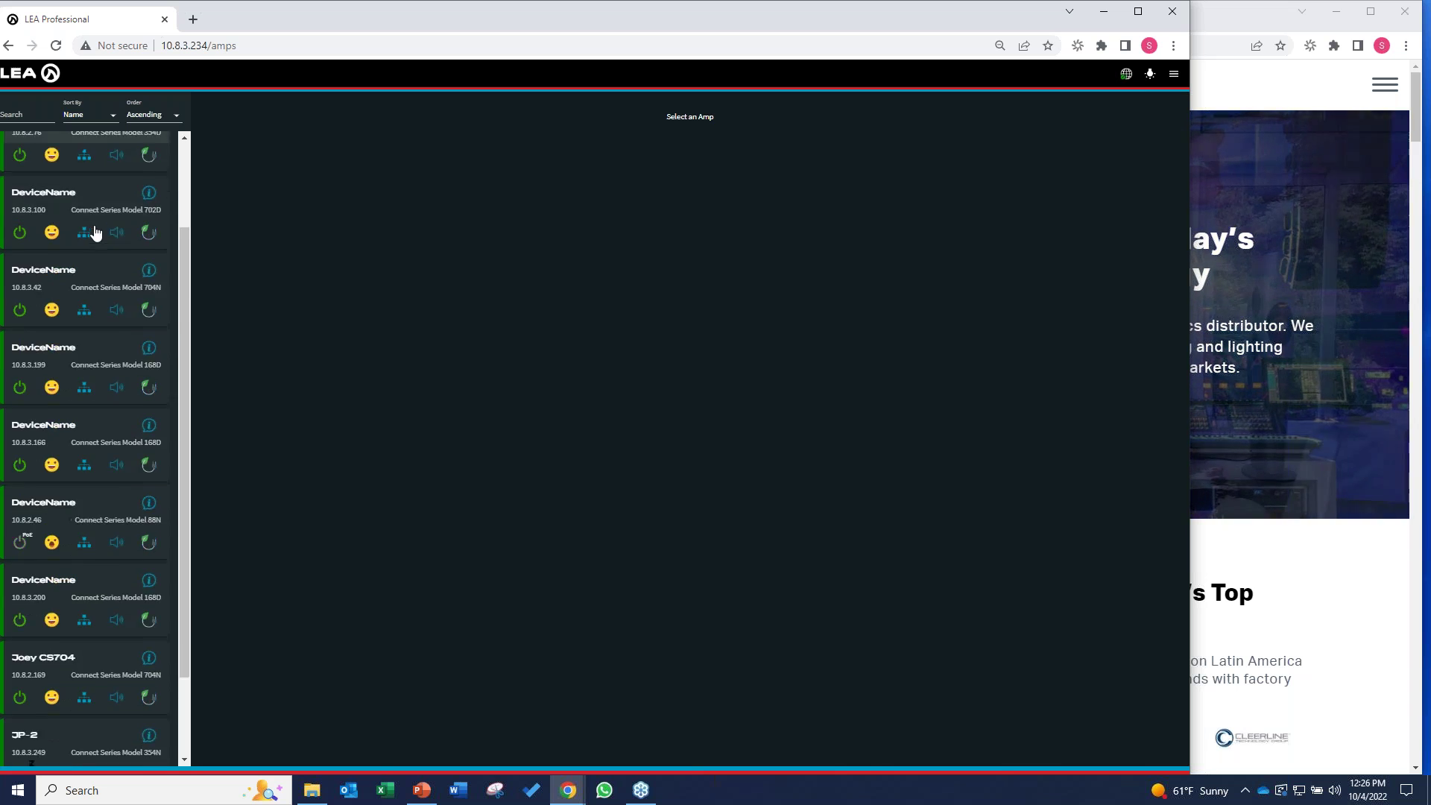
pyautogui.scroll(-3)
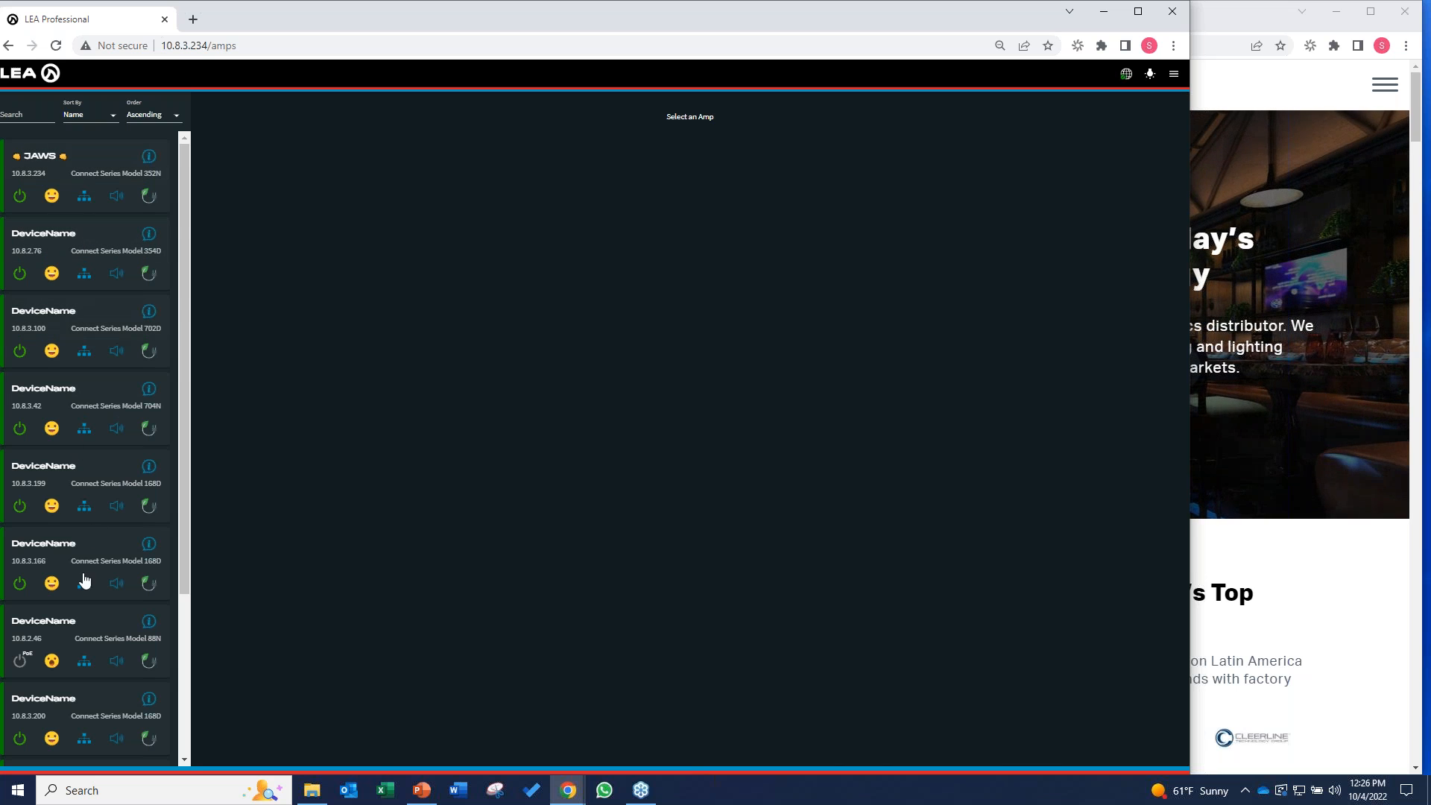
pyautogui.scroll(-3)
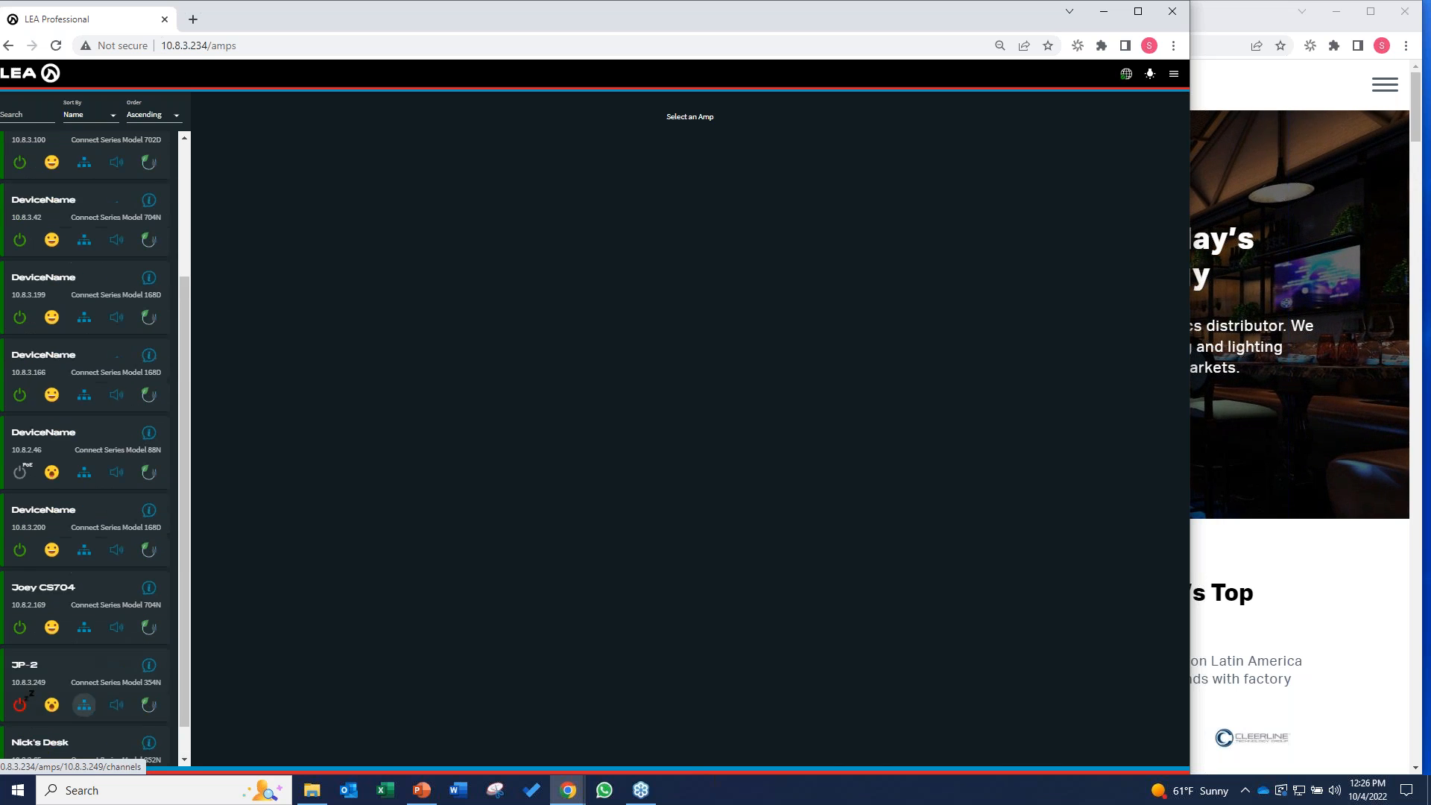
pyautogui.scroll(-3)
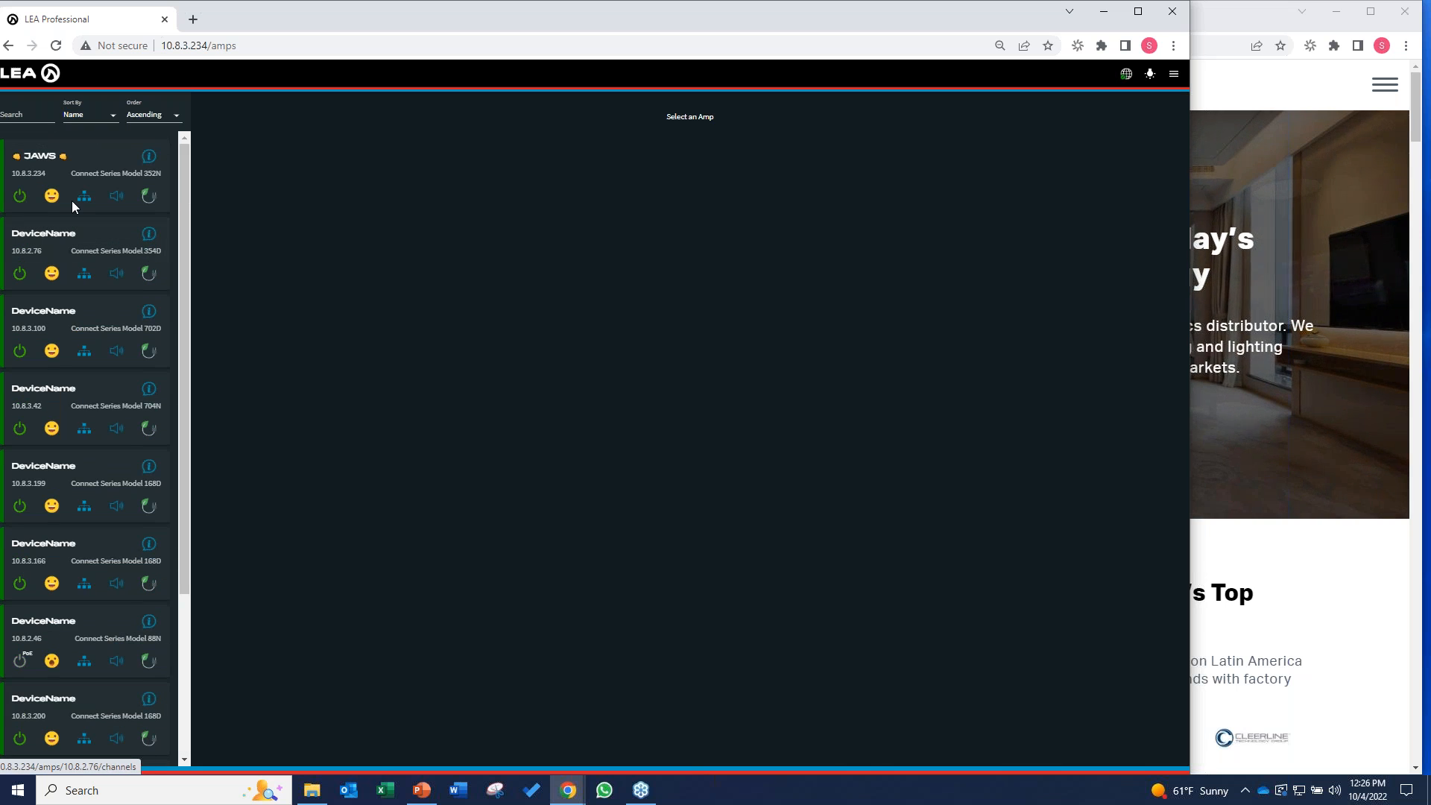
pyautogui.moveTo(102, 178)
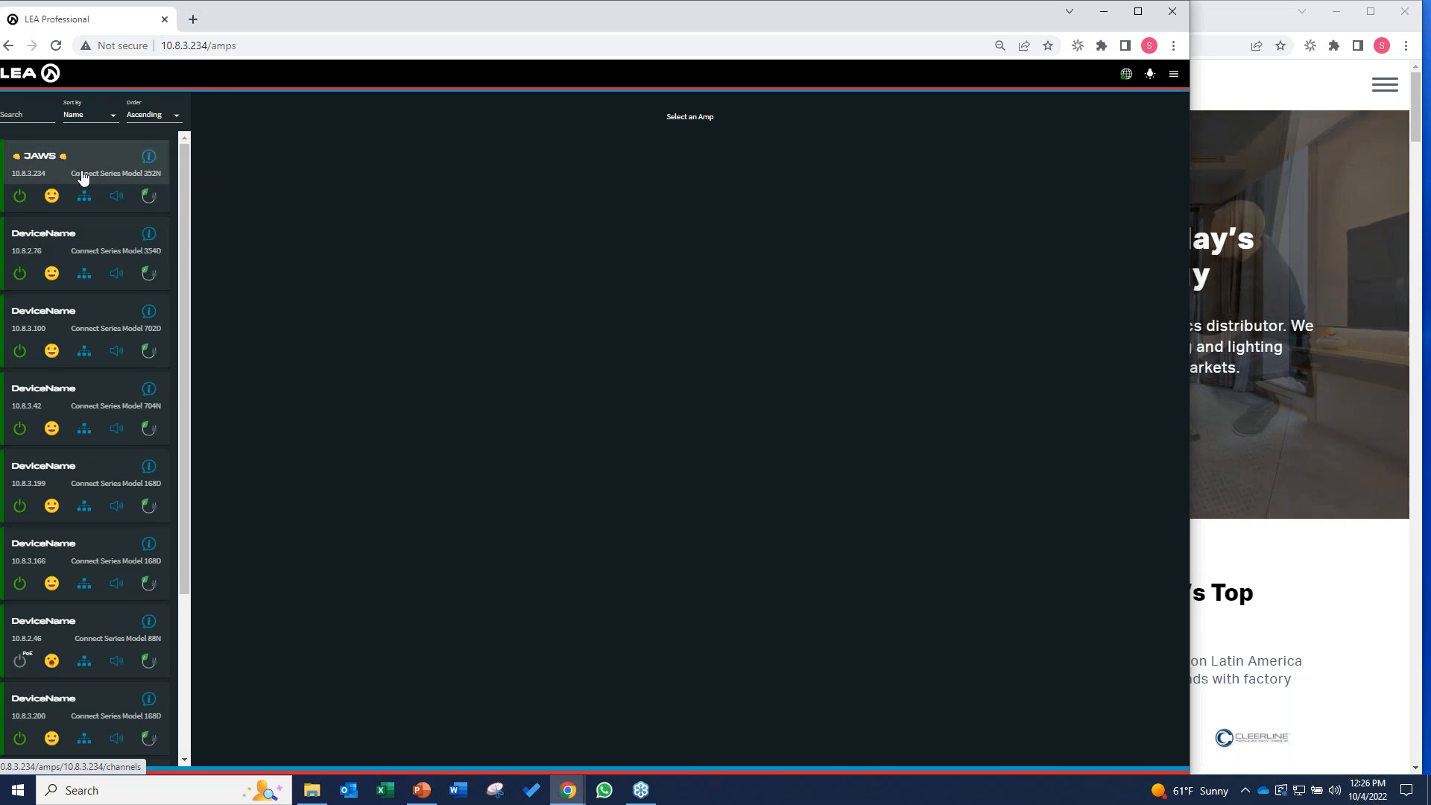
pyautogui.moveTo(103, 163)
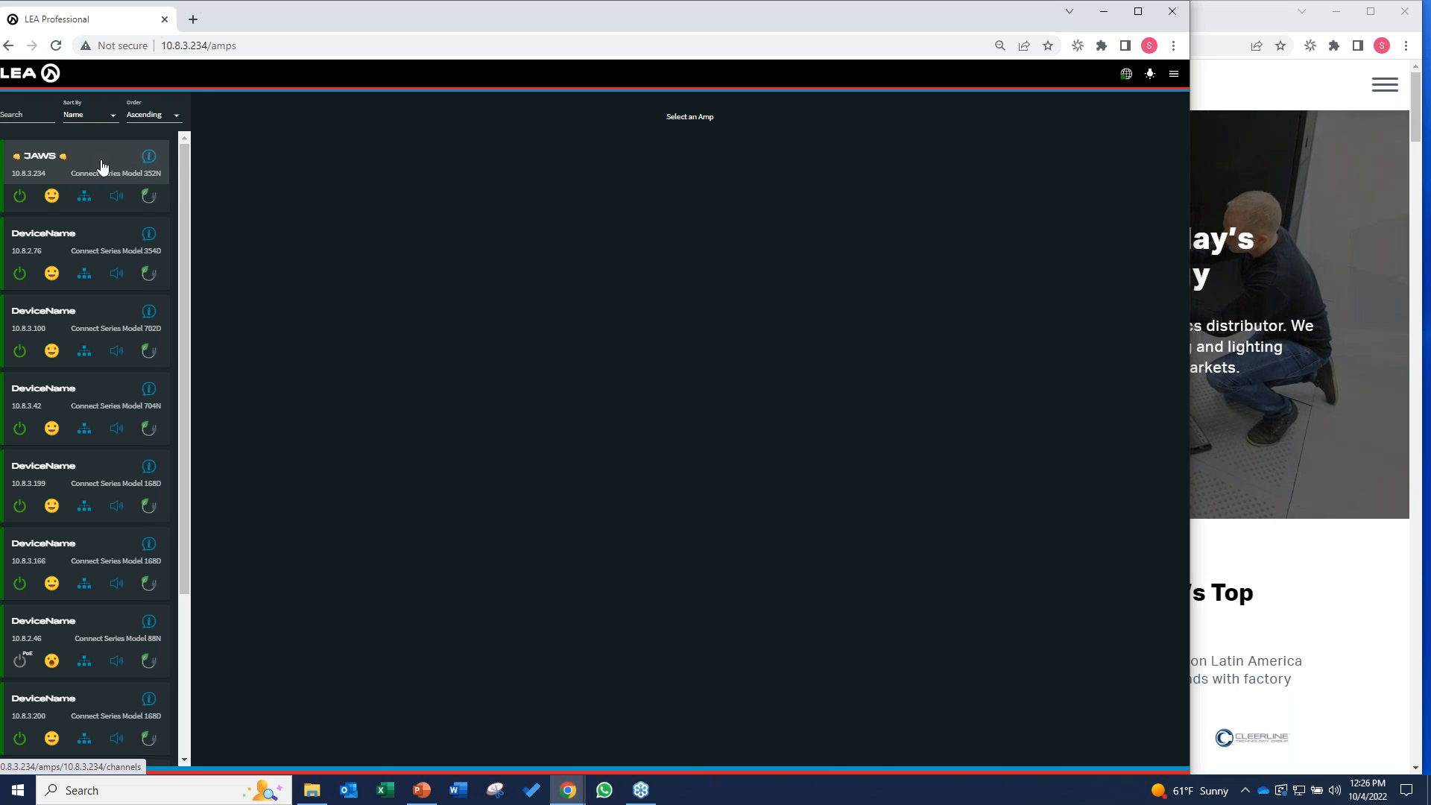
pyautogui.moveTo(89, 161)
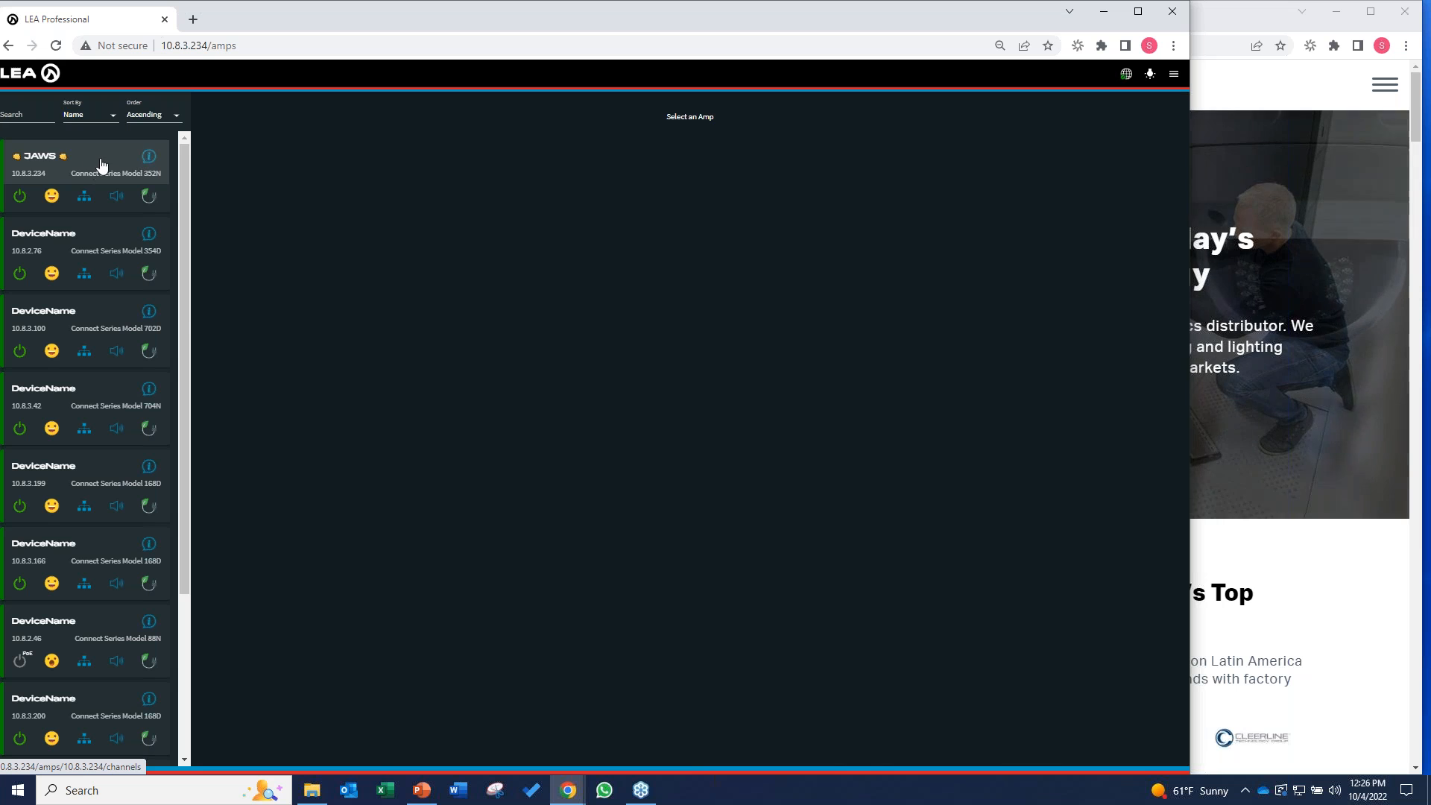
# Step: Enter the JAWS amp and set channel 1's primary input to Analog 1
pyautogui.click(38, 156)
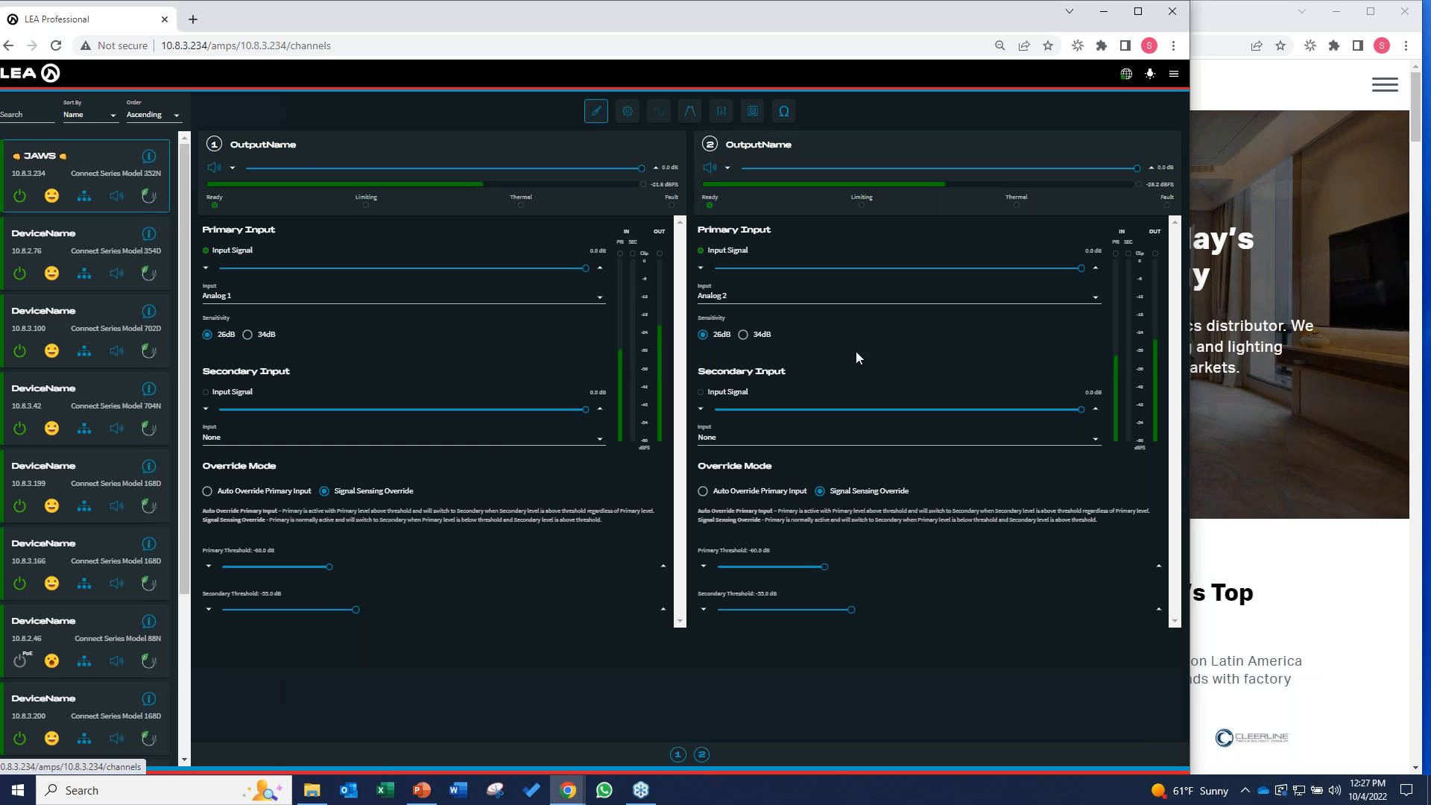
pyautogui.click(402, 295)
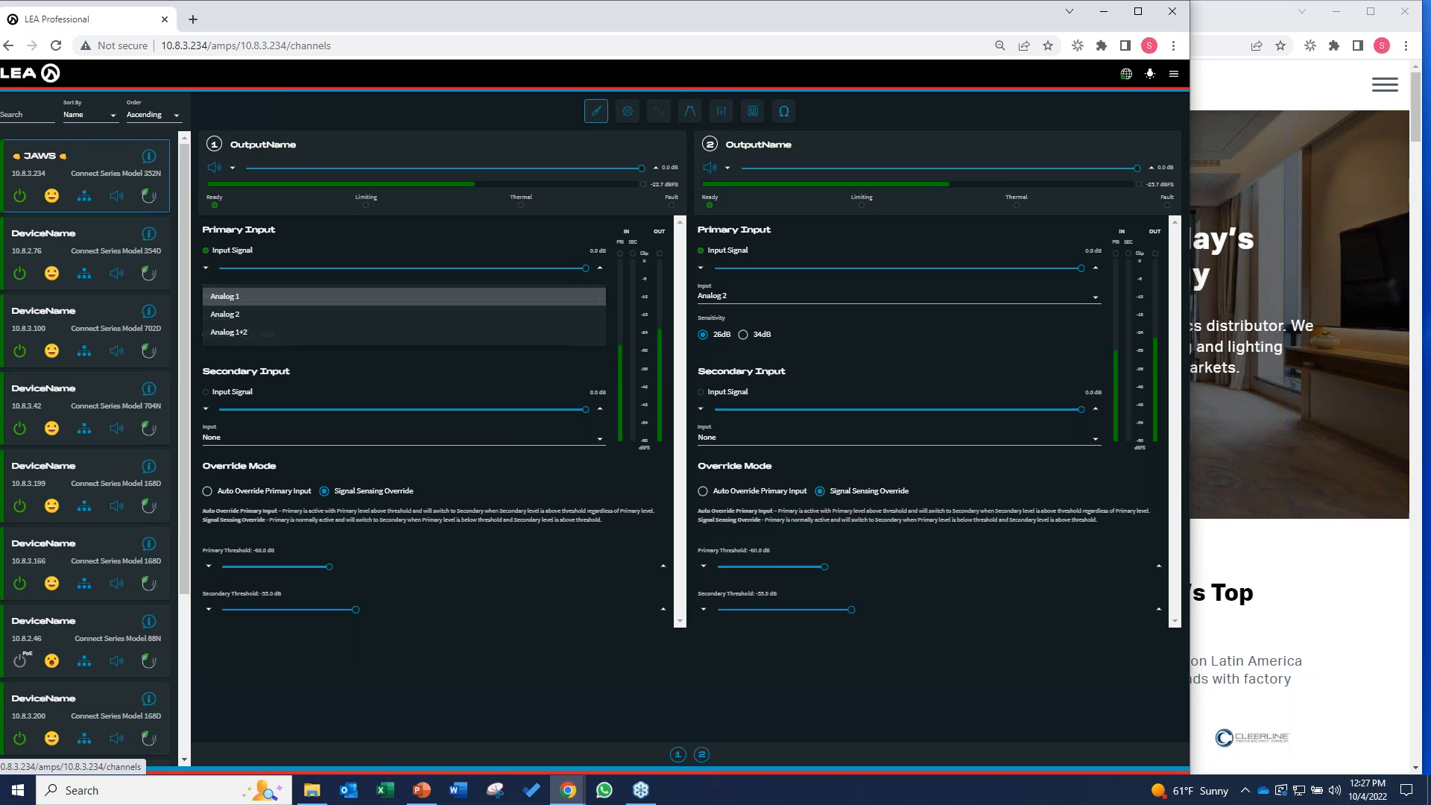
pyautogui.moveTo(257, 304)
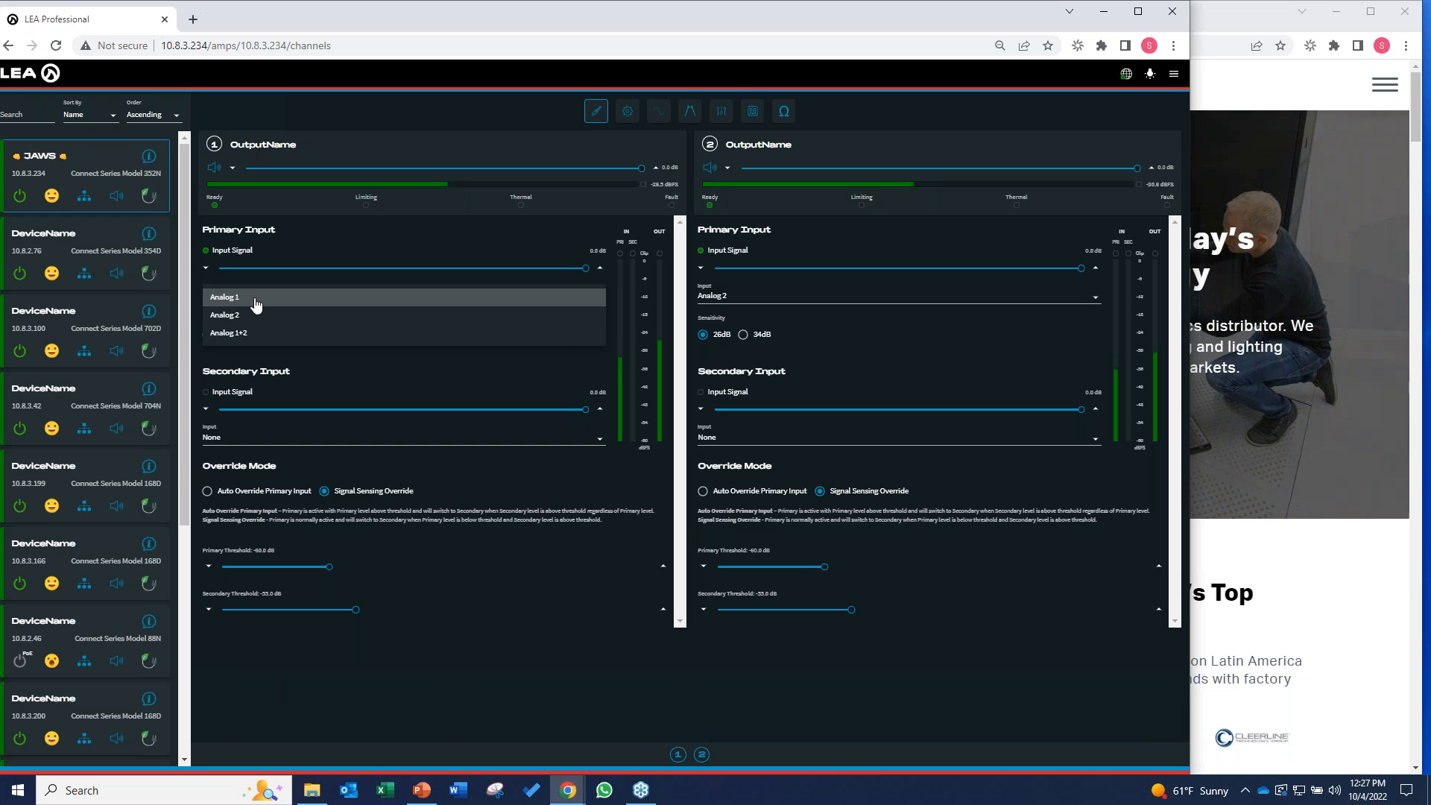
pyautogui.moveTo(278, 304)
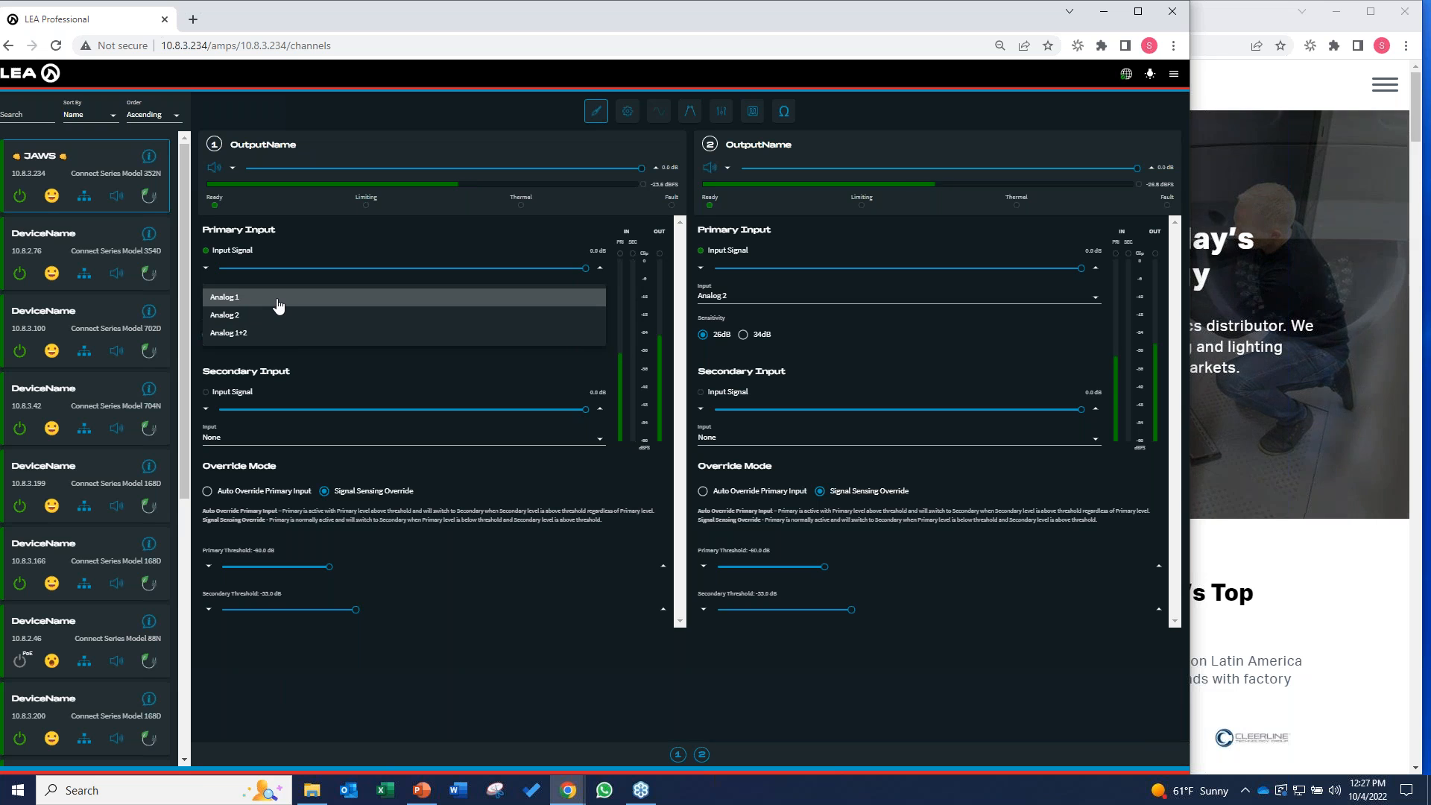
pyautogui.click(224, 297)
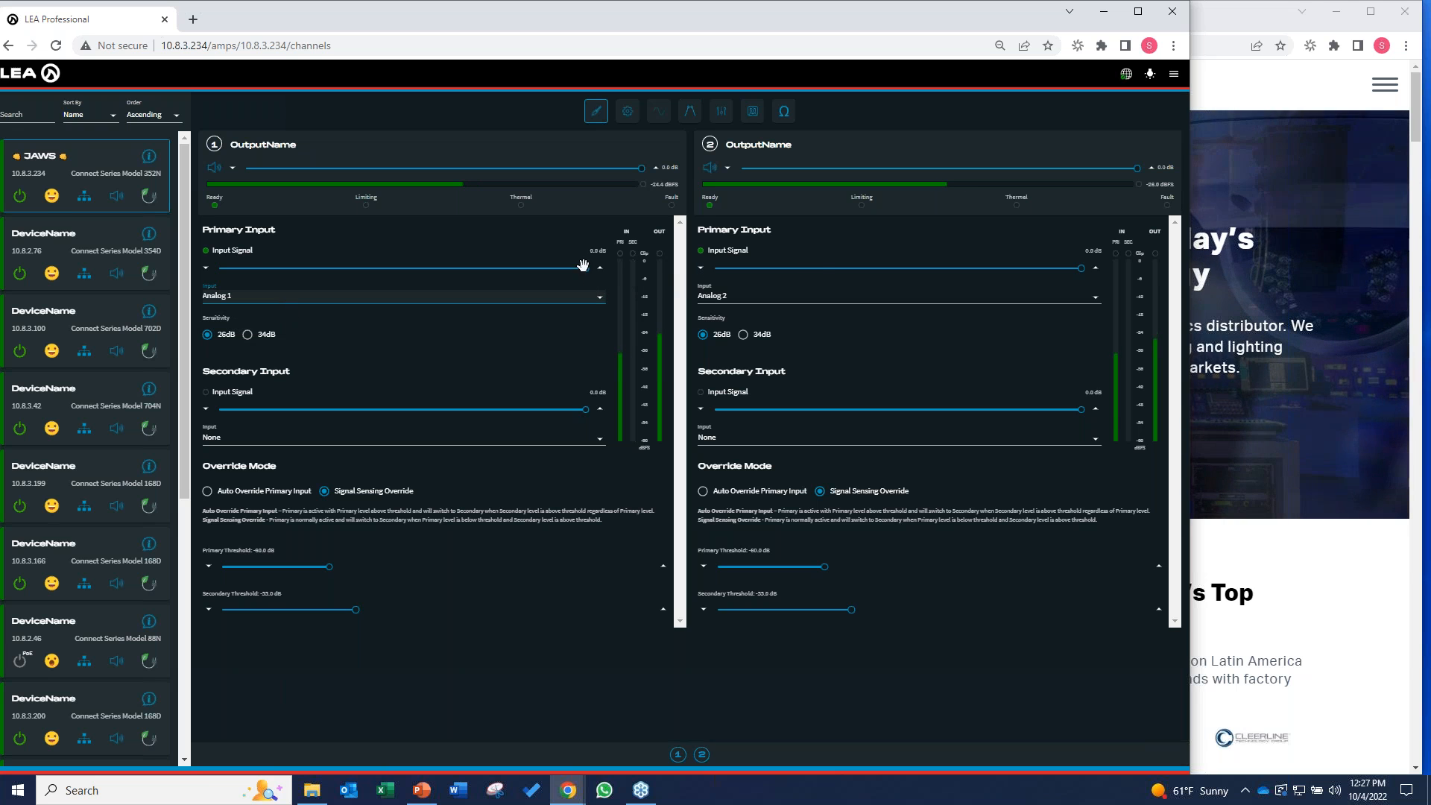
# Step: Sweep channel 1's input level down to about half and back up to full
pyautogui.moveTo(600, 267); pyautogui.dragTo(422, 267)
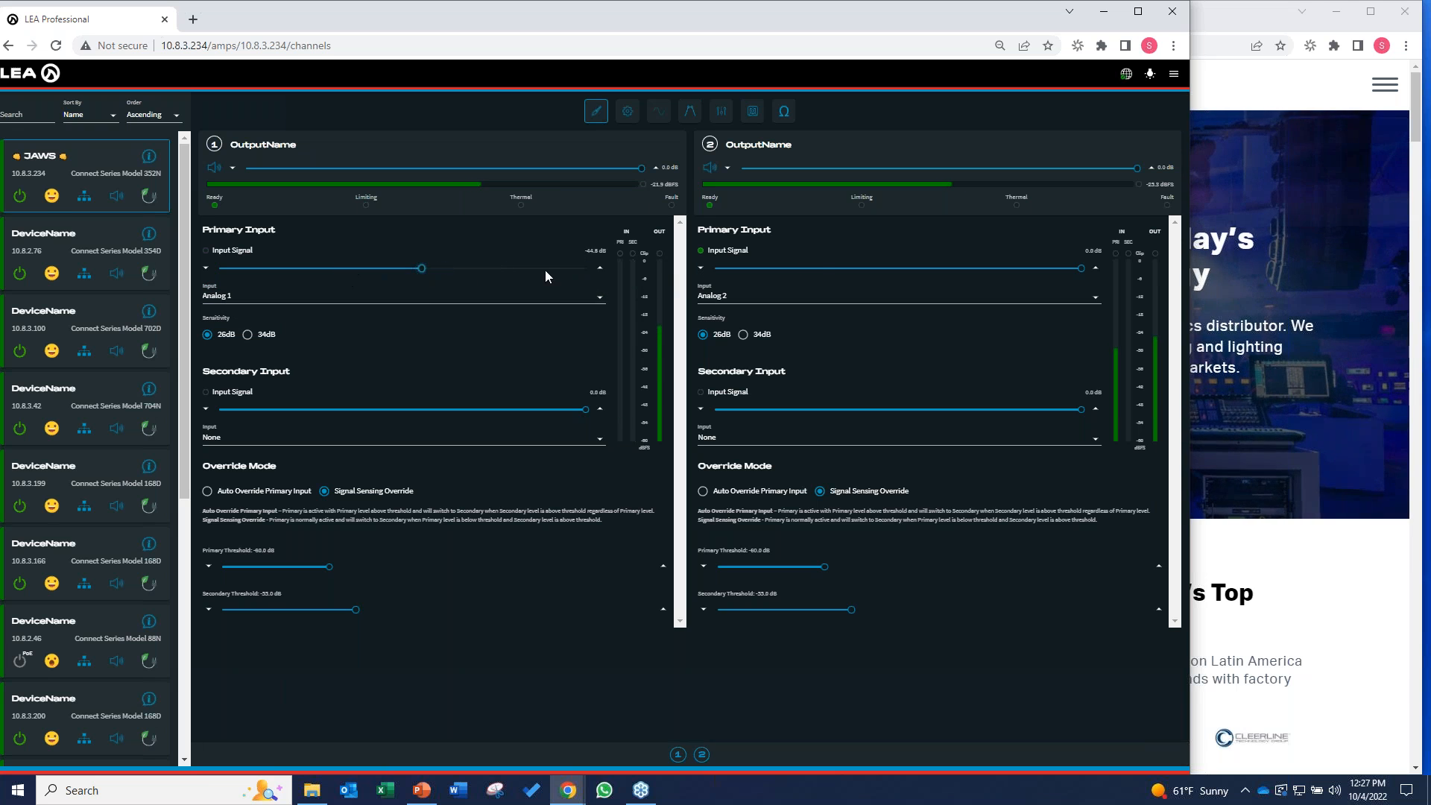
pyautogui.moveTo(422, 267); pyautogui.dragTo(589, 267)
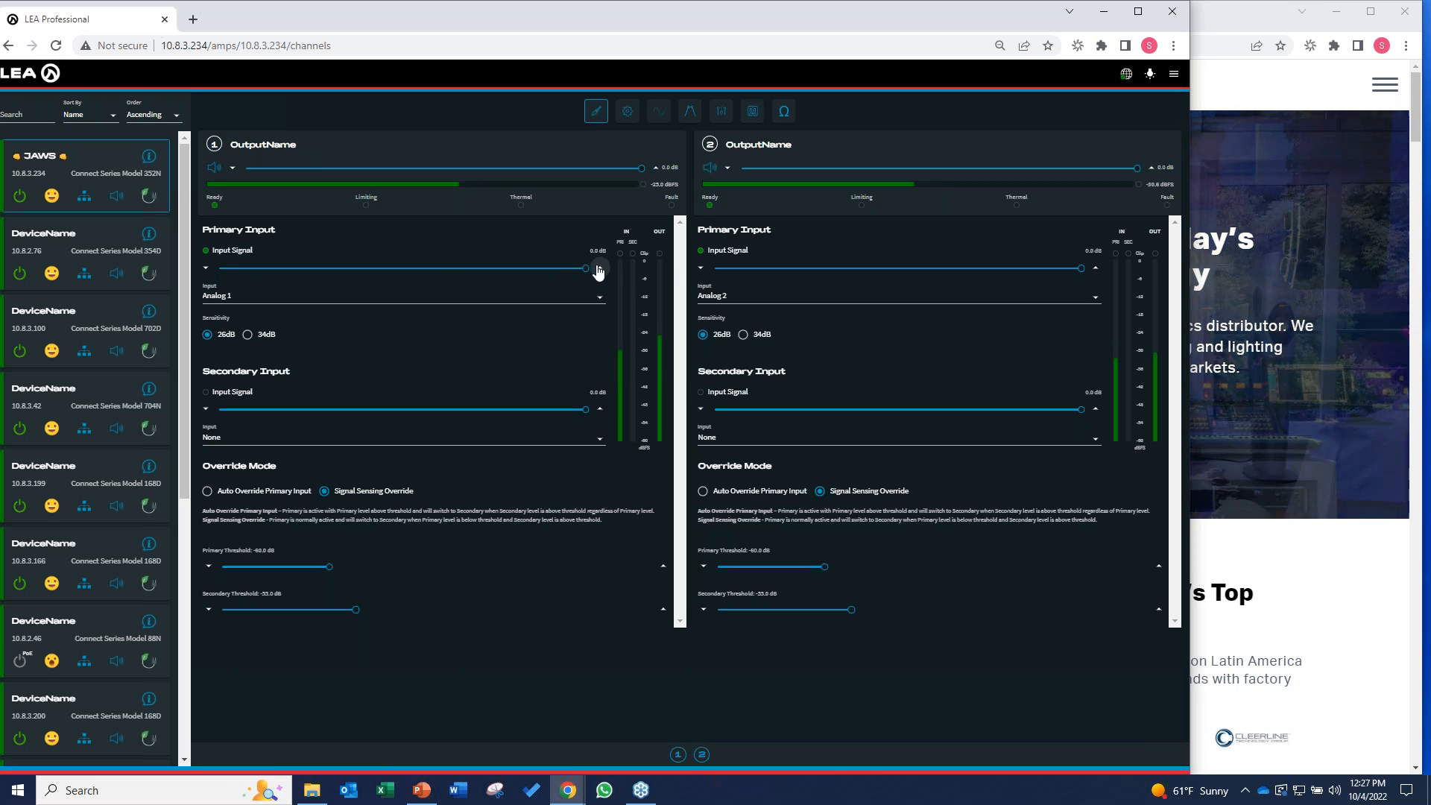
pyautogui.moveTo(585, 267); pyautogui.dragTo(599, 267)
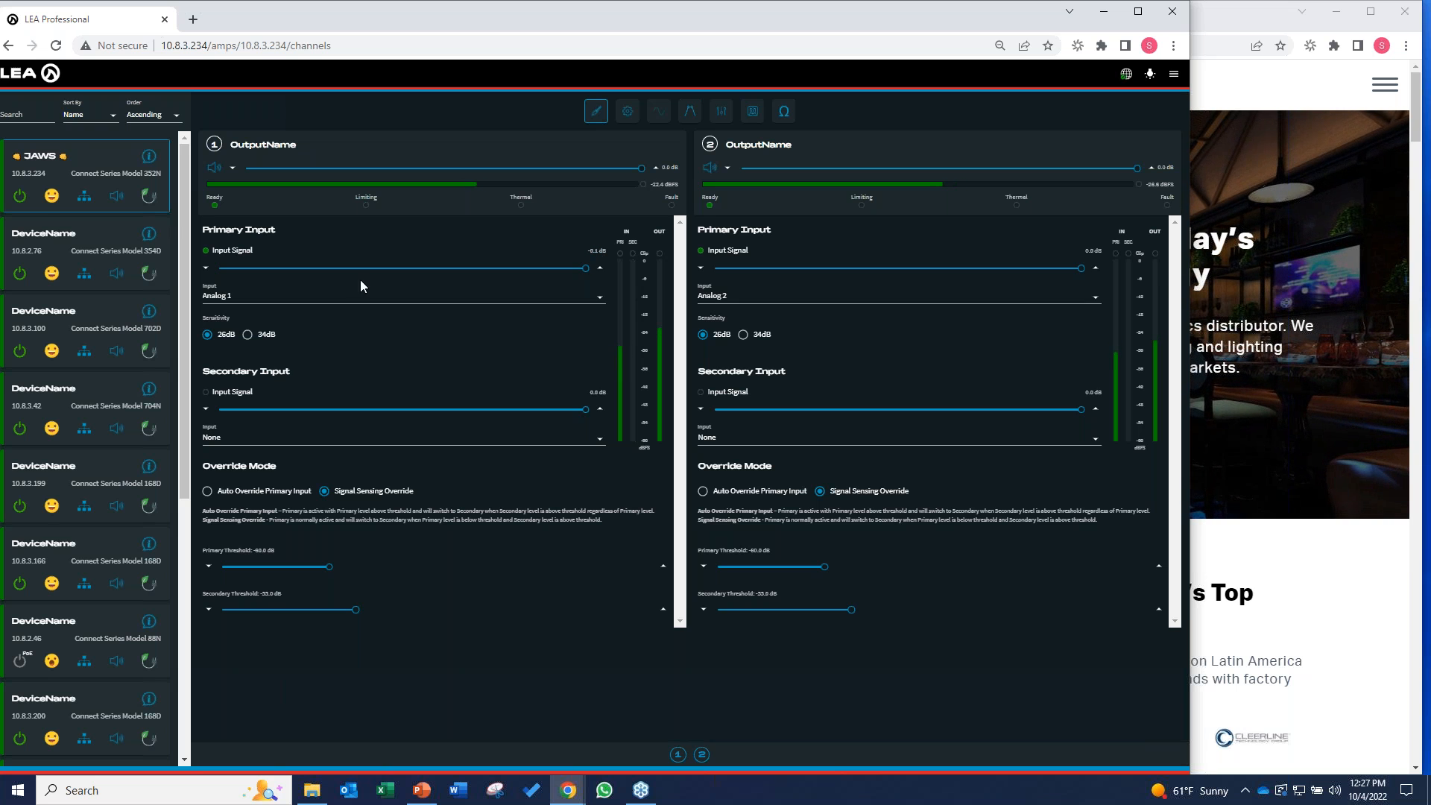
pyautogui.moveTo(334, 627)
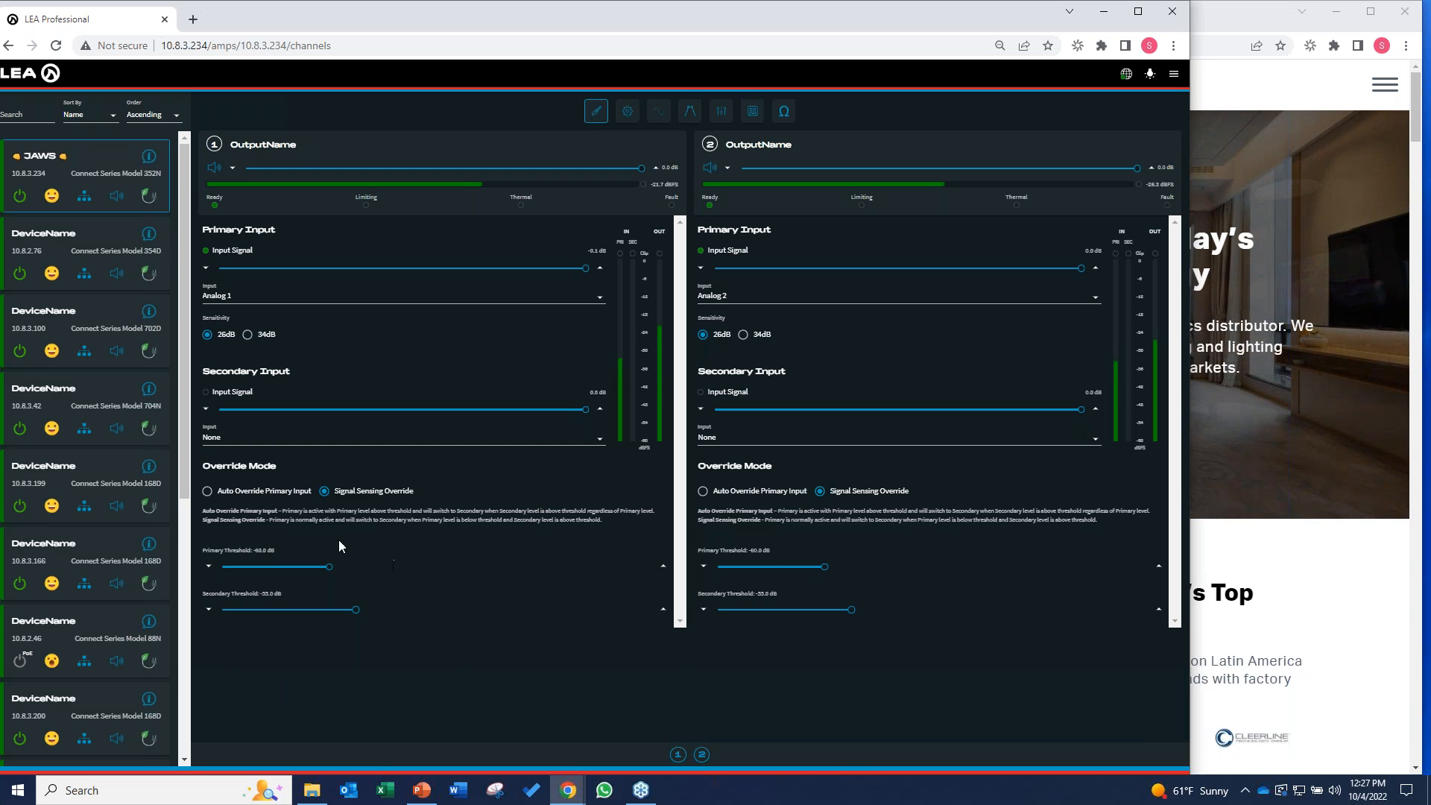
pyautogui.moveTo(380, 548)
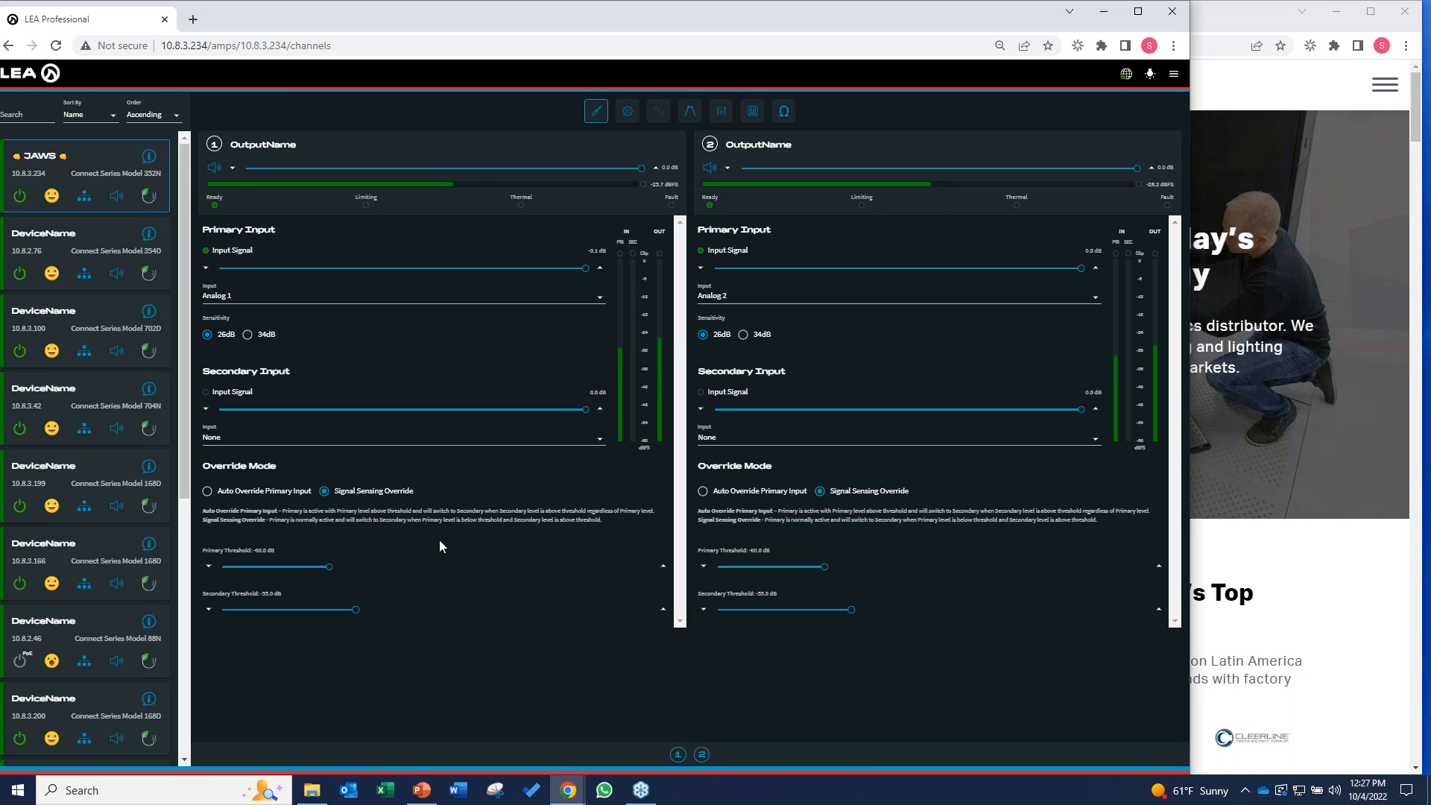
pyautogui.moveTo(449, 540)
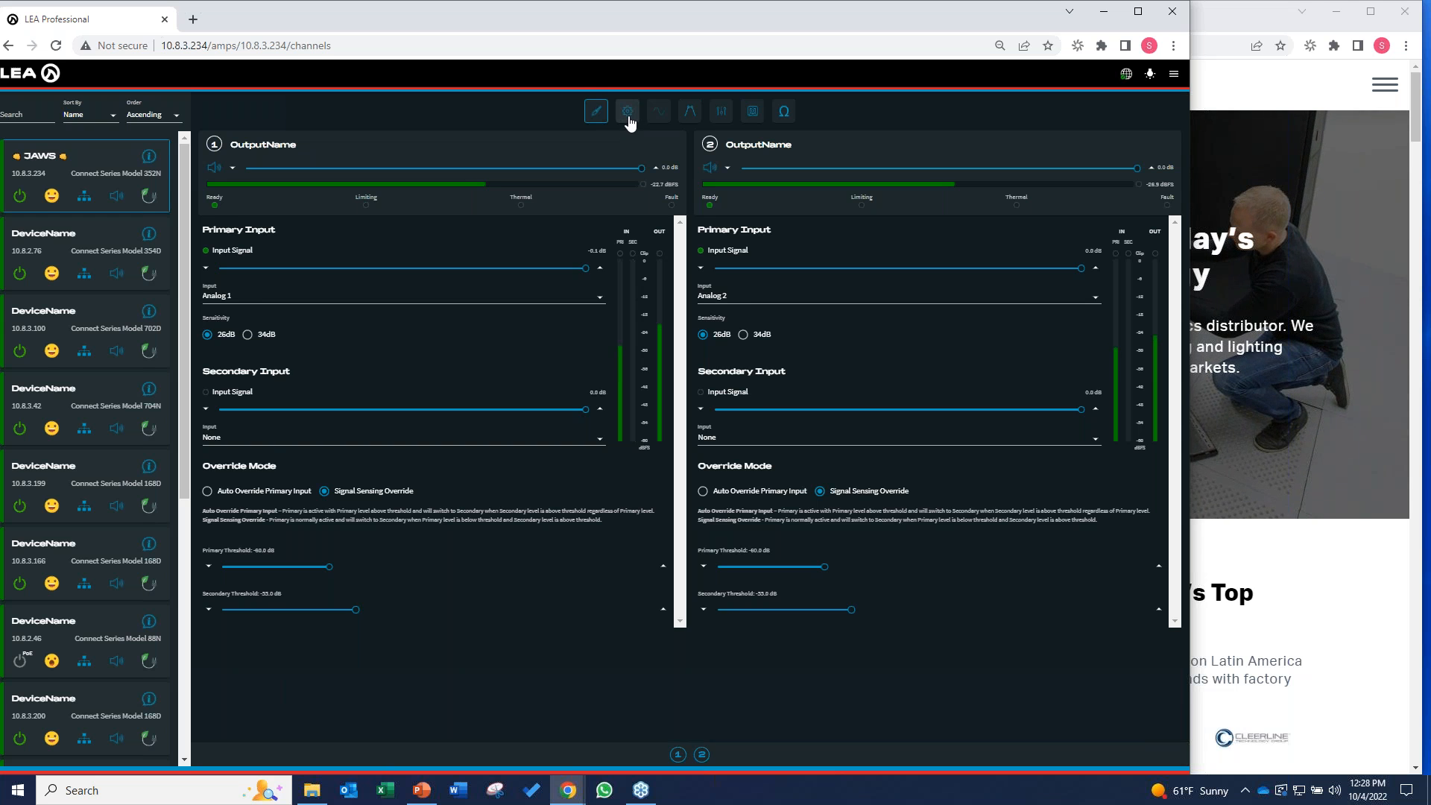
pyautogui.click(626, 111)
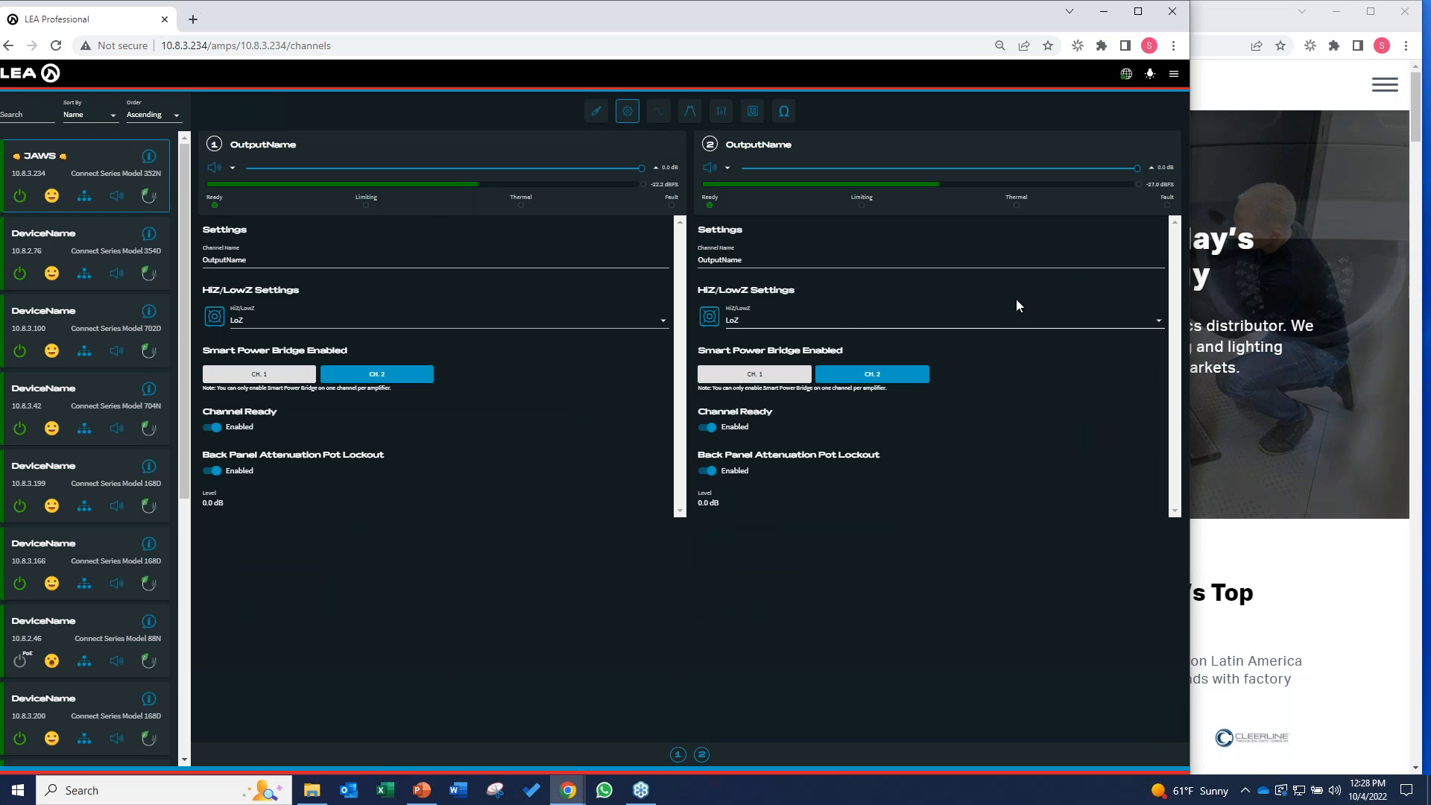
pyautogui.moveTo(662, 325)
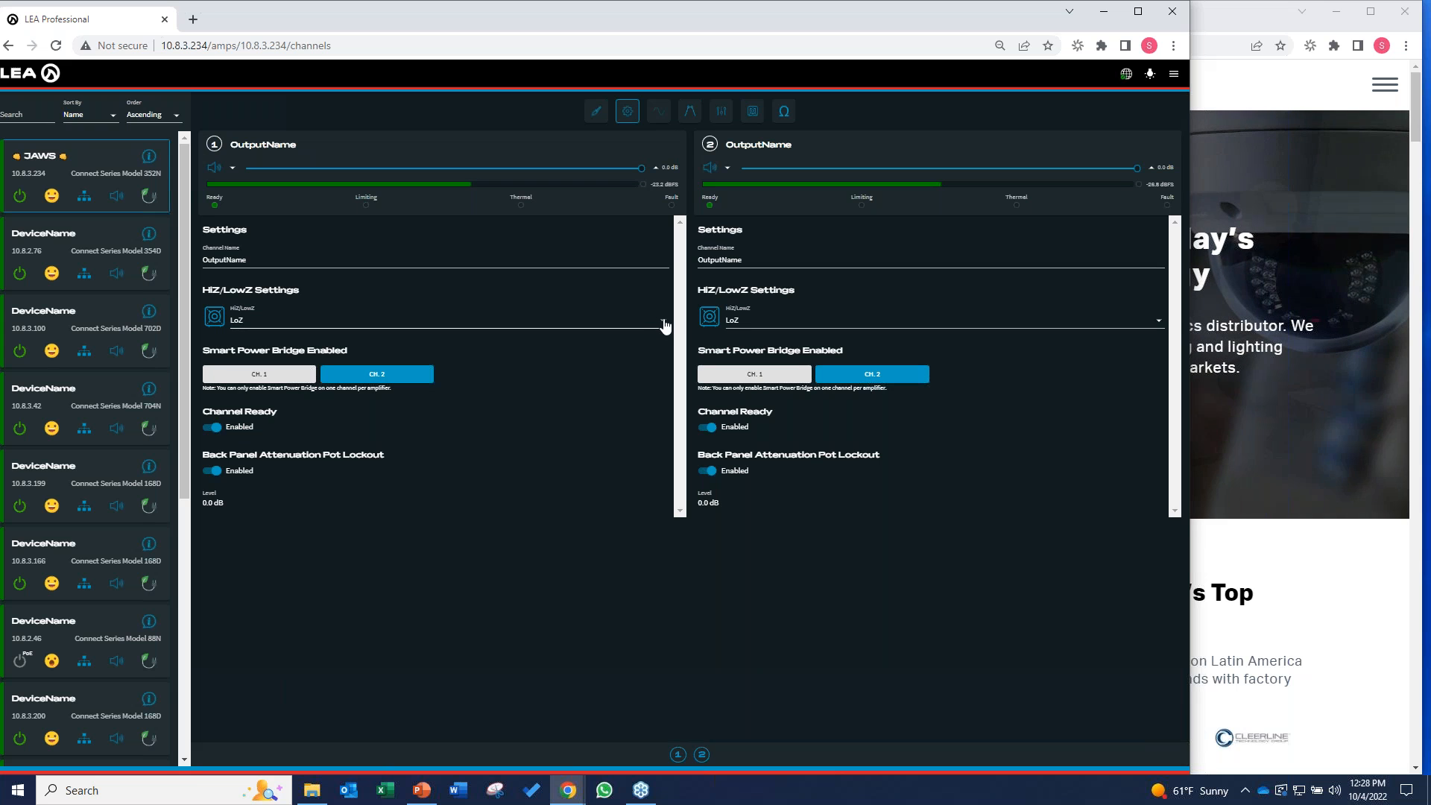
# Step: Keep the output at LoZ and enable Smart Power Bridge on channel 1, then move to the crossover page
pyautogui.click(436, 319)
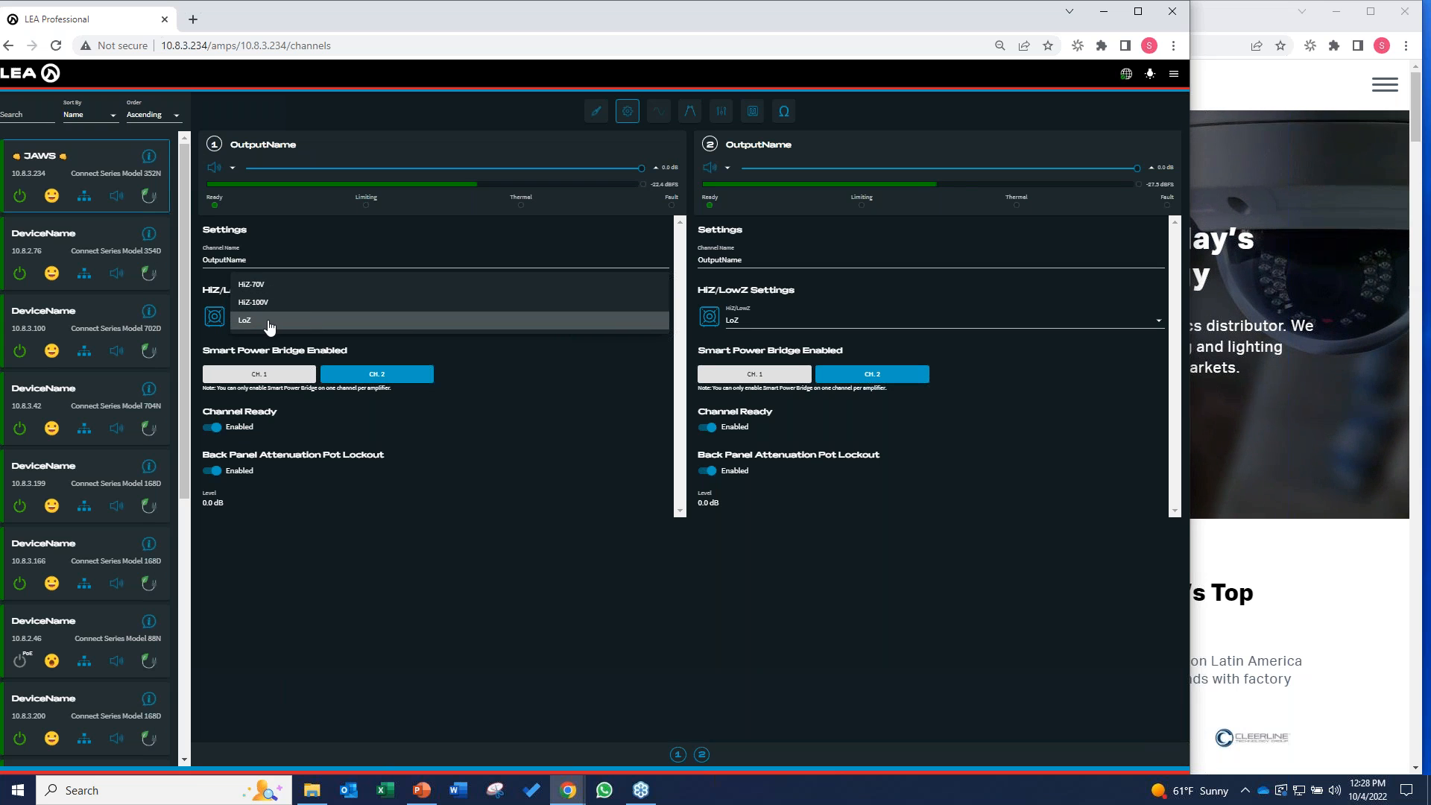
pyautogui.moveTo(257, 285)
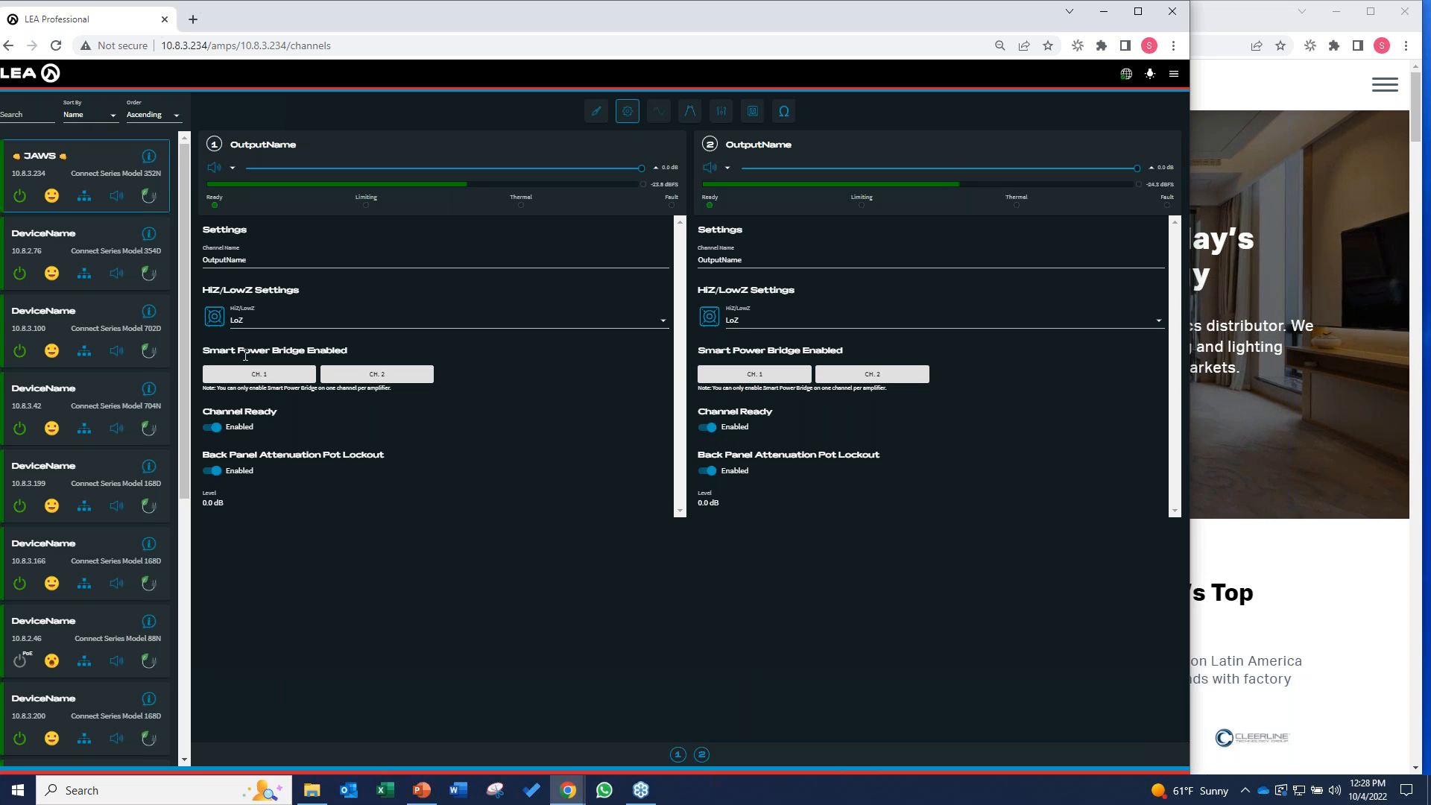
pyautogui.click(259, 372)
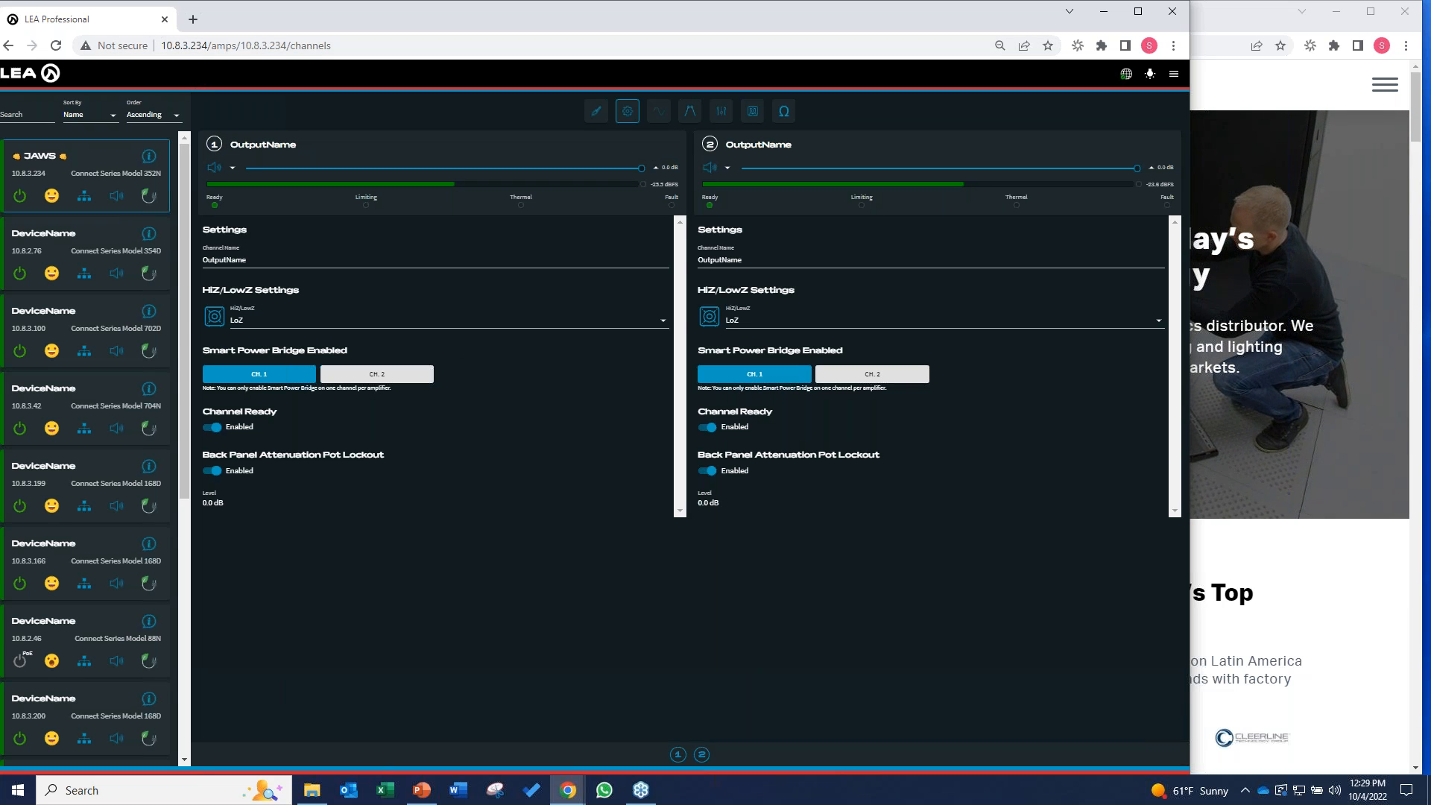
pyautogui.moveTo(933, 356)
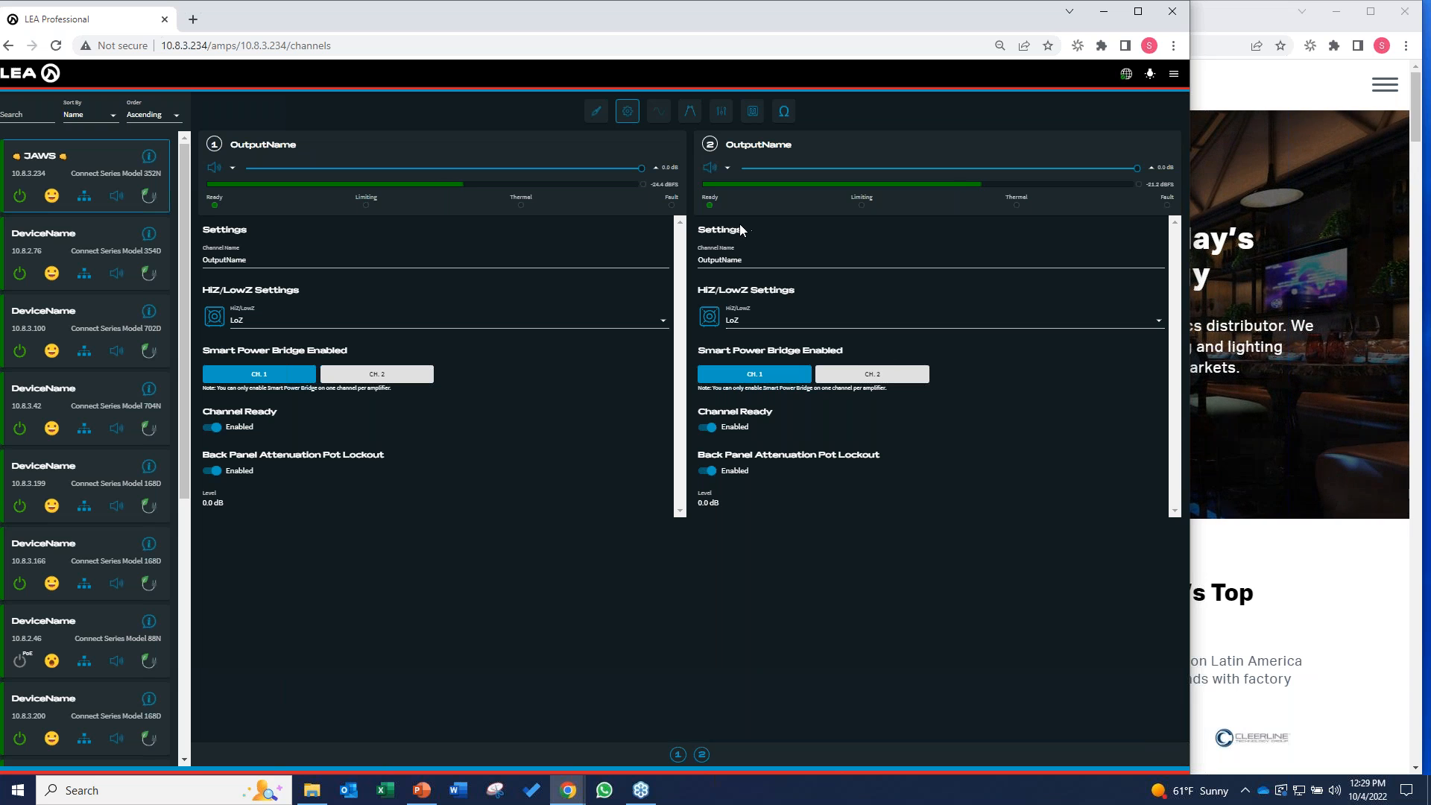
pyautogui.click(659, 111)
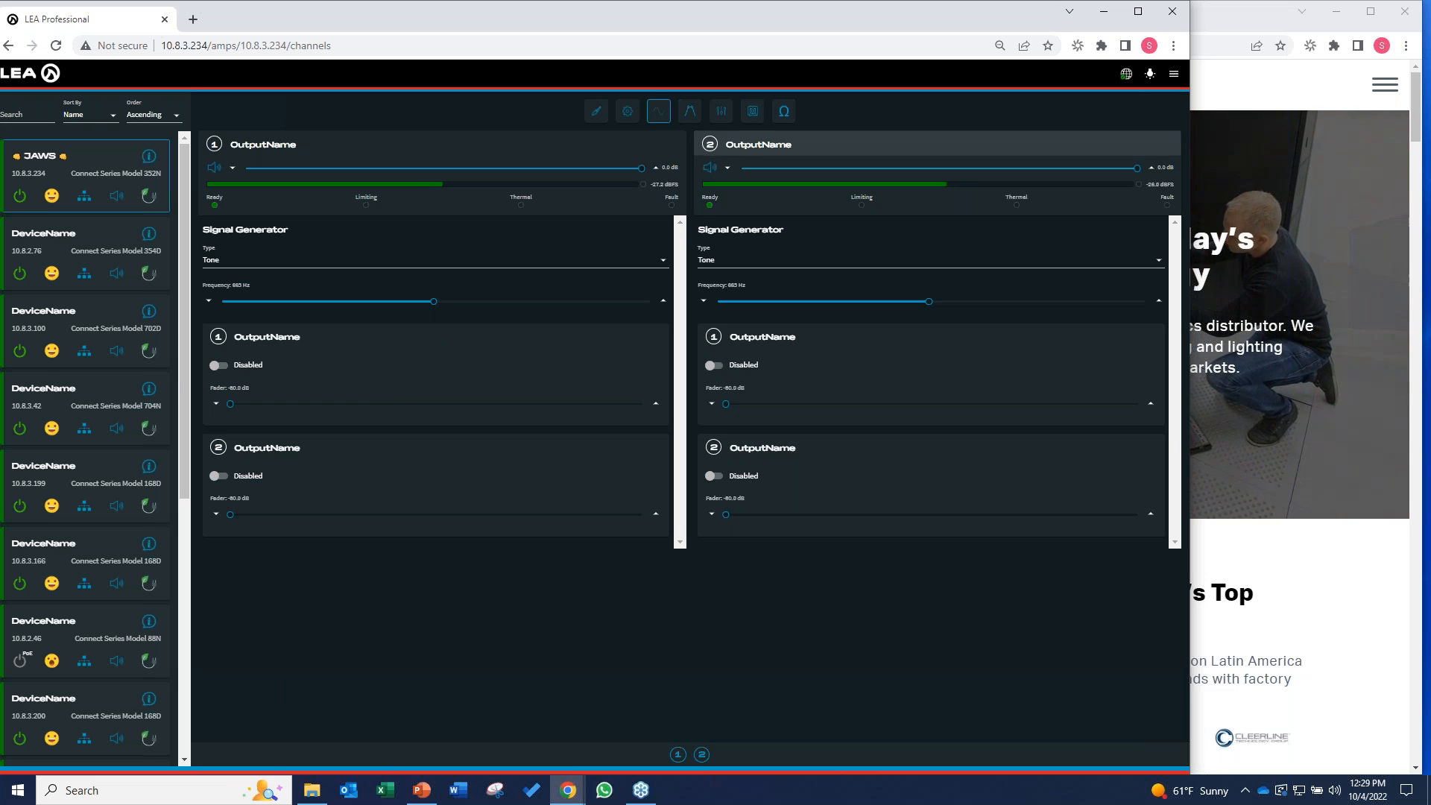
pyautogui.click(688, 110)
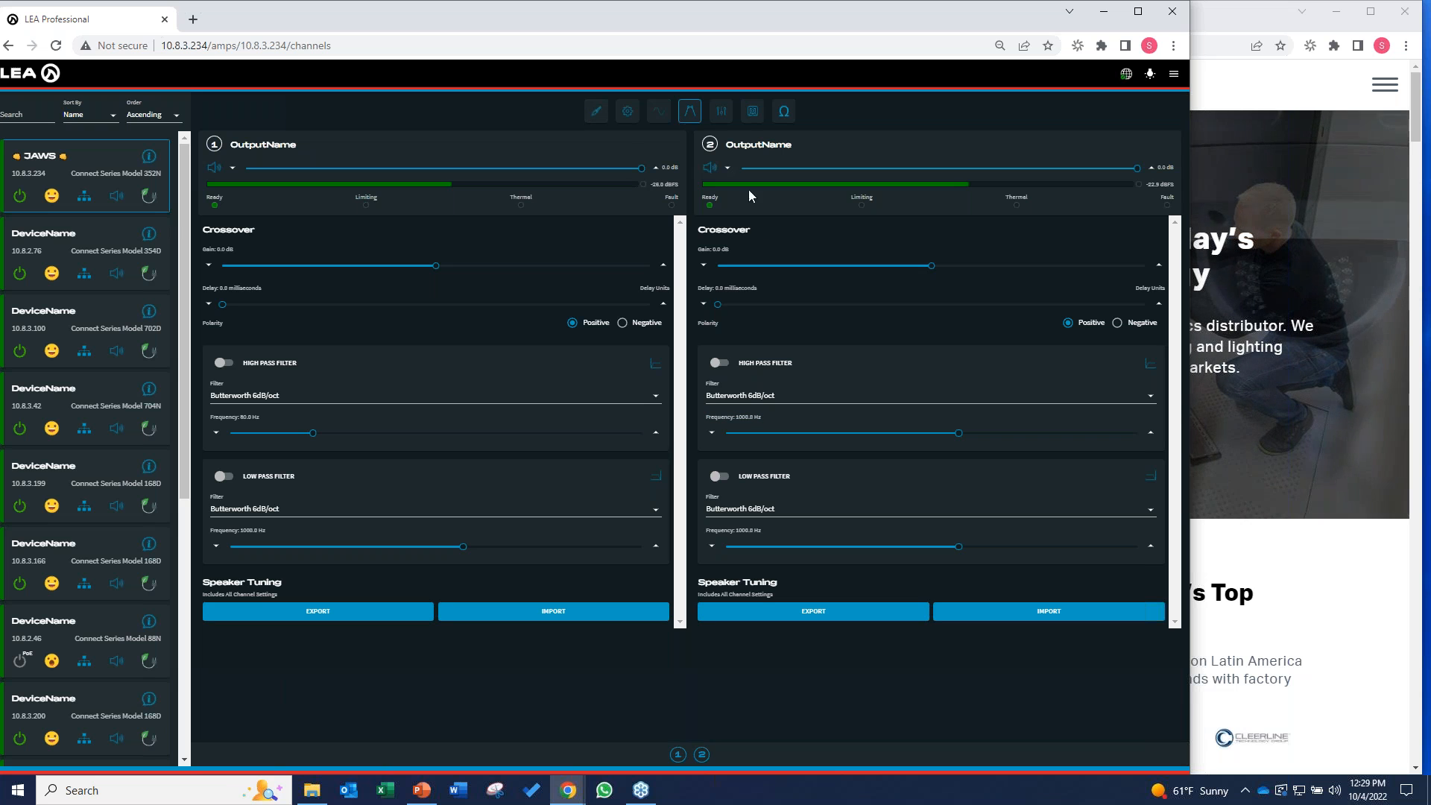
pyautogui.moveTo(404, 370)
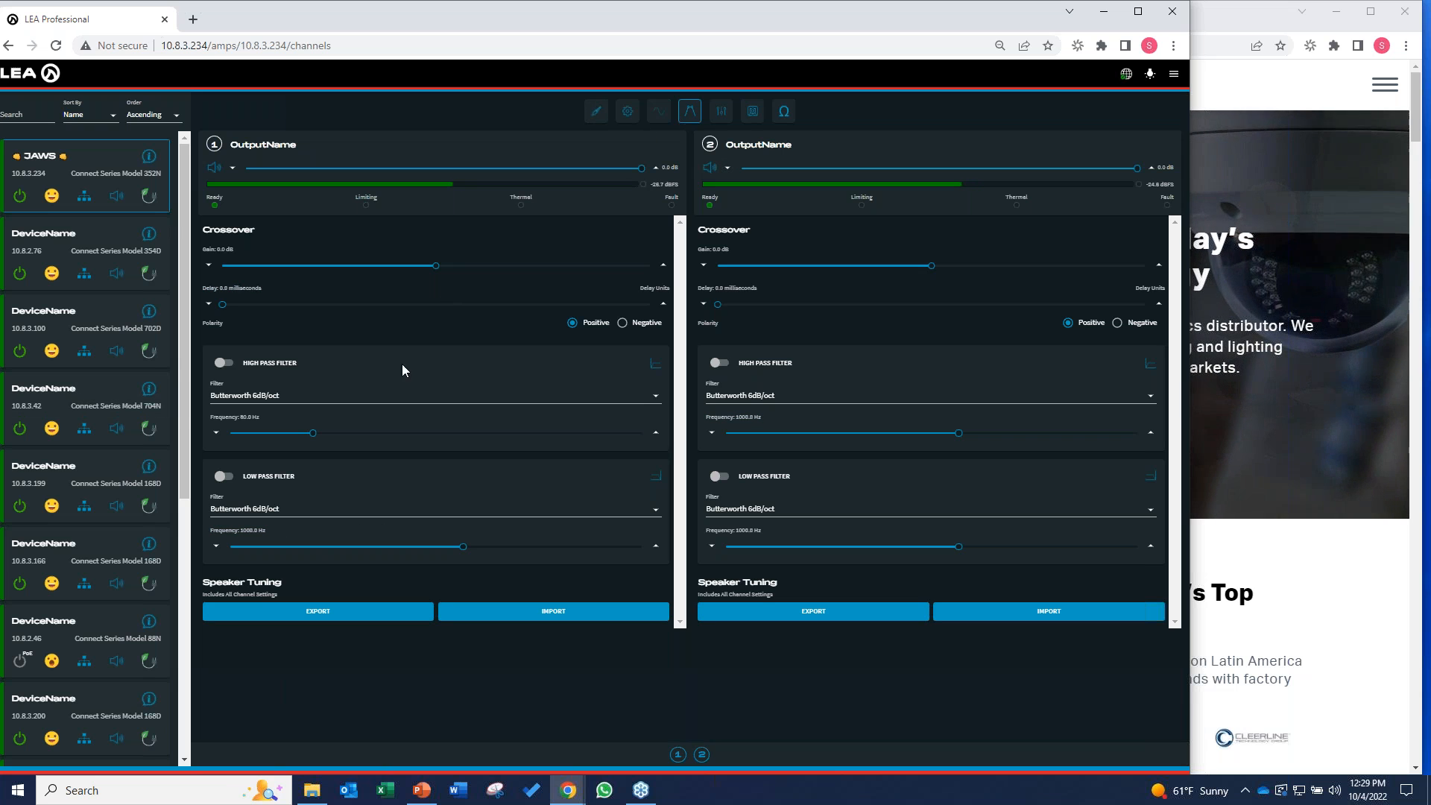
pyautogui.click(432, 395)
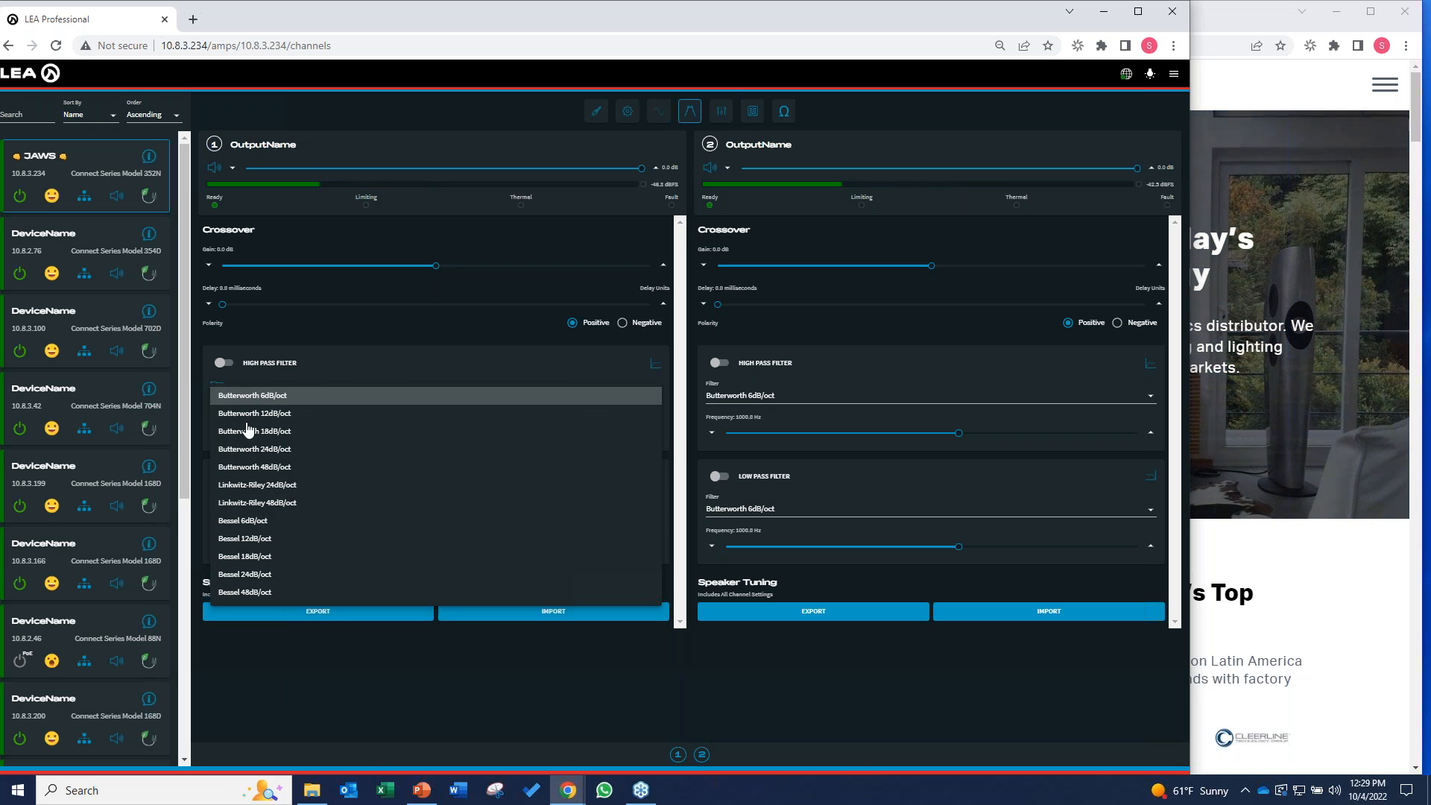
pyautogui.moveTo(389, 319)
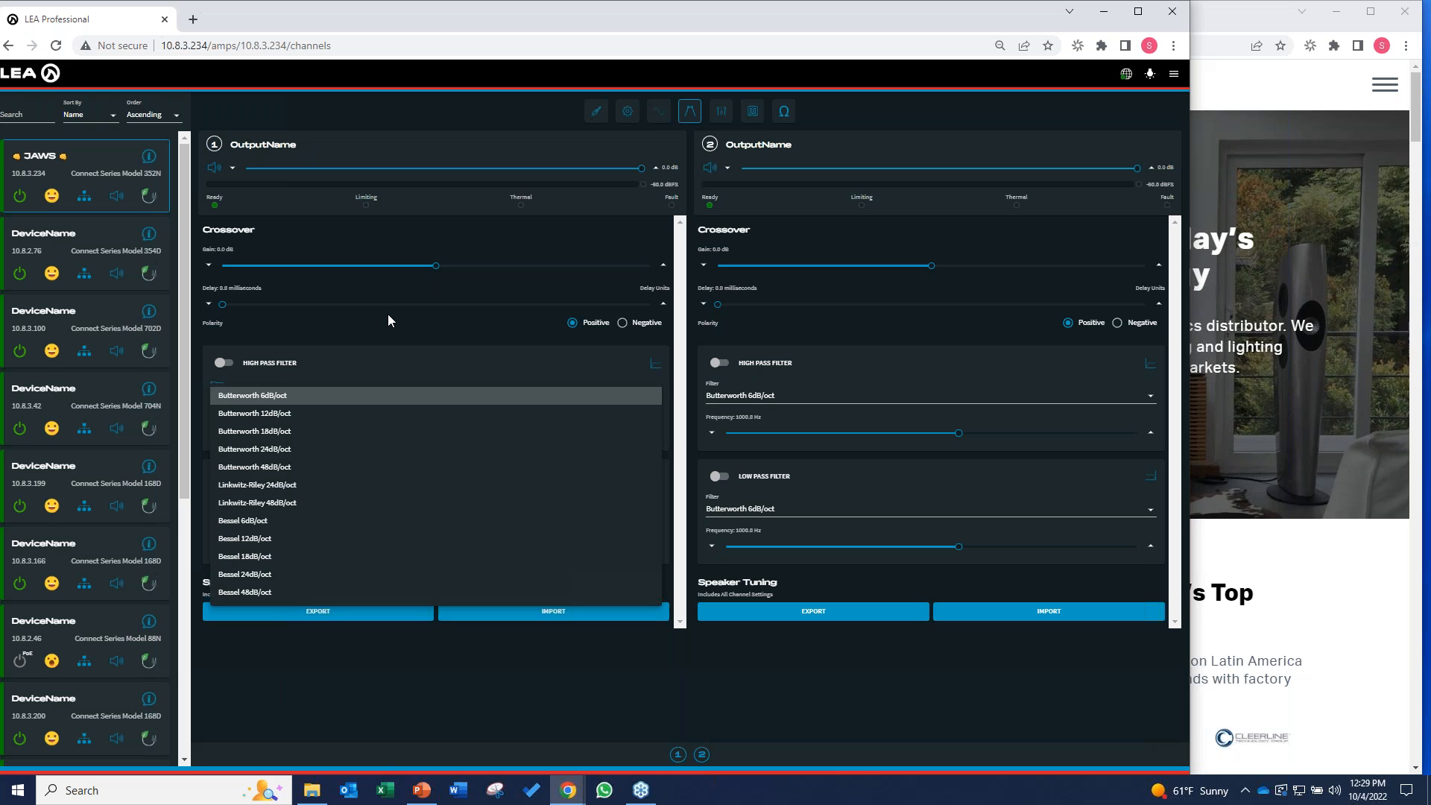
pyautogui.click(252, 395)
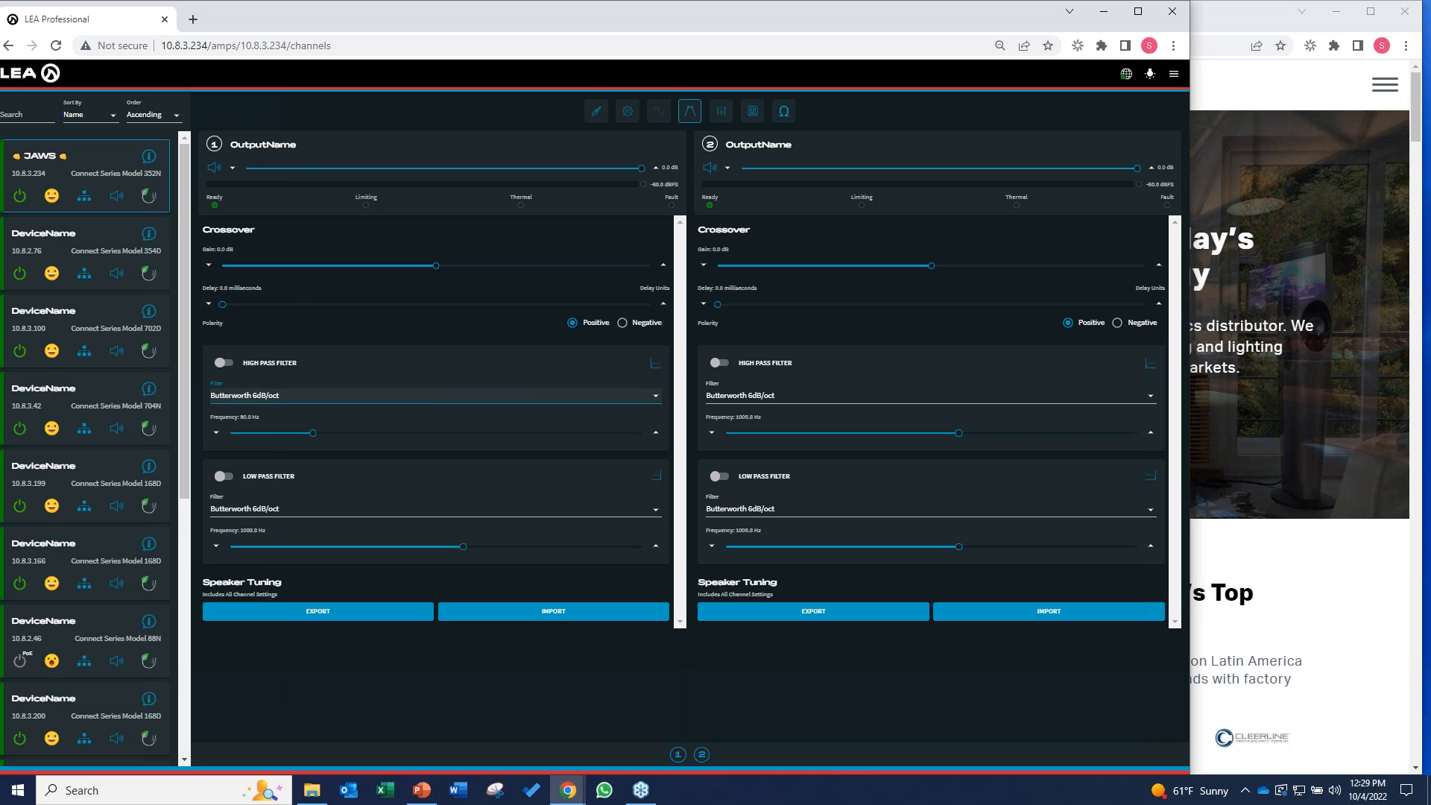
pyautogui.moveTo(231, 304); pyautogui.dragTo(525, 304)
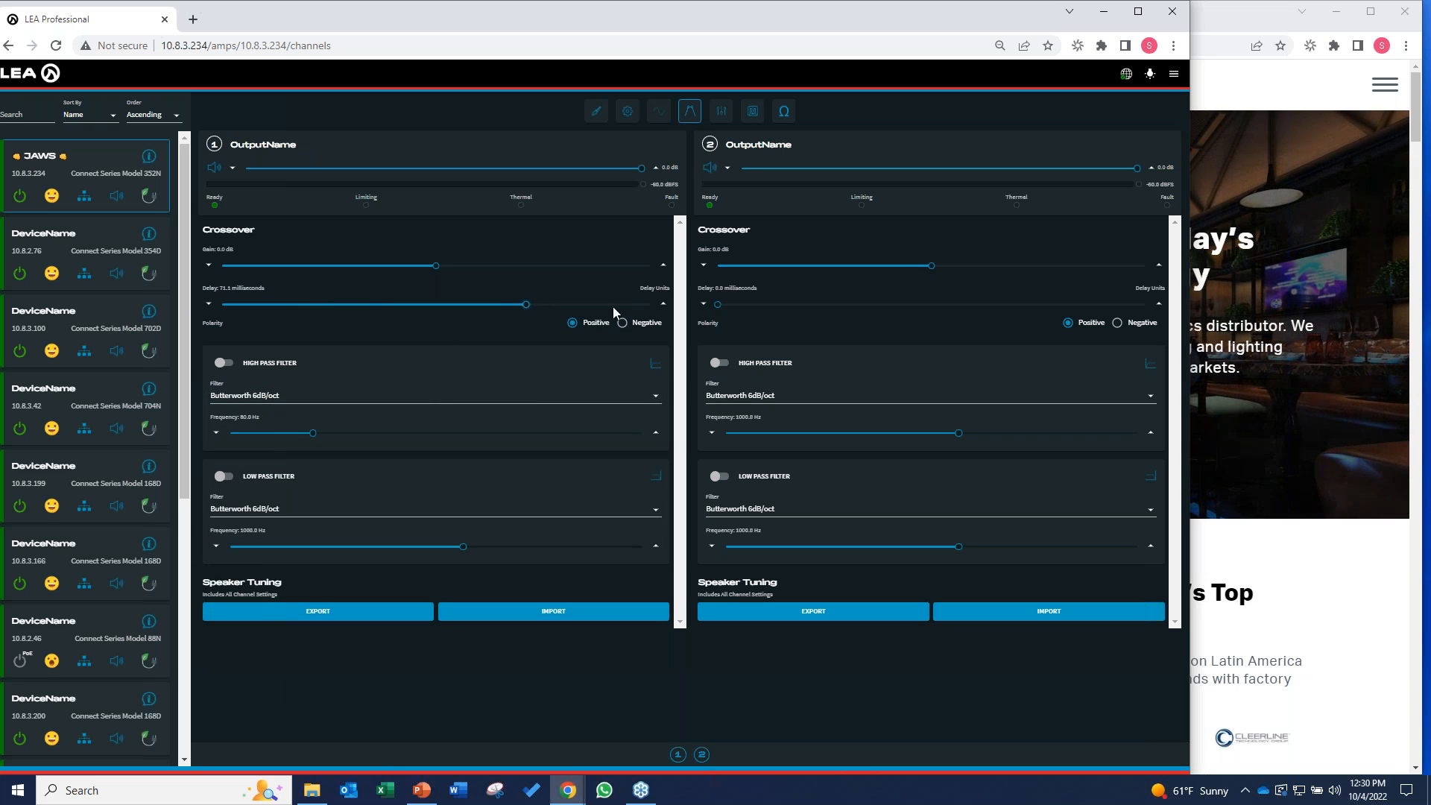
pyautogui.moveTo(524, 304); pyautogui.dragTo(209, 305)
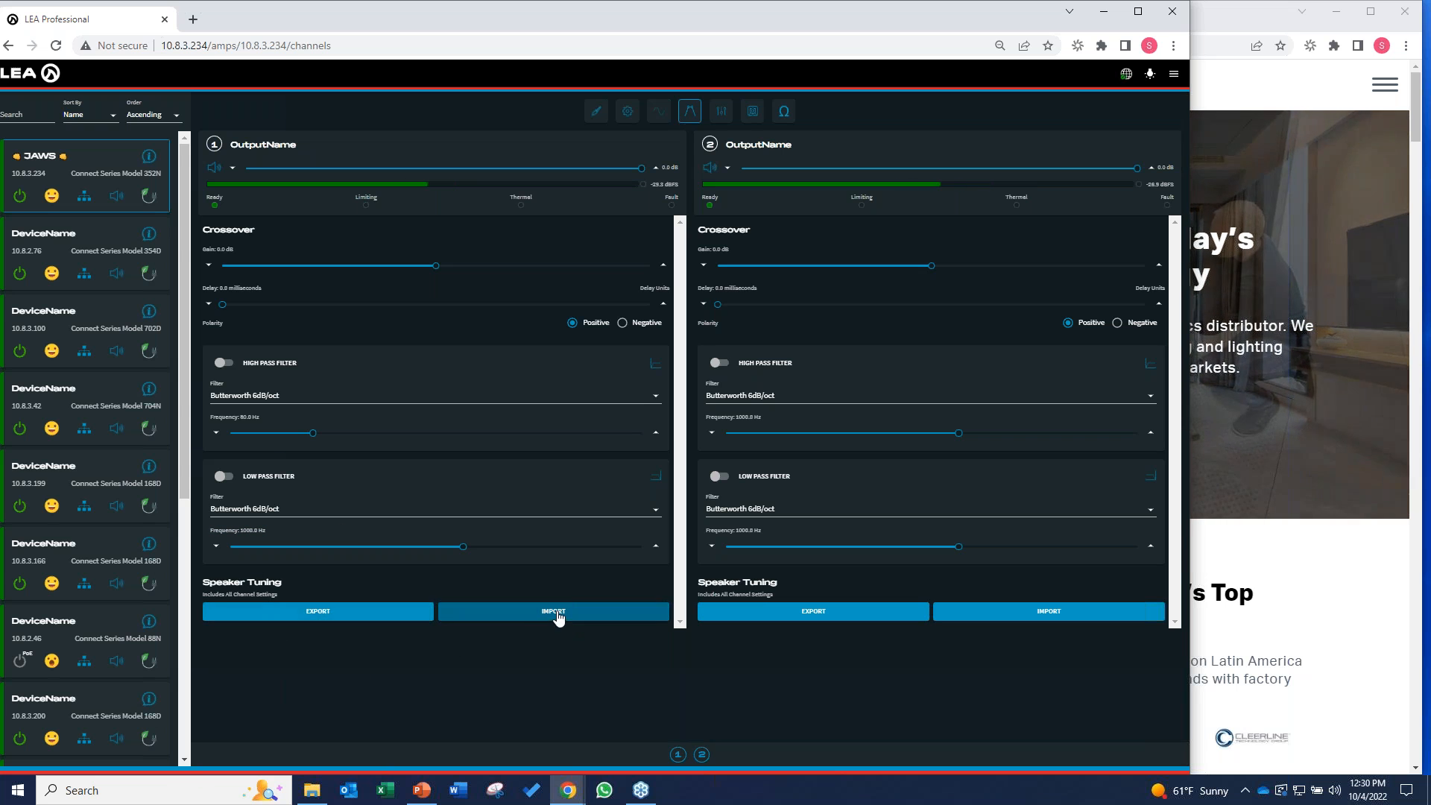
pyautogui.click(553, 611)
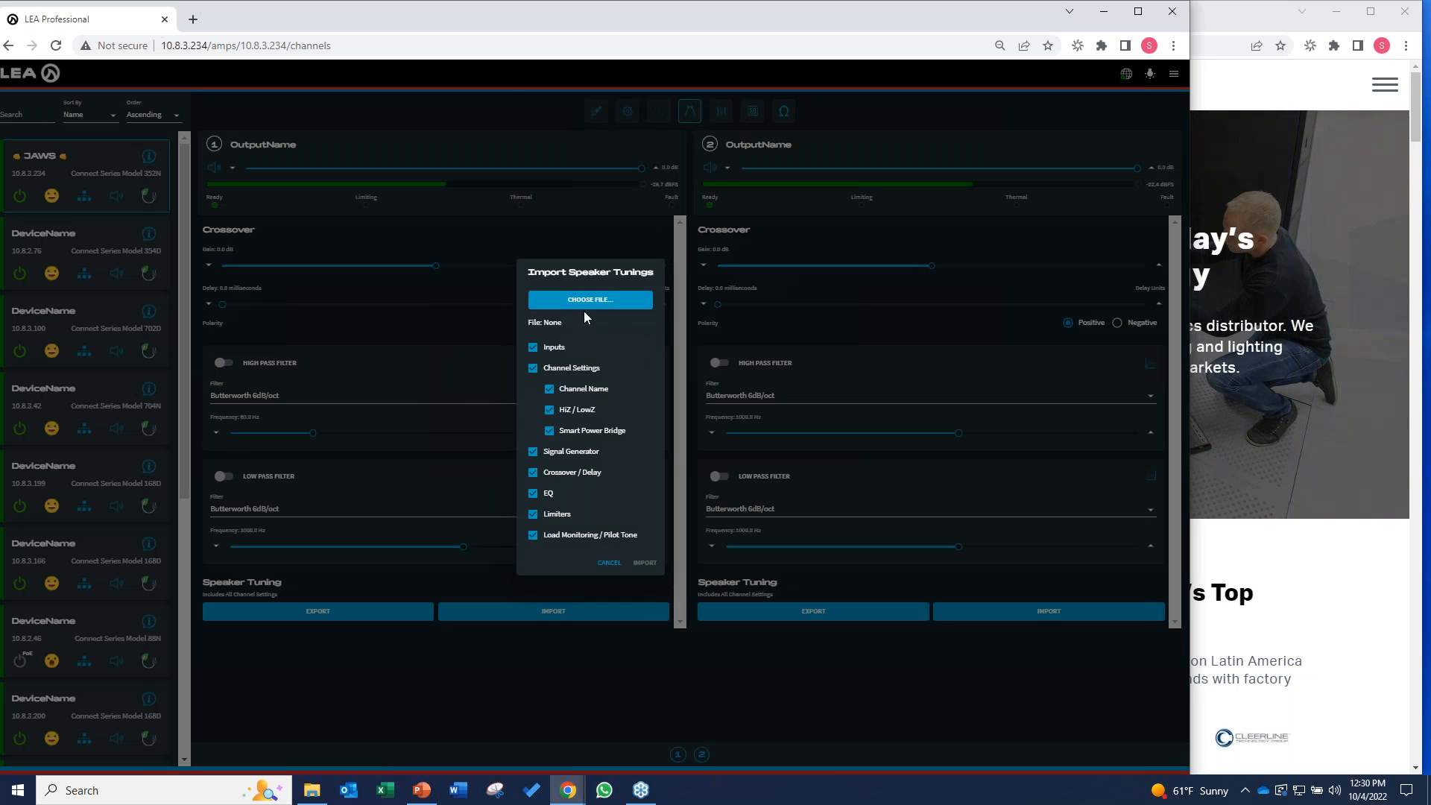
# Step: Choose the Sonance Commercial > Landscape Series HS12T HiZ 70V tuning file for import
pyautogui.click(591, 299)
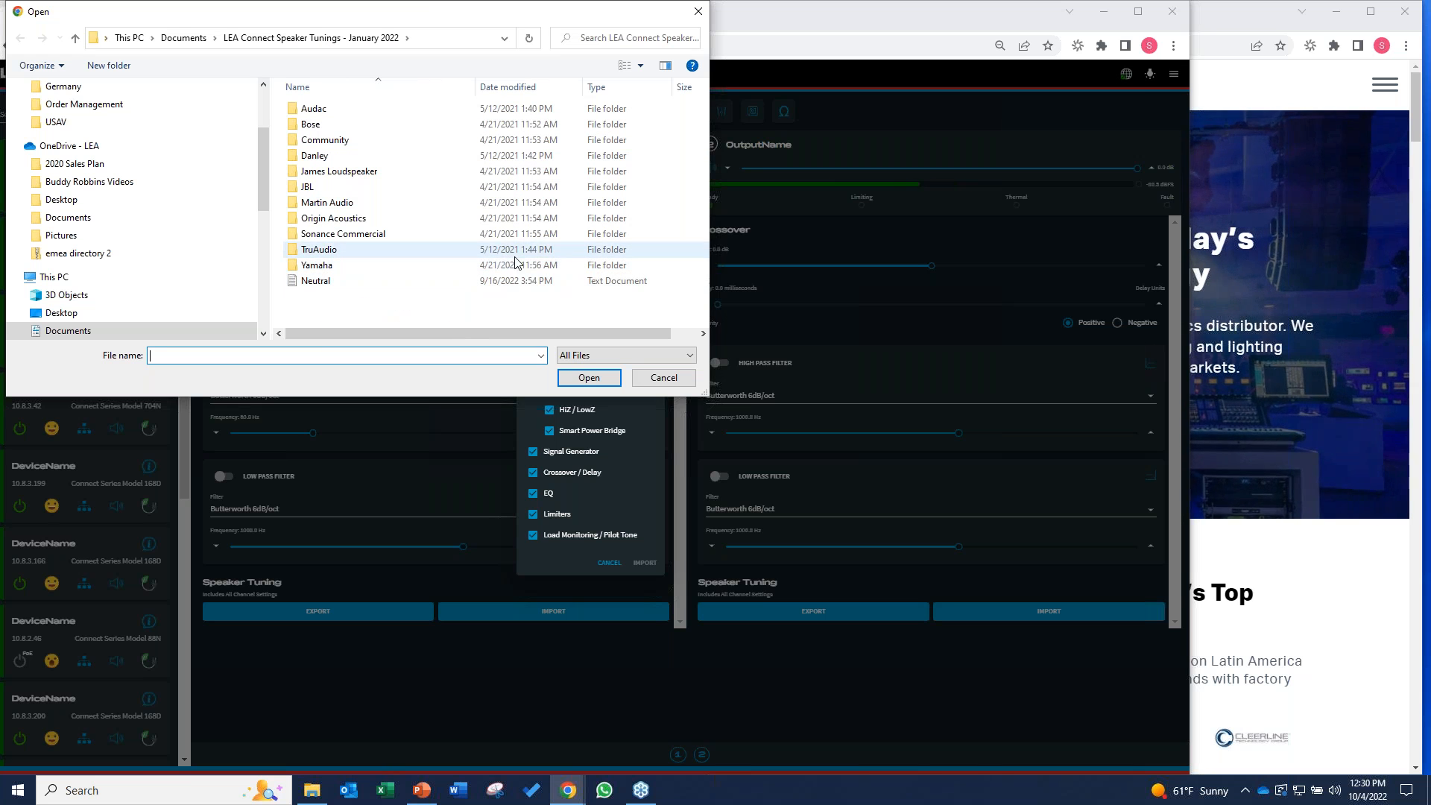
pyautogui.moveTo(507, 260)
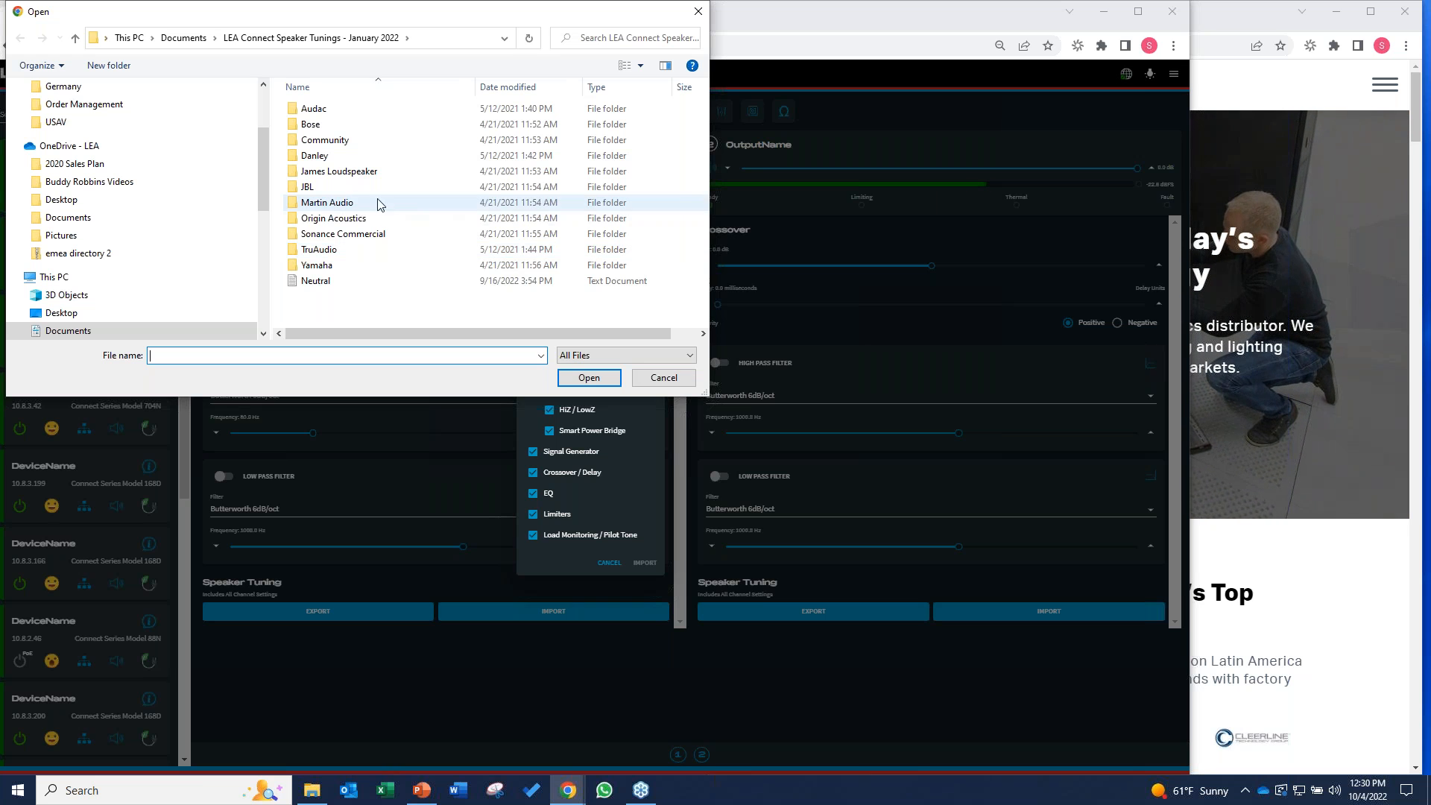
pyautogui.moveTo(345, 239)
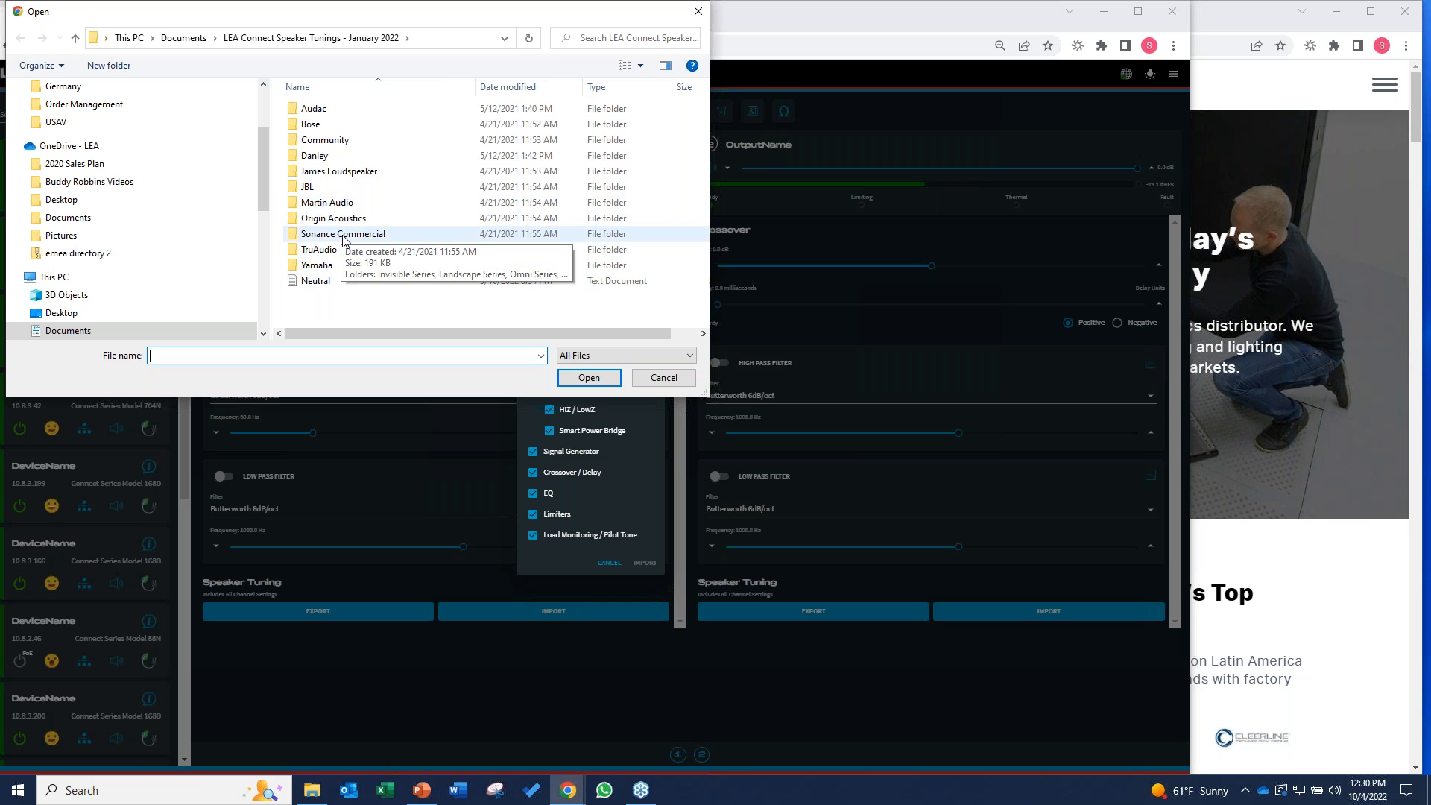
pyautogui.doubleClick(343, 232)
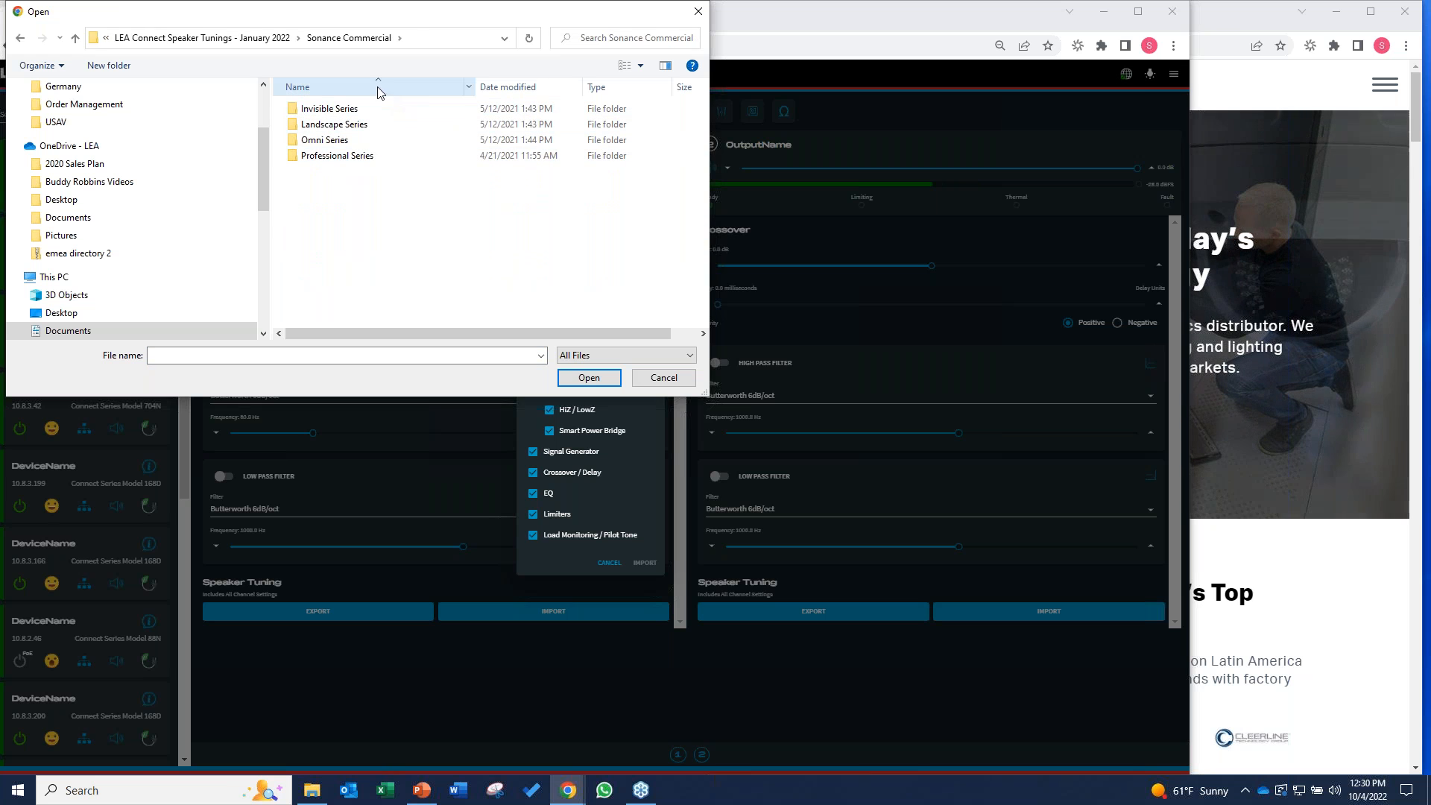
pyautogui.doubleClick(331, 124)
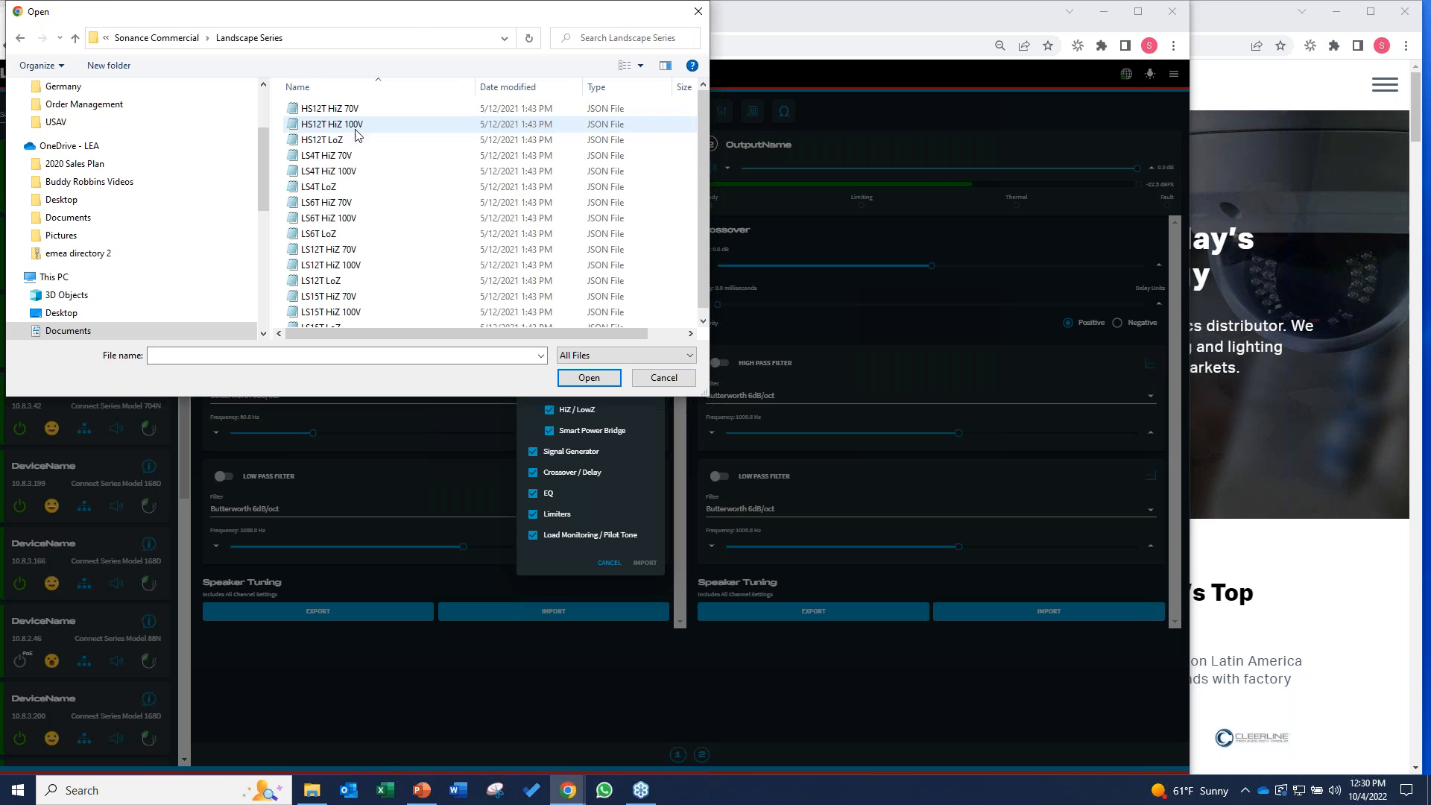
pyautogui.click(325, 108)
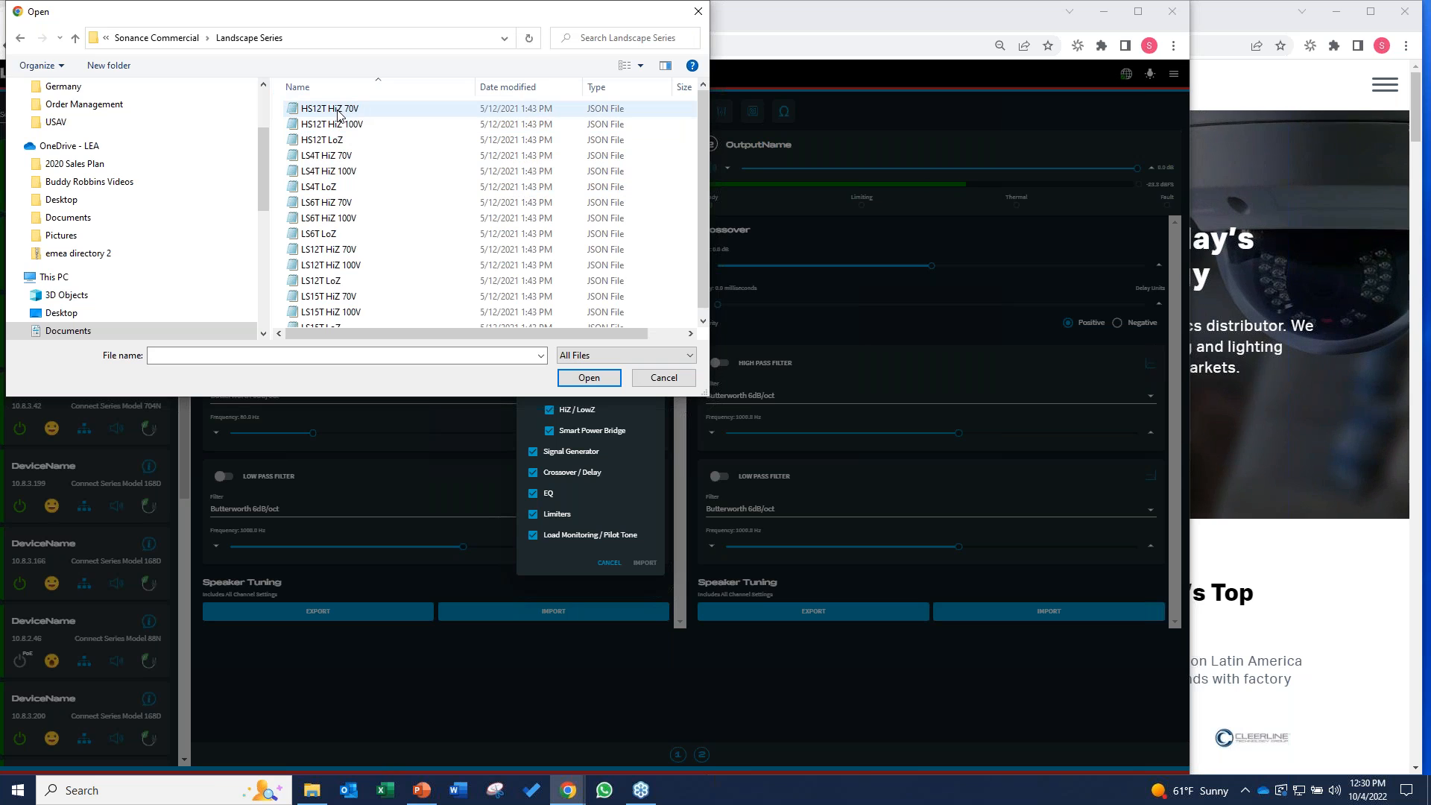
pyautogui.click(589, 378)
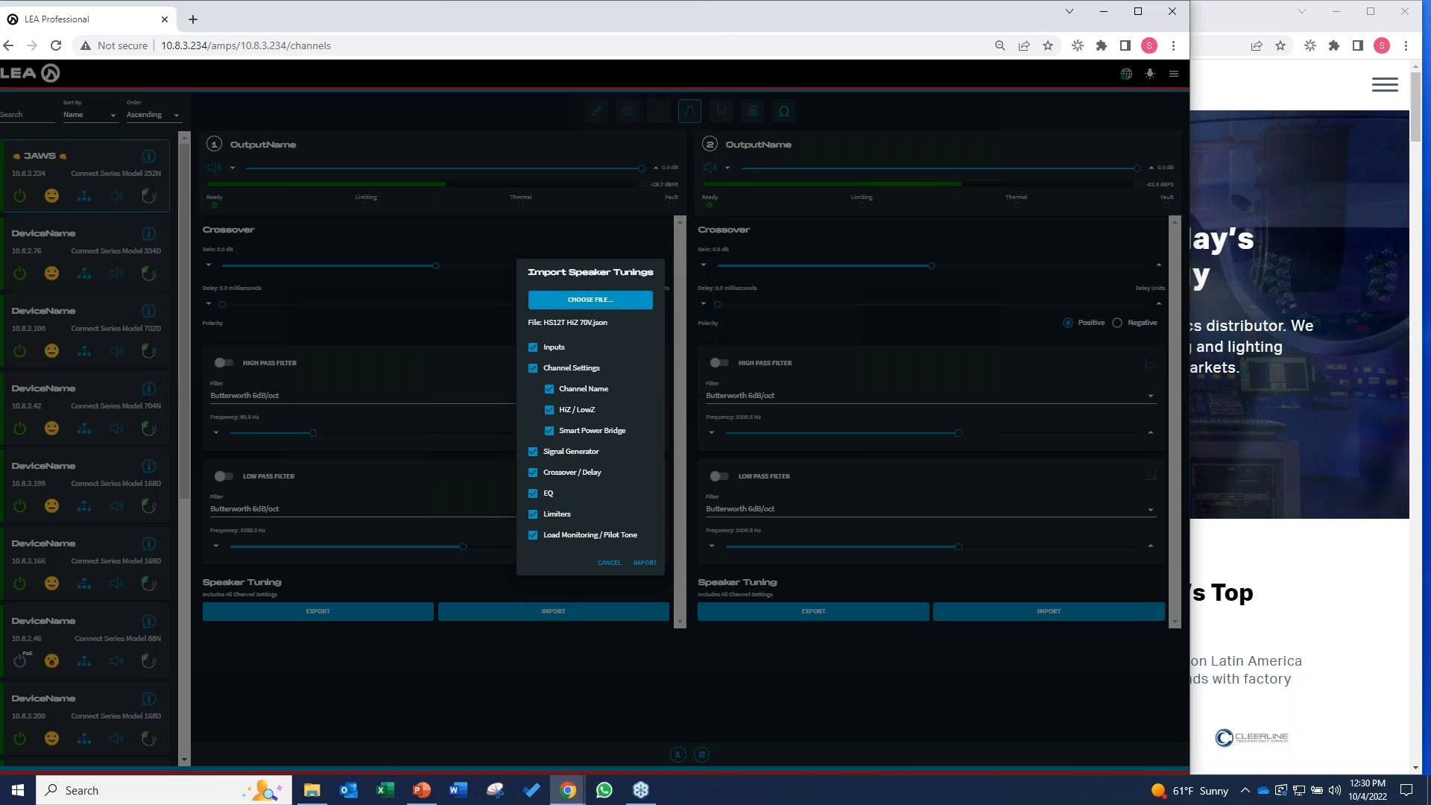
# Step: Import the HS12T HiZ 70V tuning into channel 1 and acknowledge the success message
pyautogui.click(644, 563)
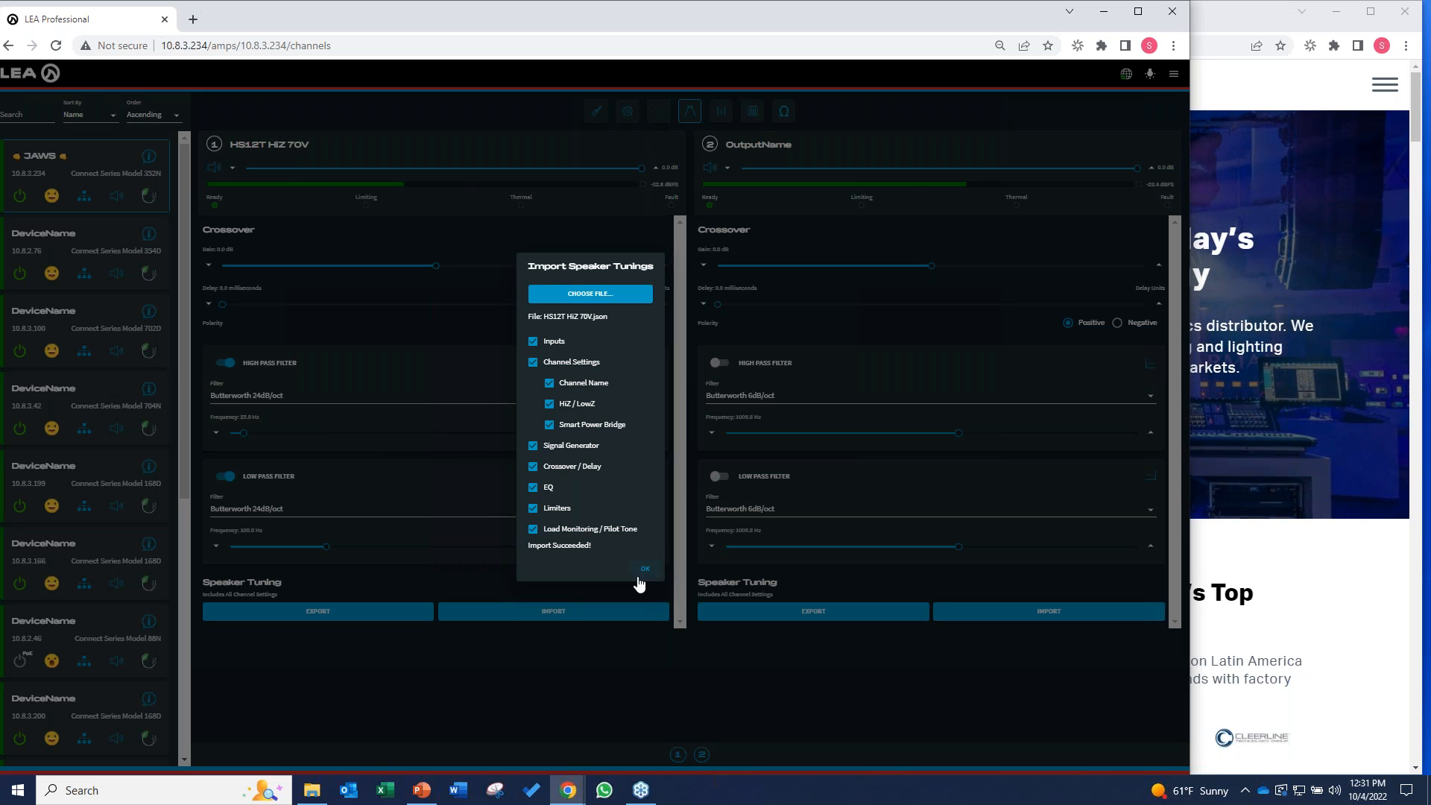
pyautogui.click(644, 570)
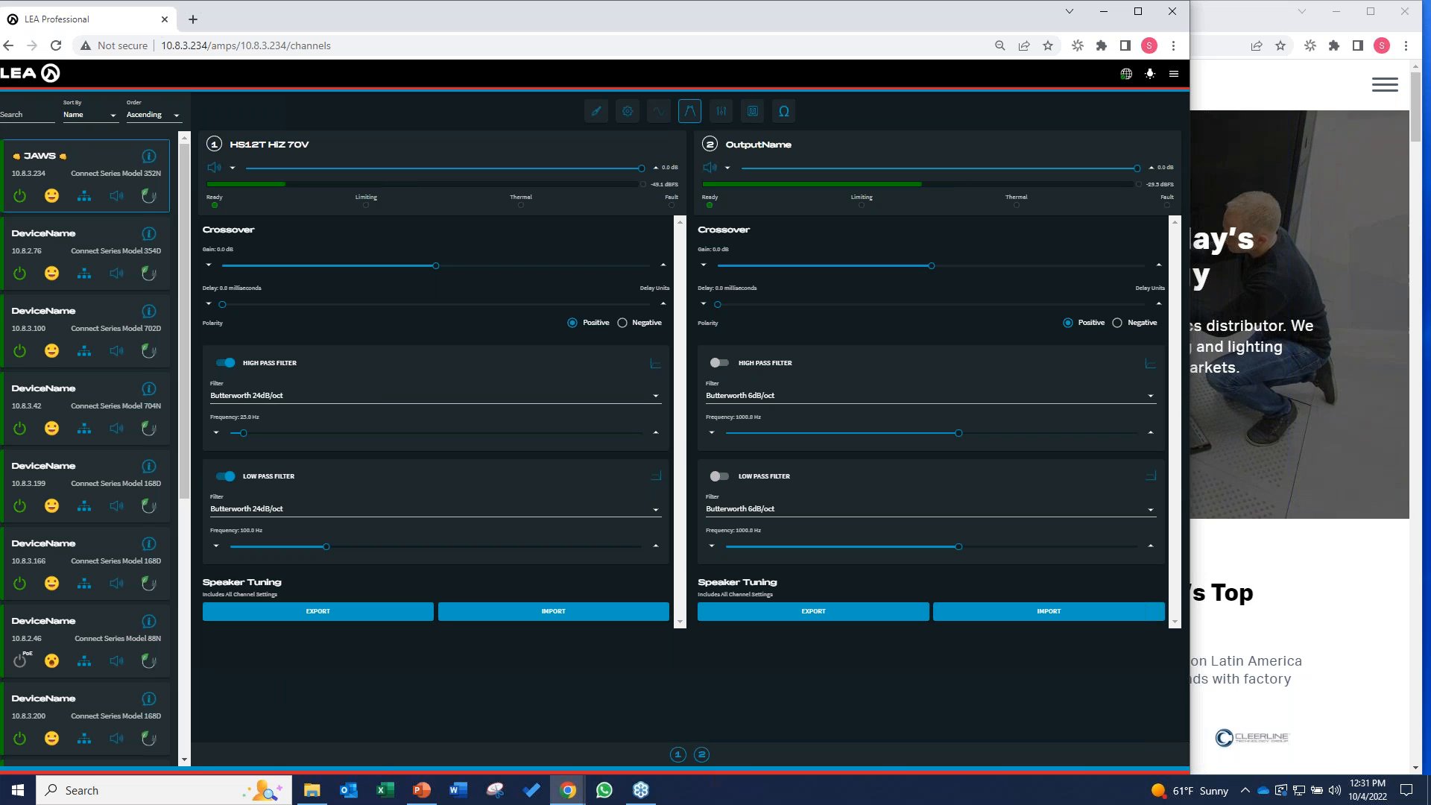
pyautogui.click(722, 111)
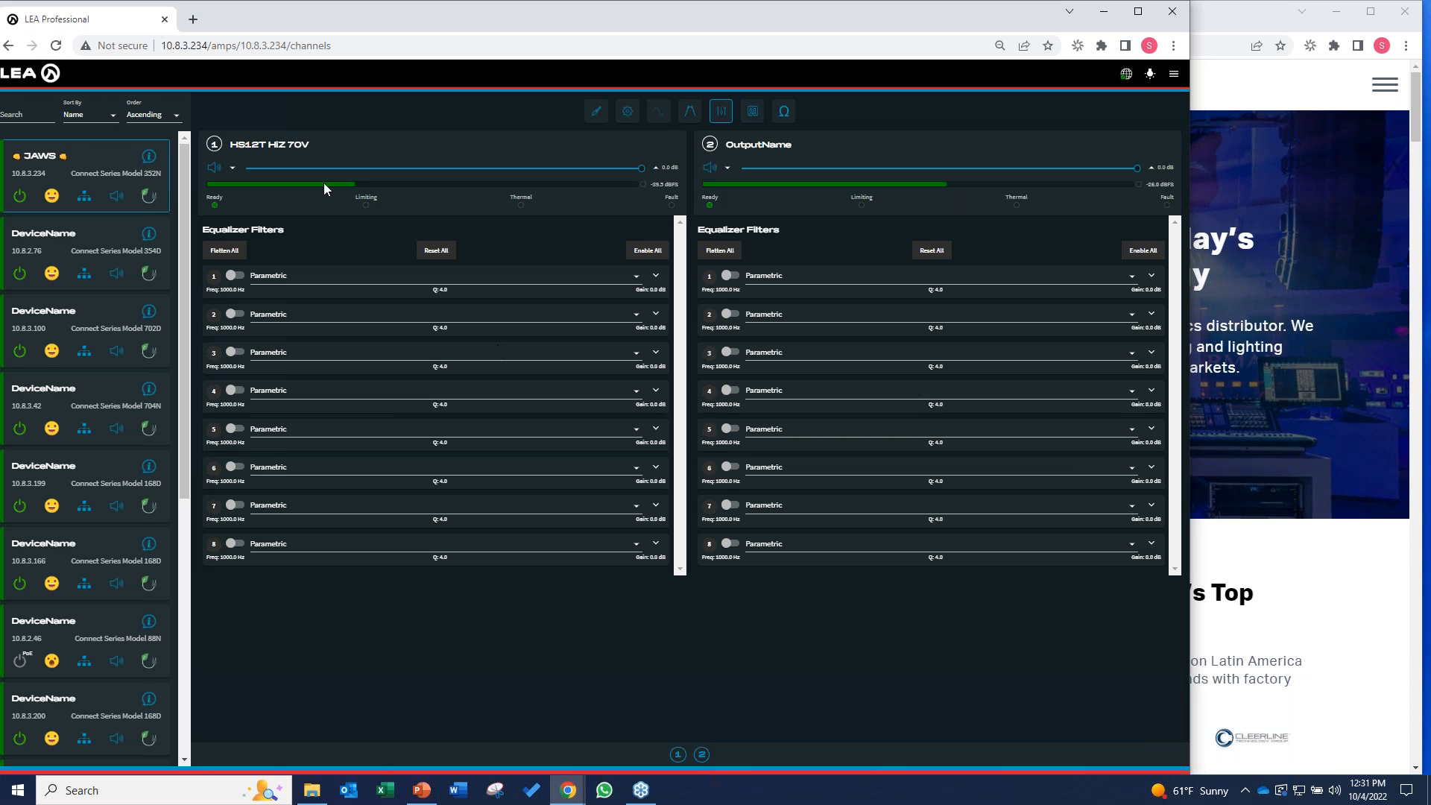
# Step: Step through the limiter, crossover and equalizer views, ending on the limiters for both channels
pyautogui.click(751, 110)
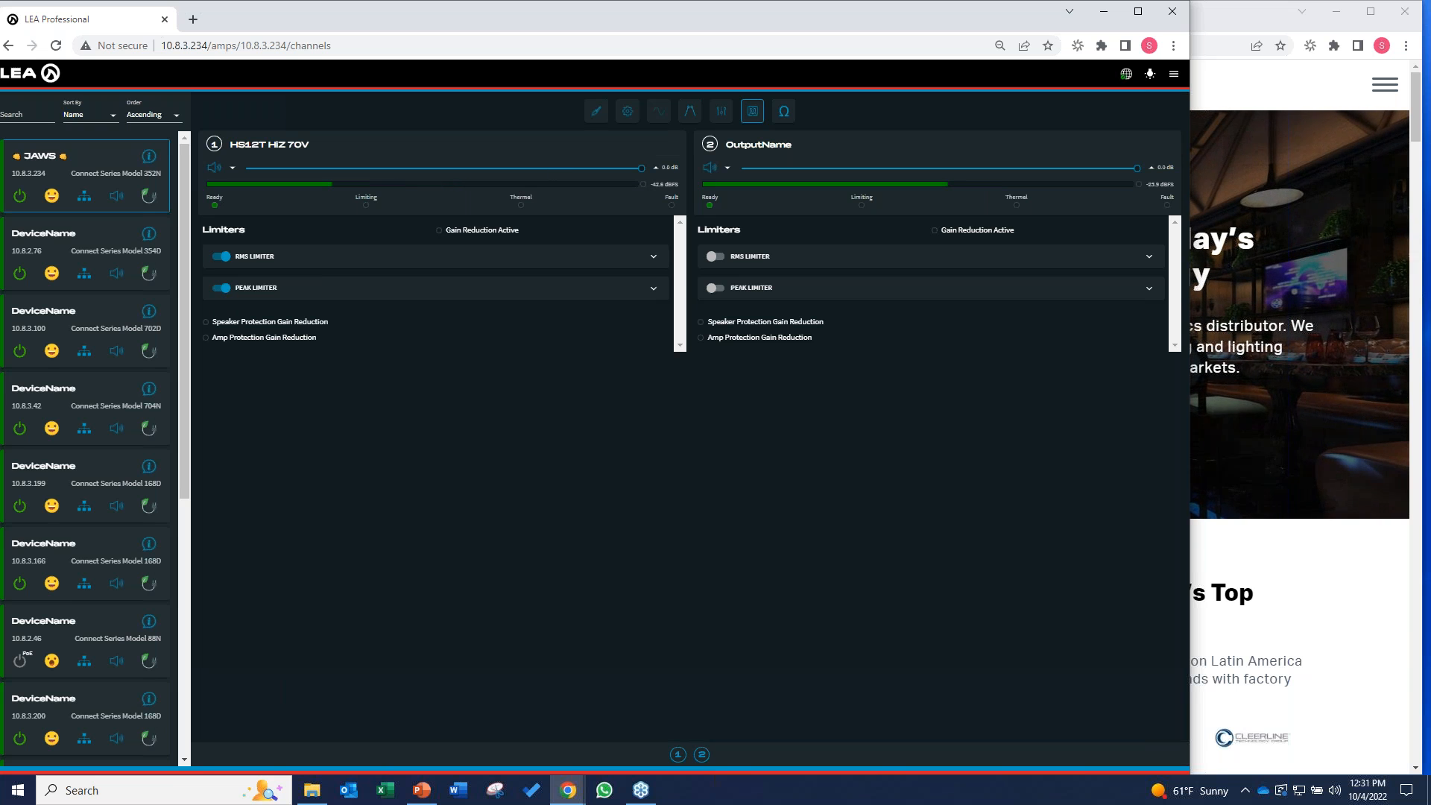
pyautogui.click(689, 111)
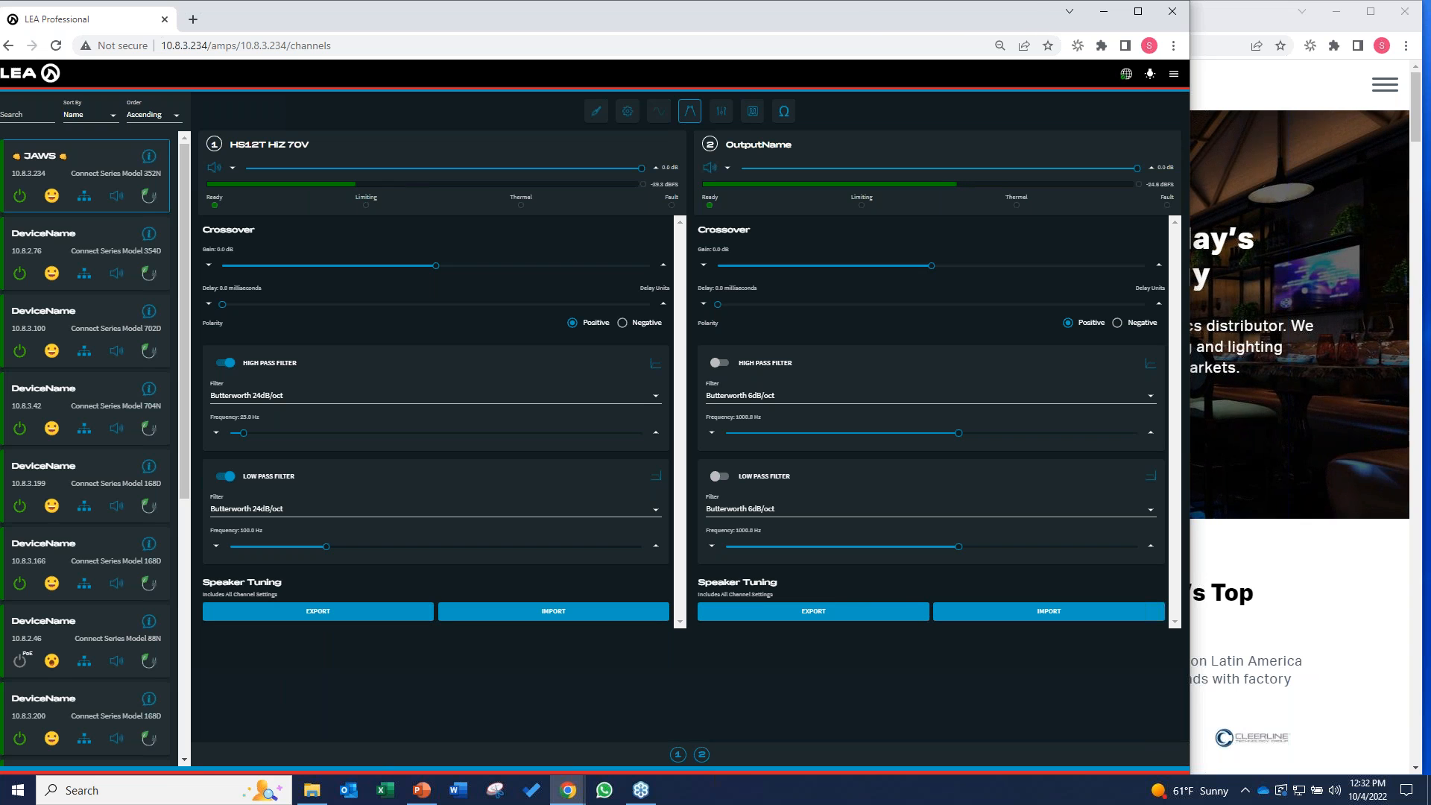
pyautogui.click(722, 110)
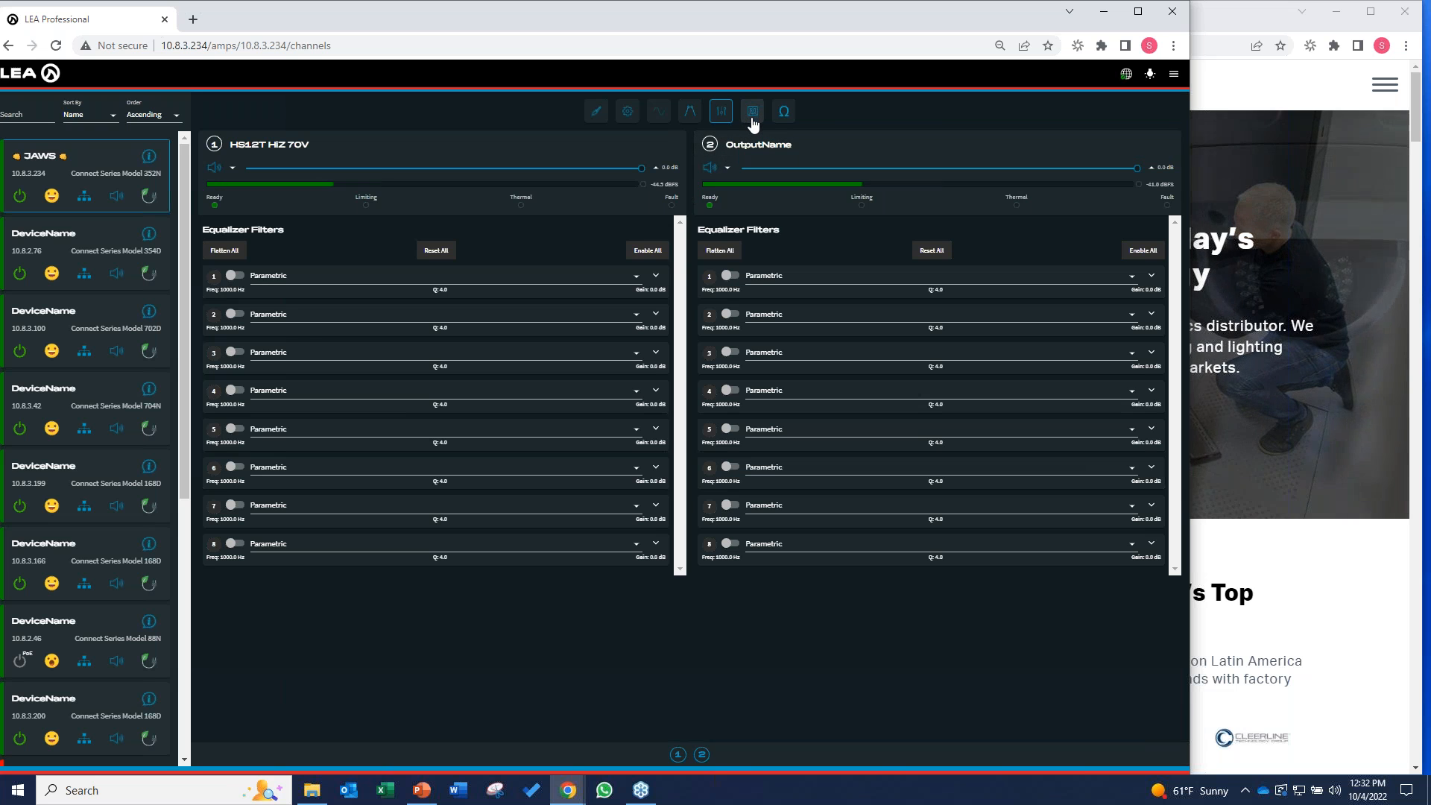
pyautogui.click(785, 110)
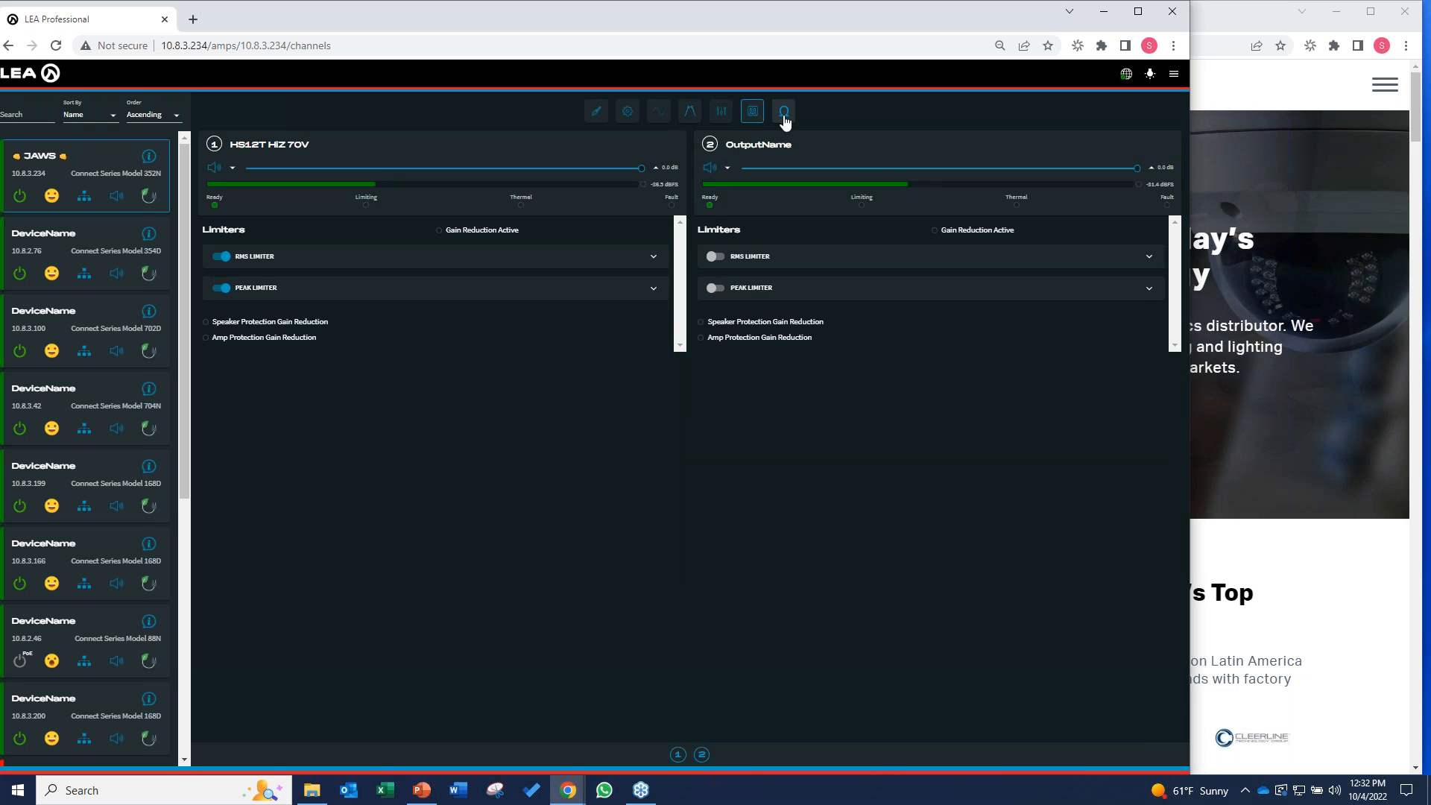
# Step: Enable the channel 1 Load Monitor so it tests and reports an open load
pyautogui.click(784, 111)
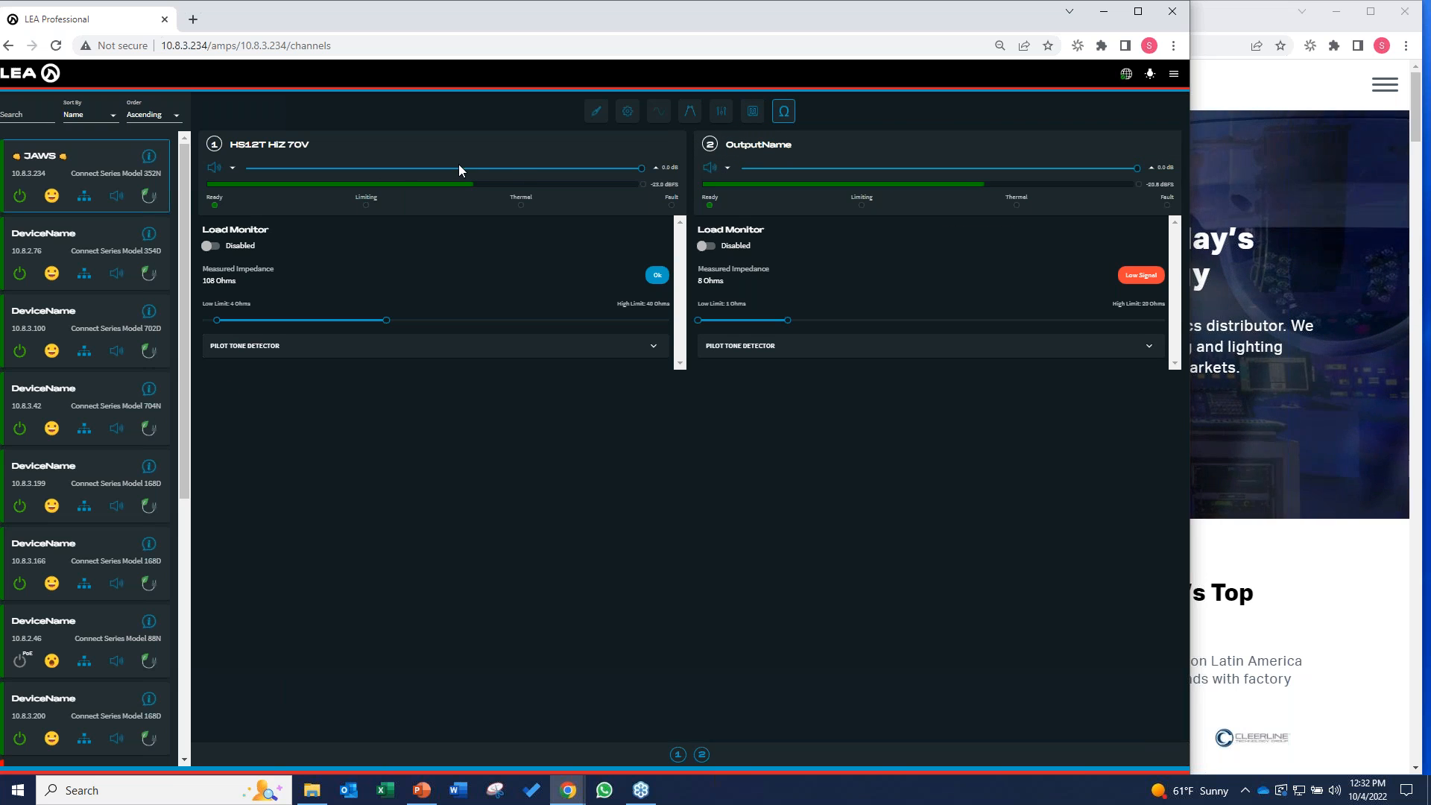
pyautogui.moveTo(628, 351)
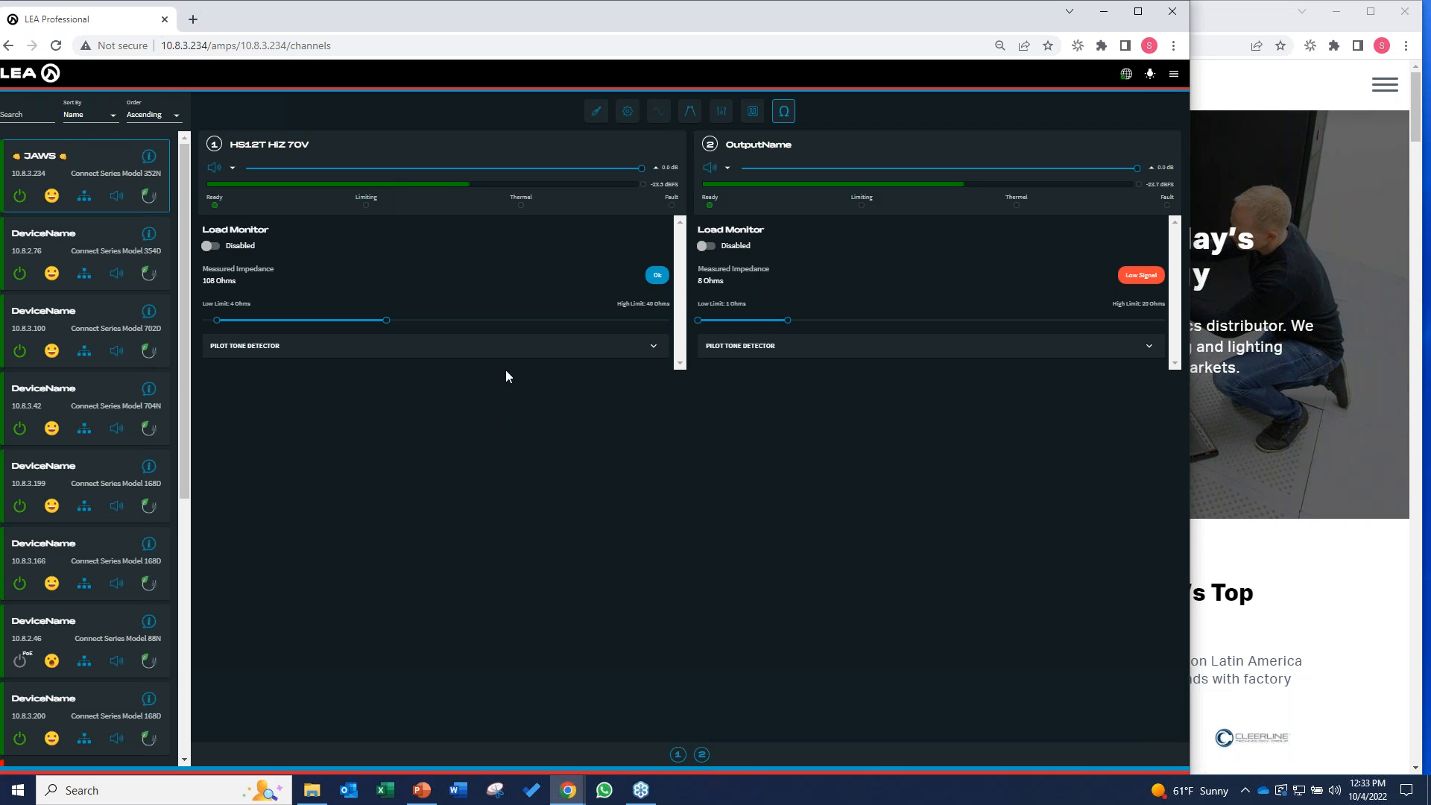
pyautogui.click(210, 245)
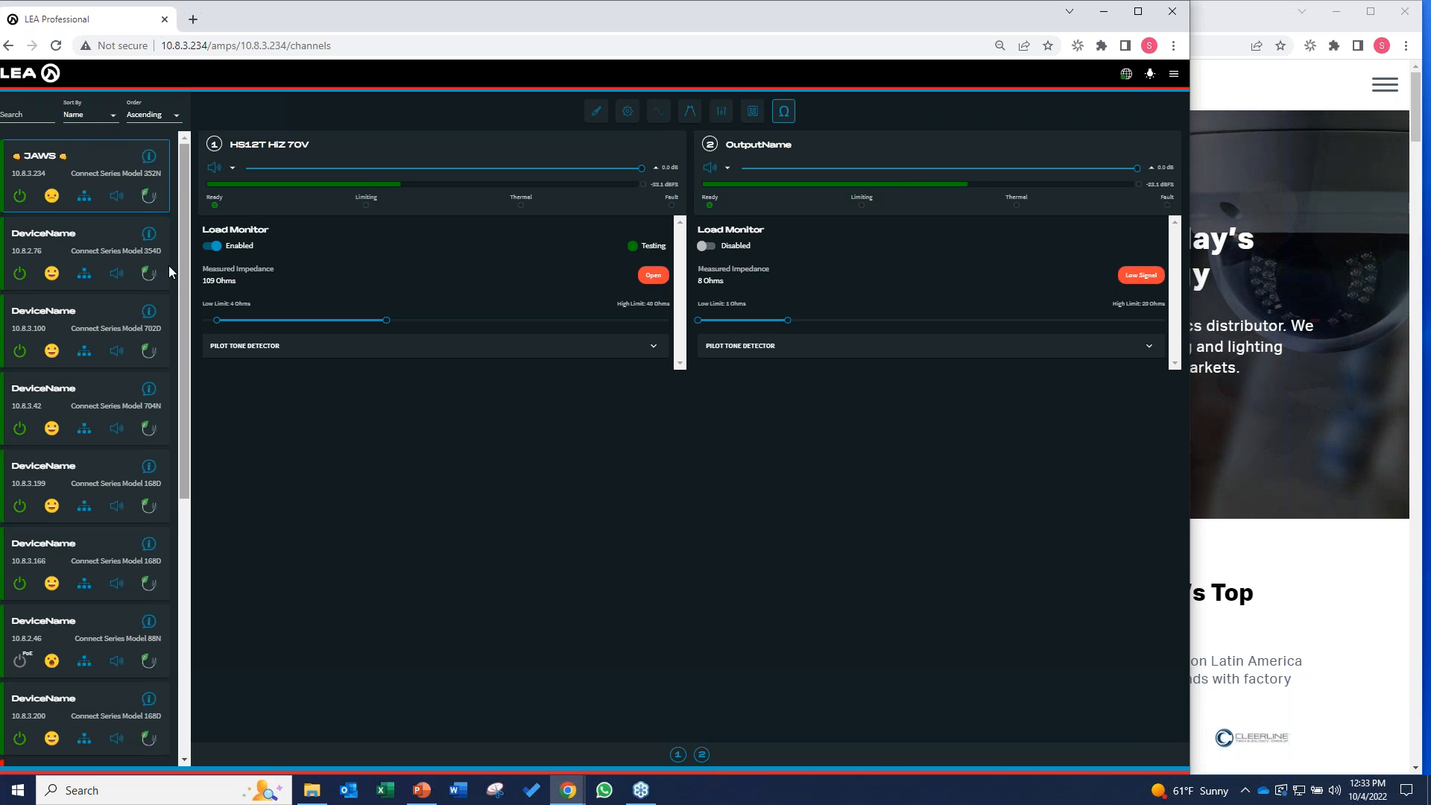
pyautogui.moveTo(647, 295)
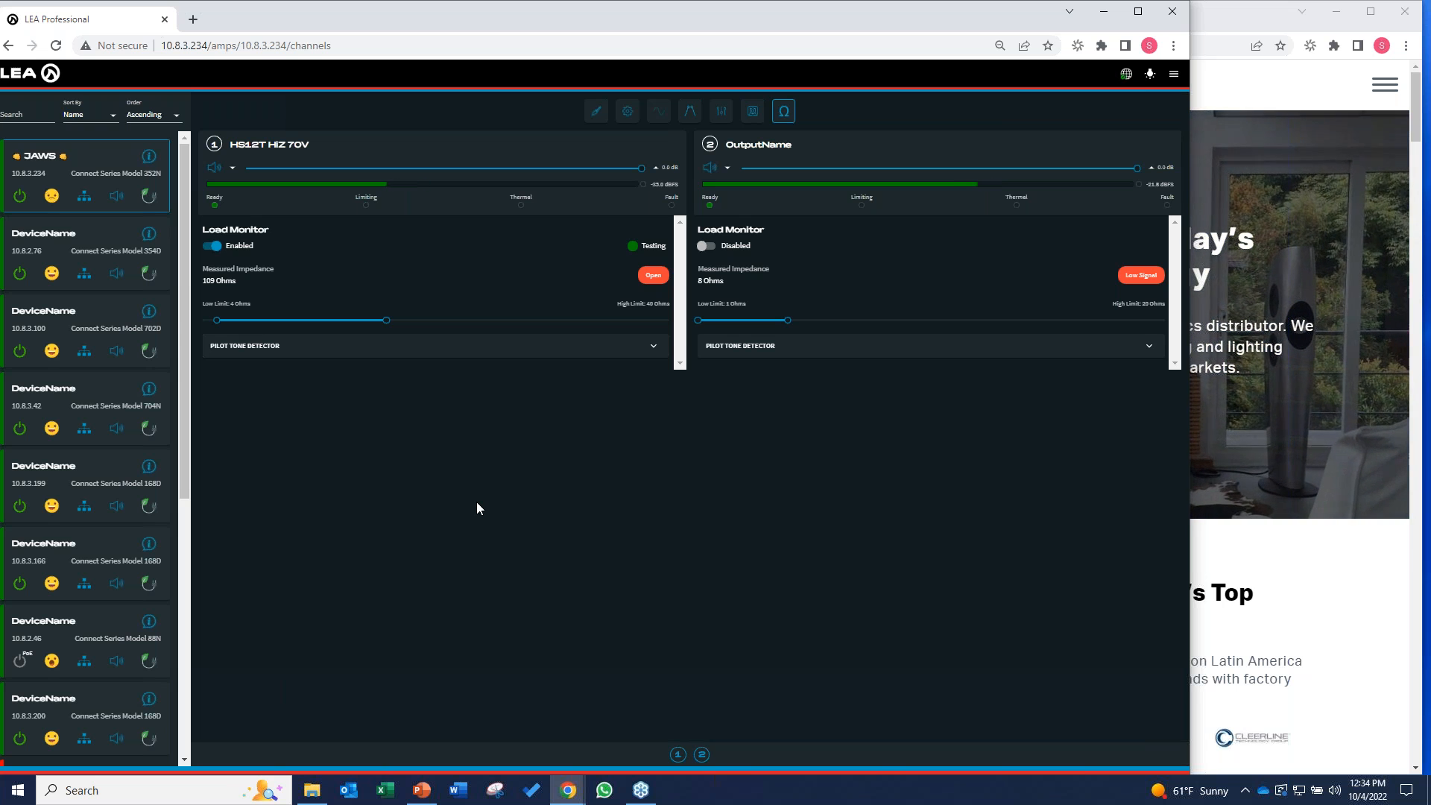
pyautogui.moveTo(83, 223)
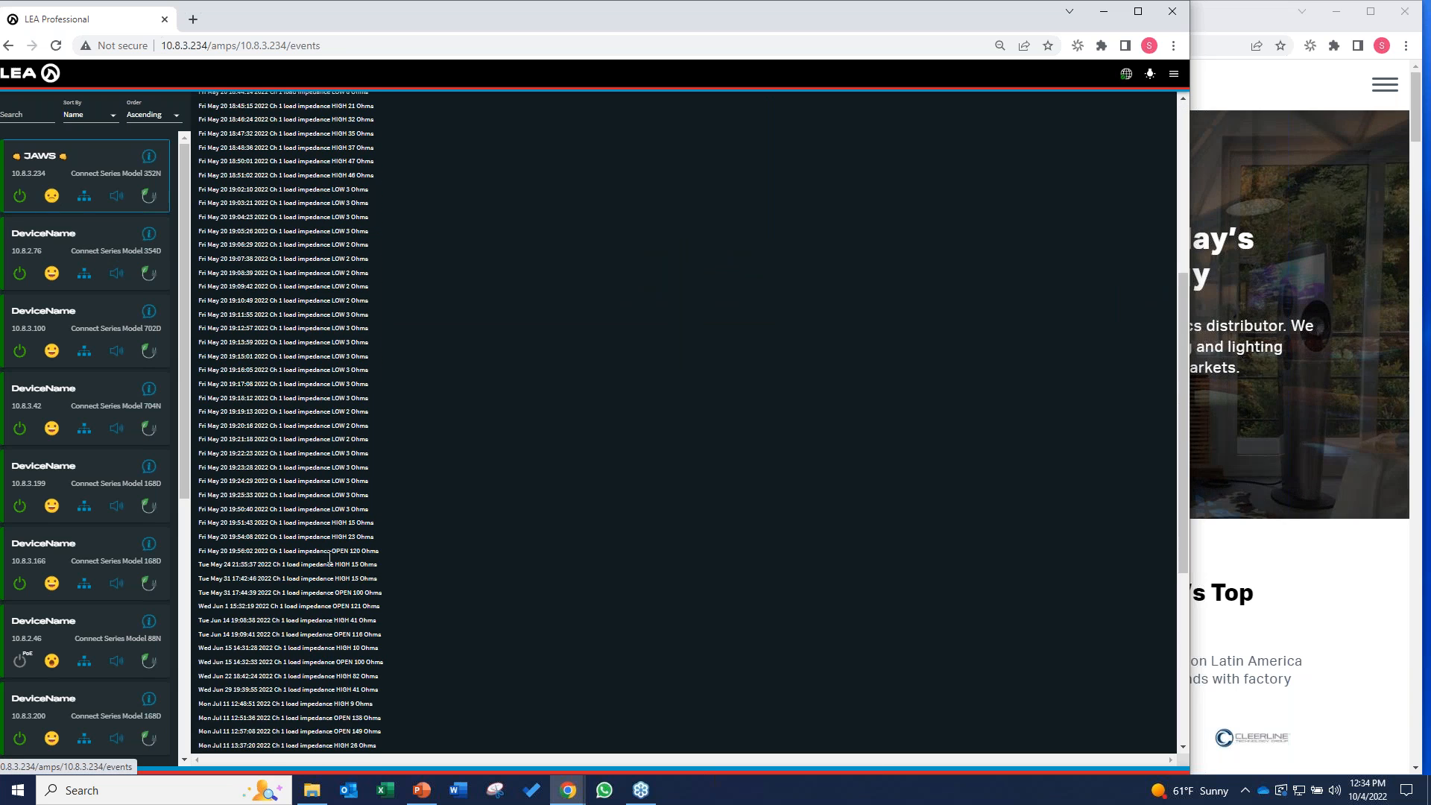
pyautogui.scroll(-3)
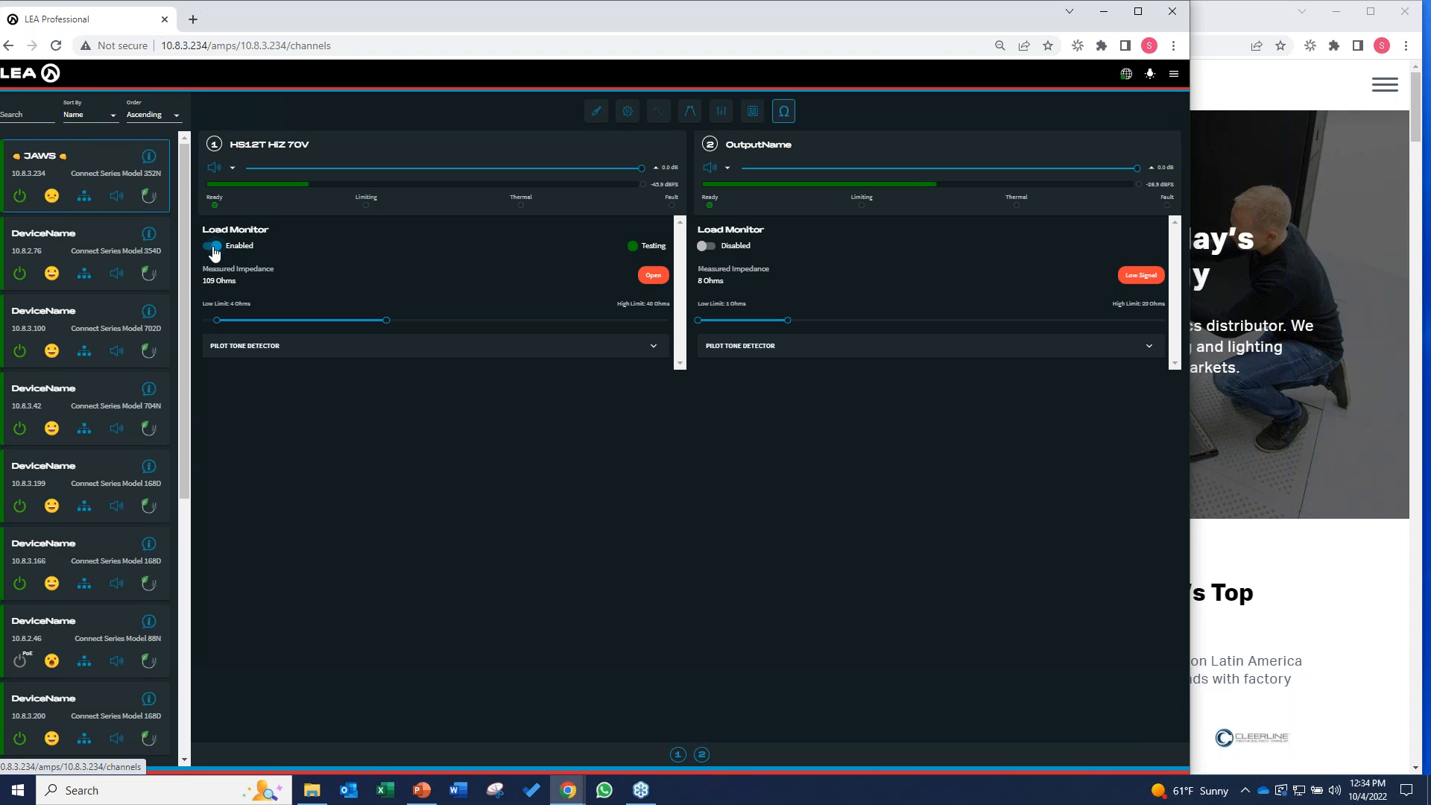
pyautogui.click(211, 244)
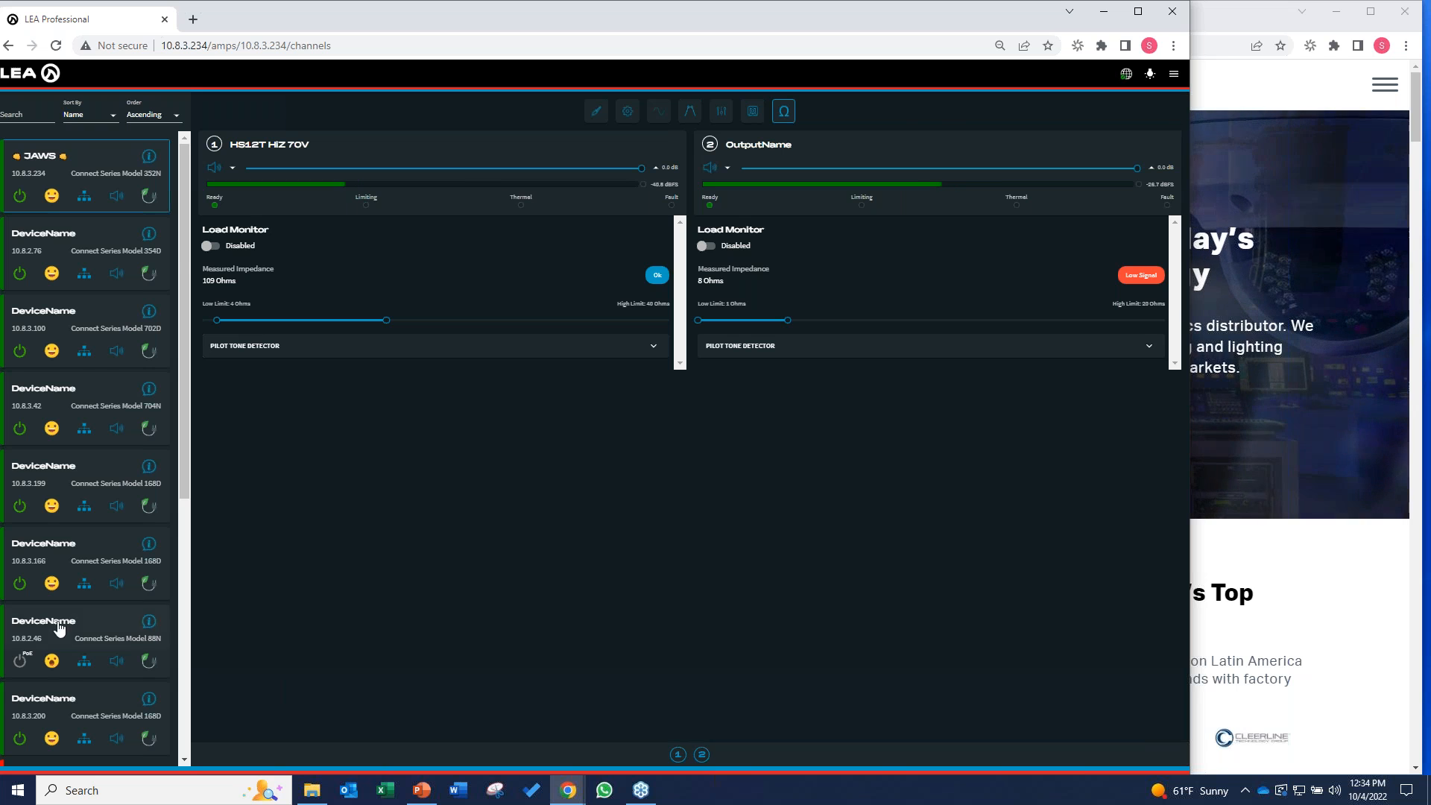
# Step: Scroll down the load monitoring page toward the amp's page menu
pyautogui.scroll(-3)
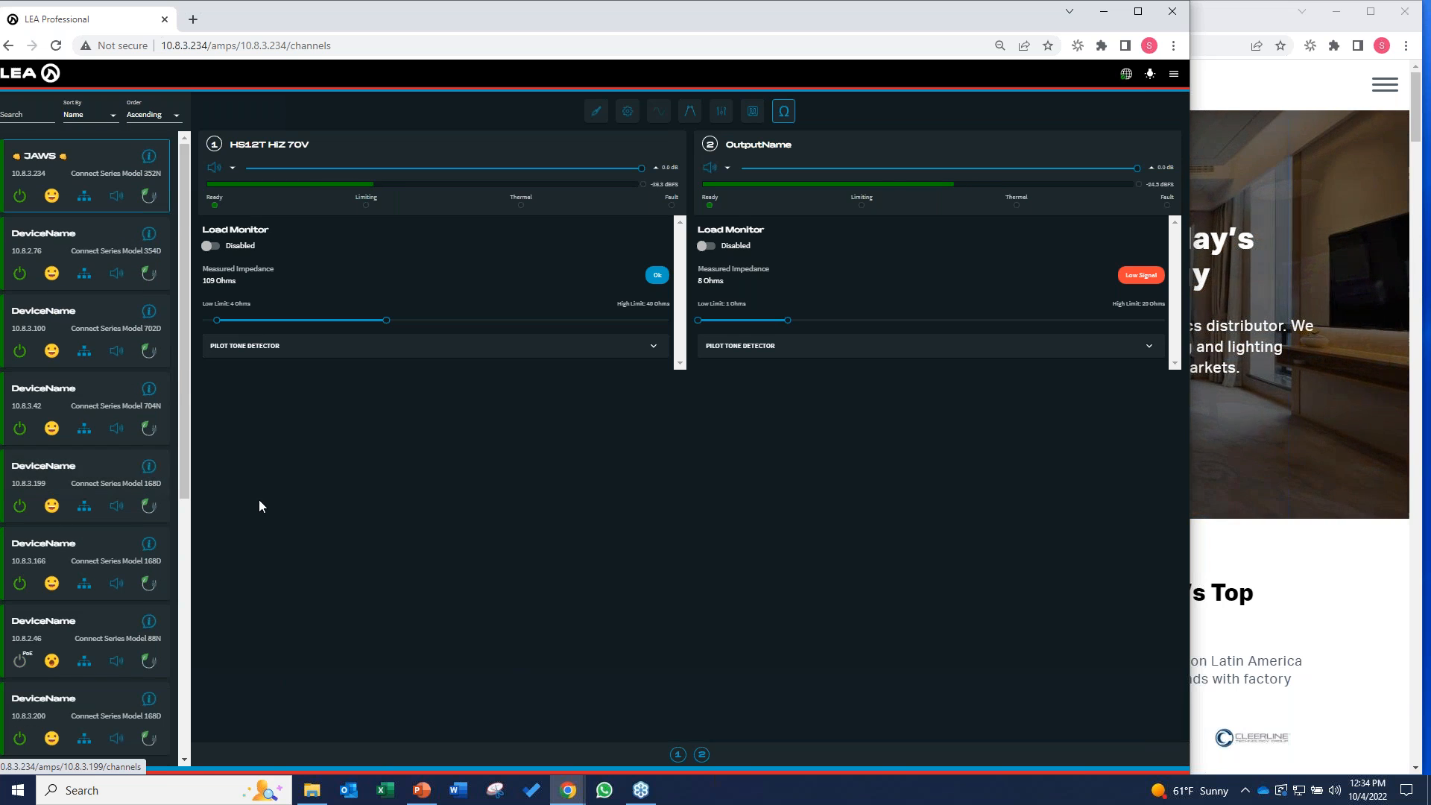
pyautogui.scroll(-3)
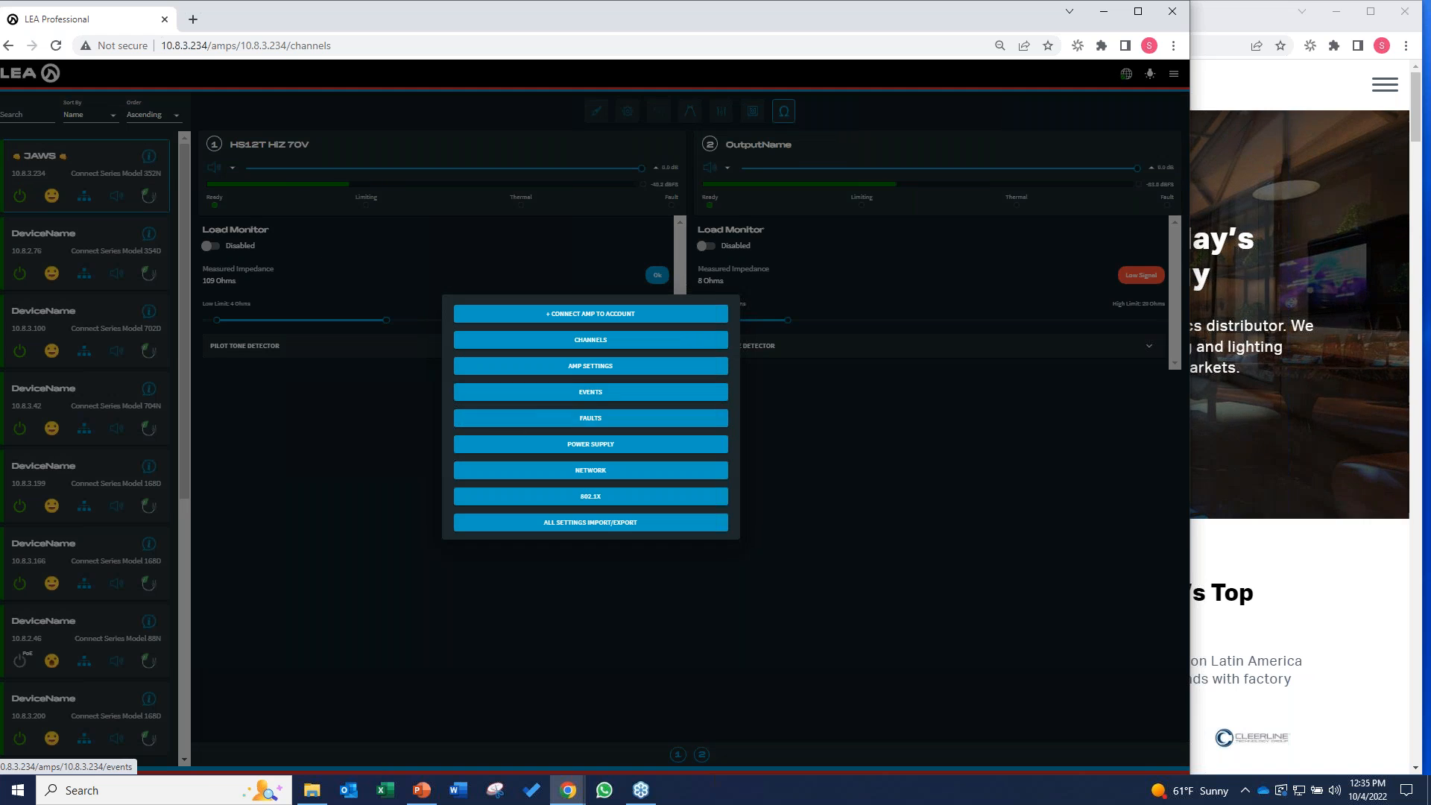
# Step: Open the JAWS amp's Events log from the page menu
pyautogui.click(590, 391)
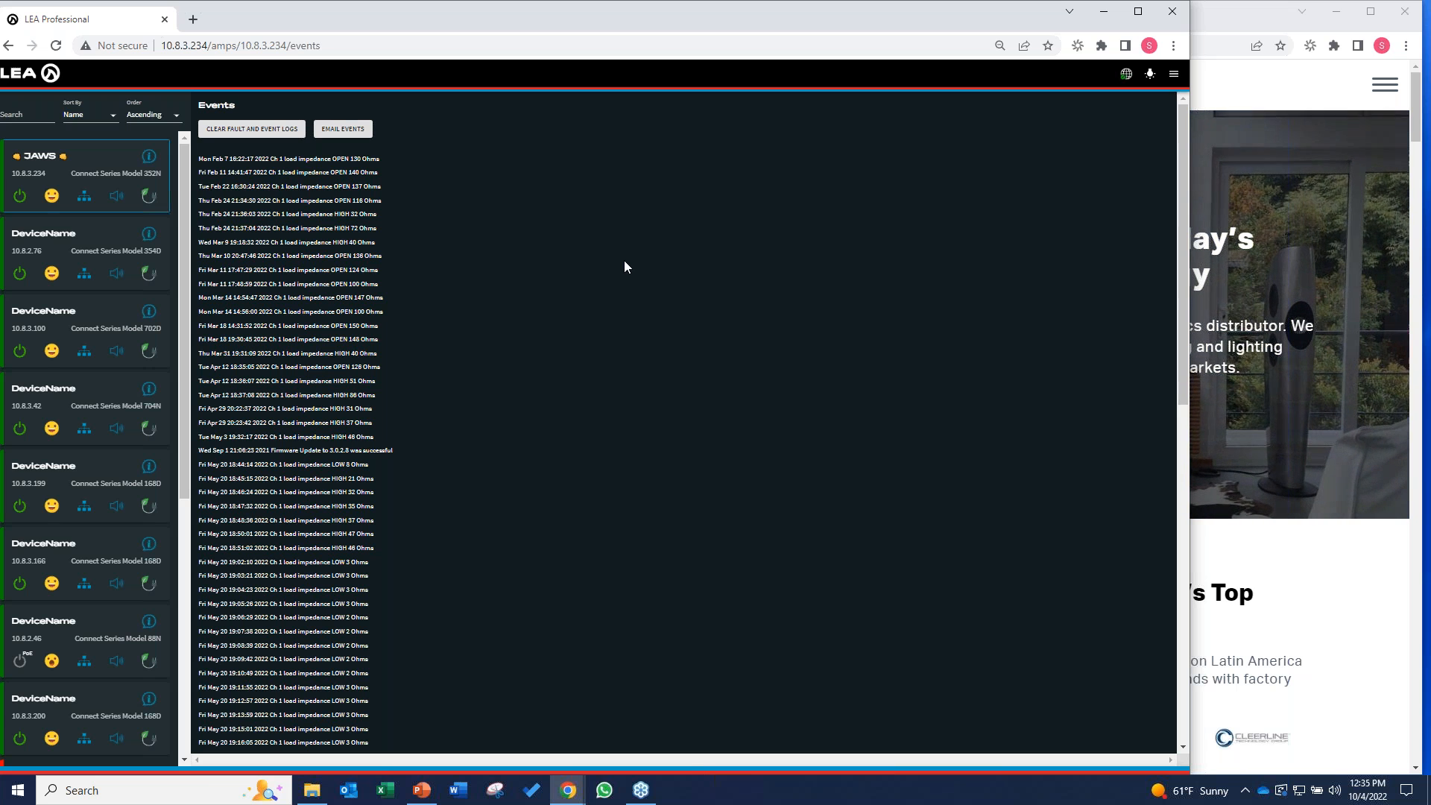
pyautogui.moveTo(540, 165)
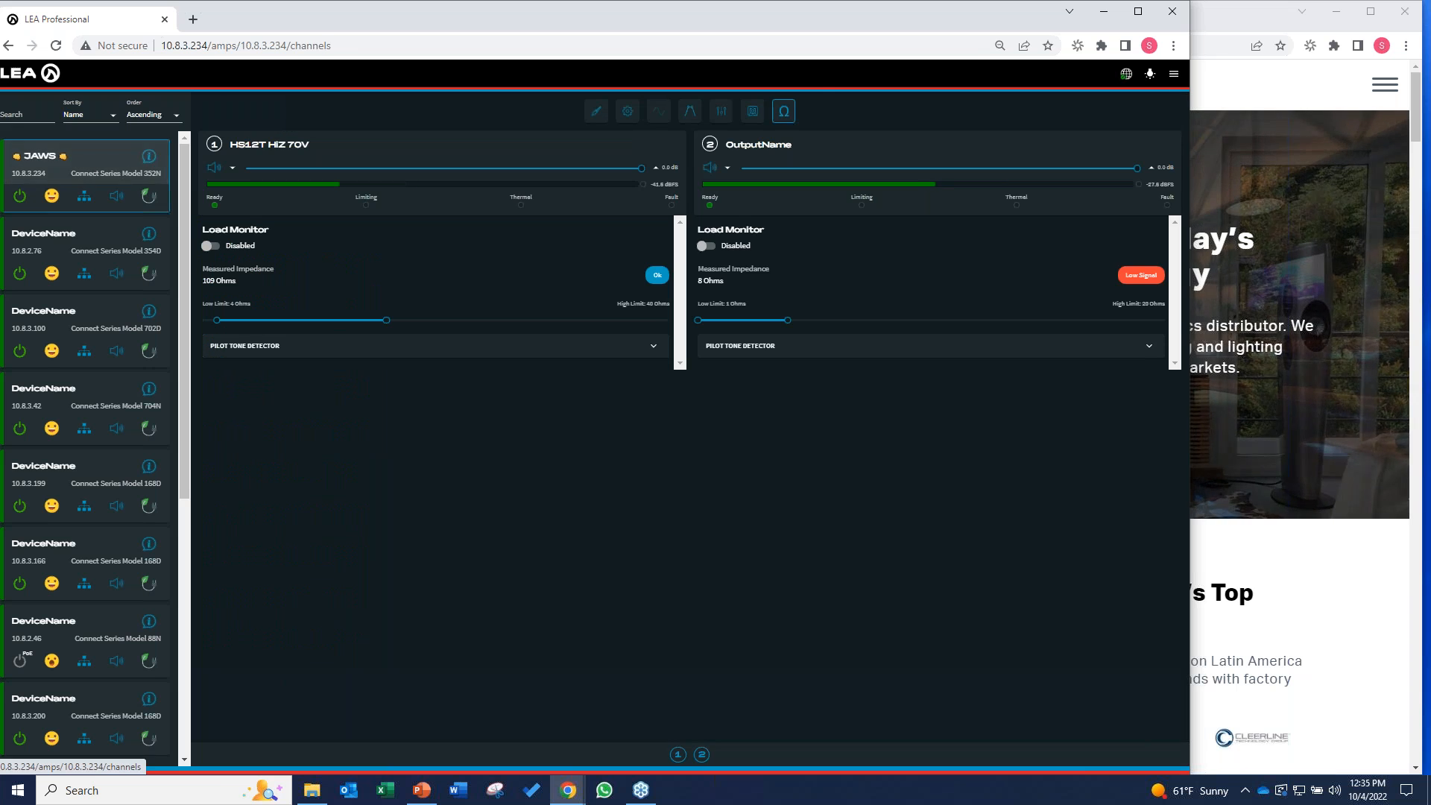
# Step: Return to the channels page from the event log
pyautogui.click(596, 110)
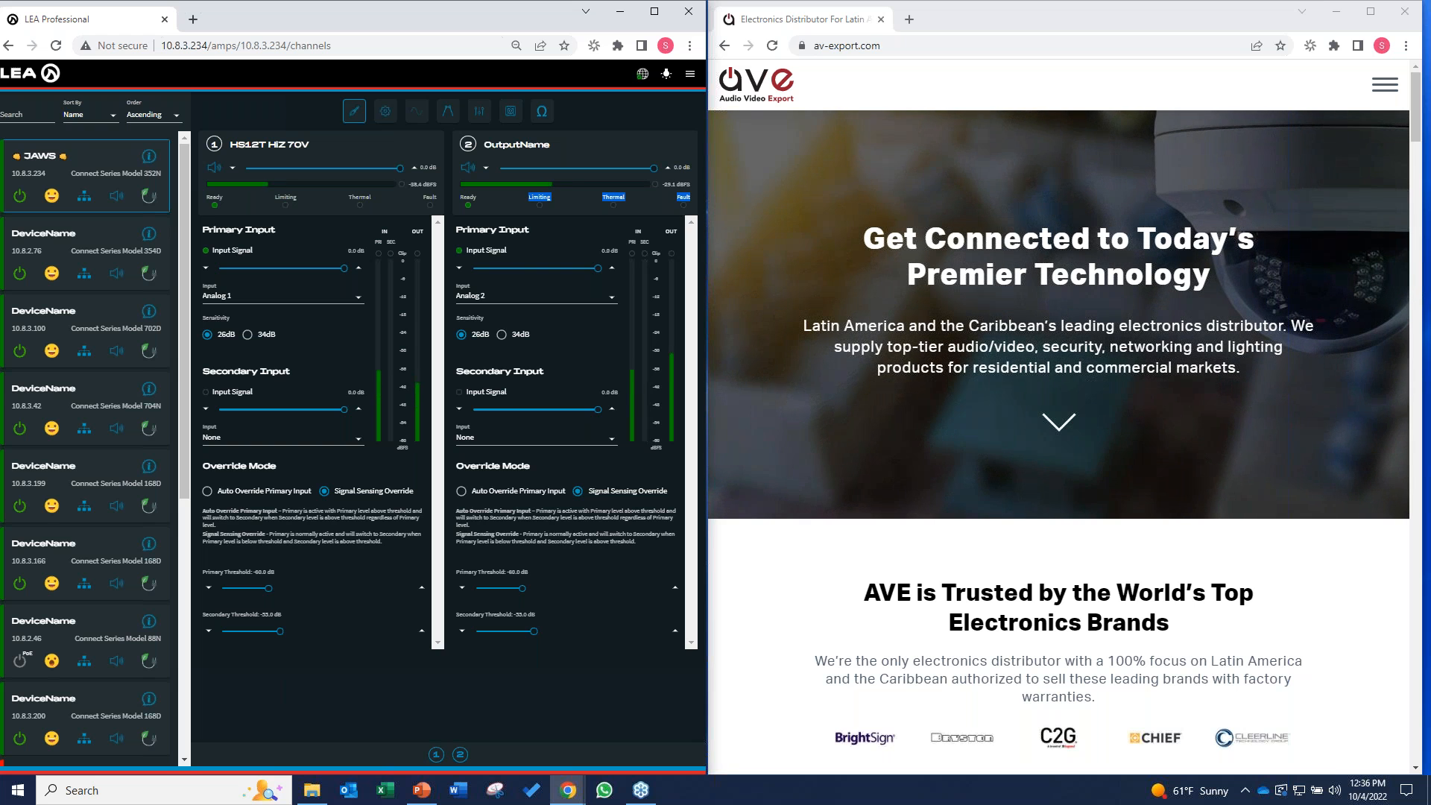
# Step: Load leaprofessional.cloud/venues in the second browser window
pyautogui.click(896, 45)
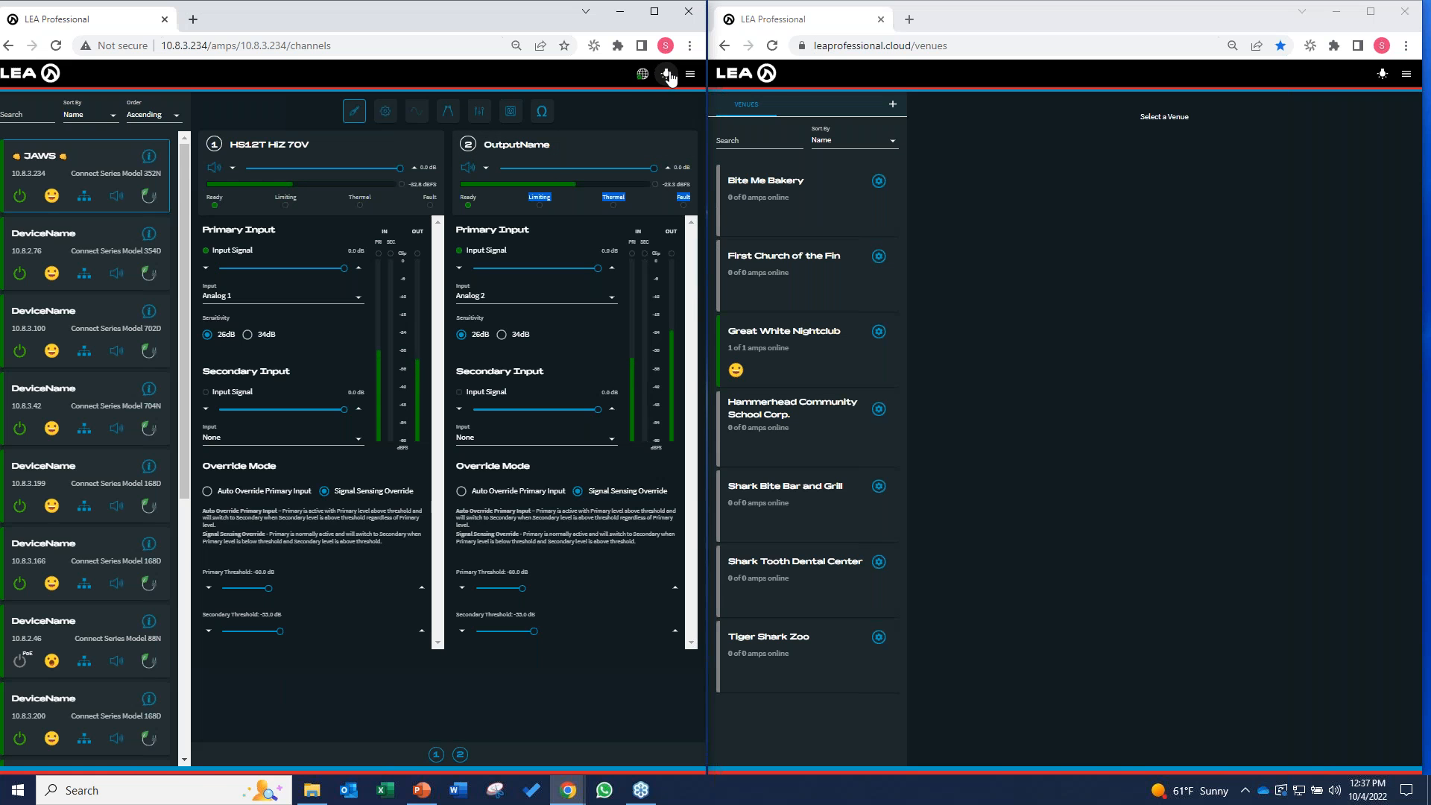
# Step: Switch the local amplifier interface to the light theme
pyautogui.click(665, 74)
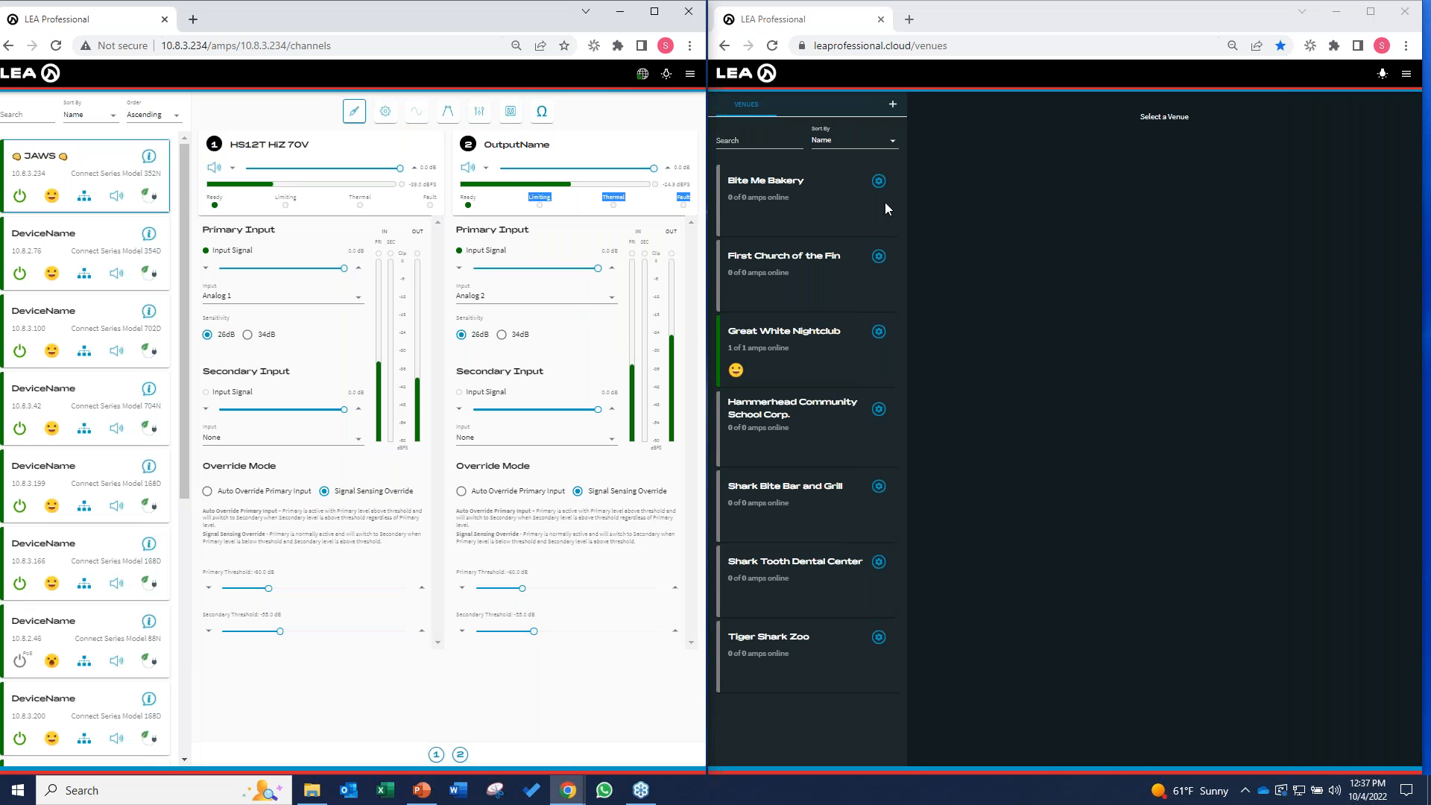
pyautogui.moveTo(674, 323)
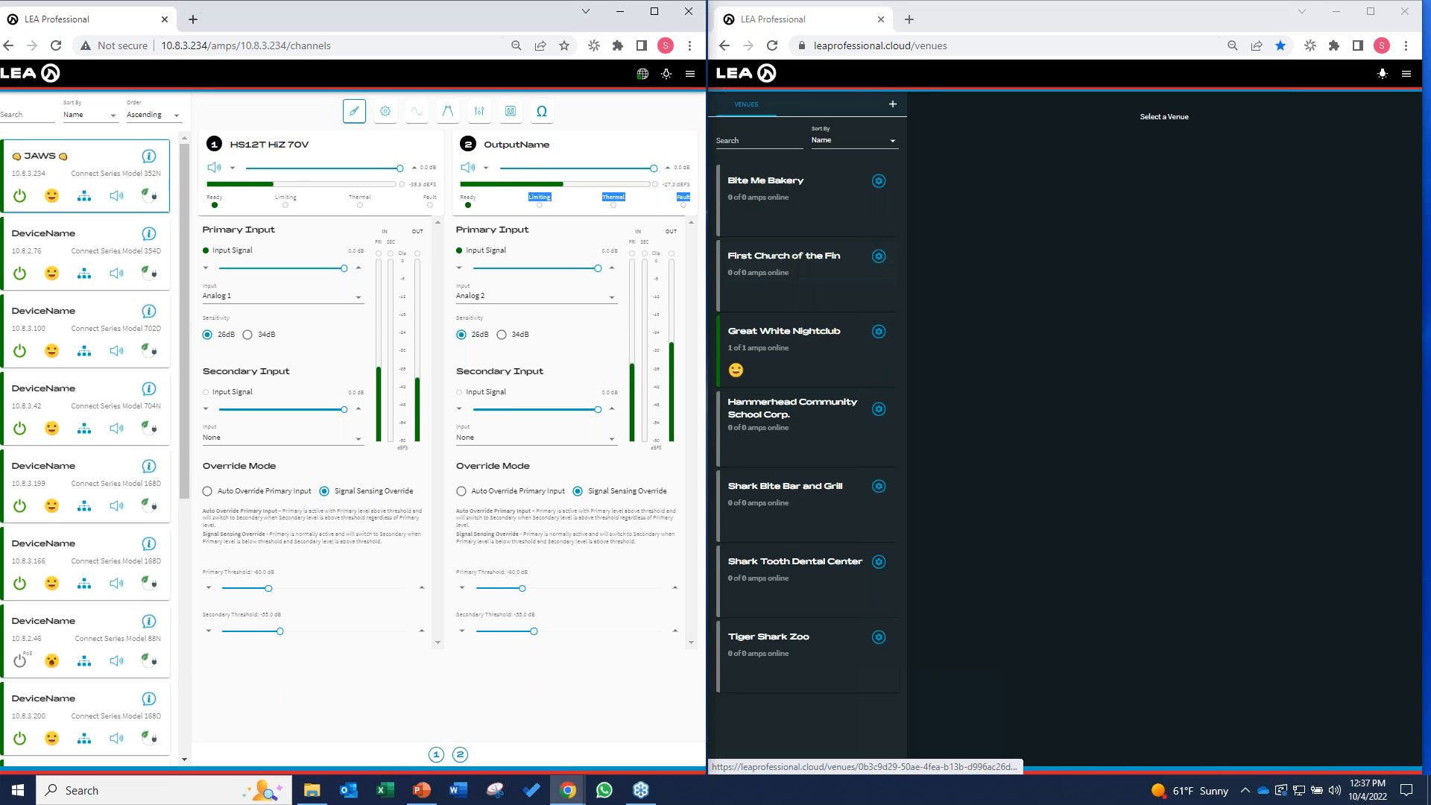
pyautogui.moveTo(1044, 322)
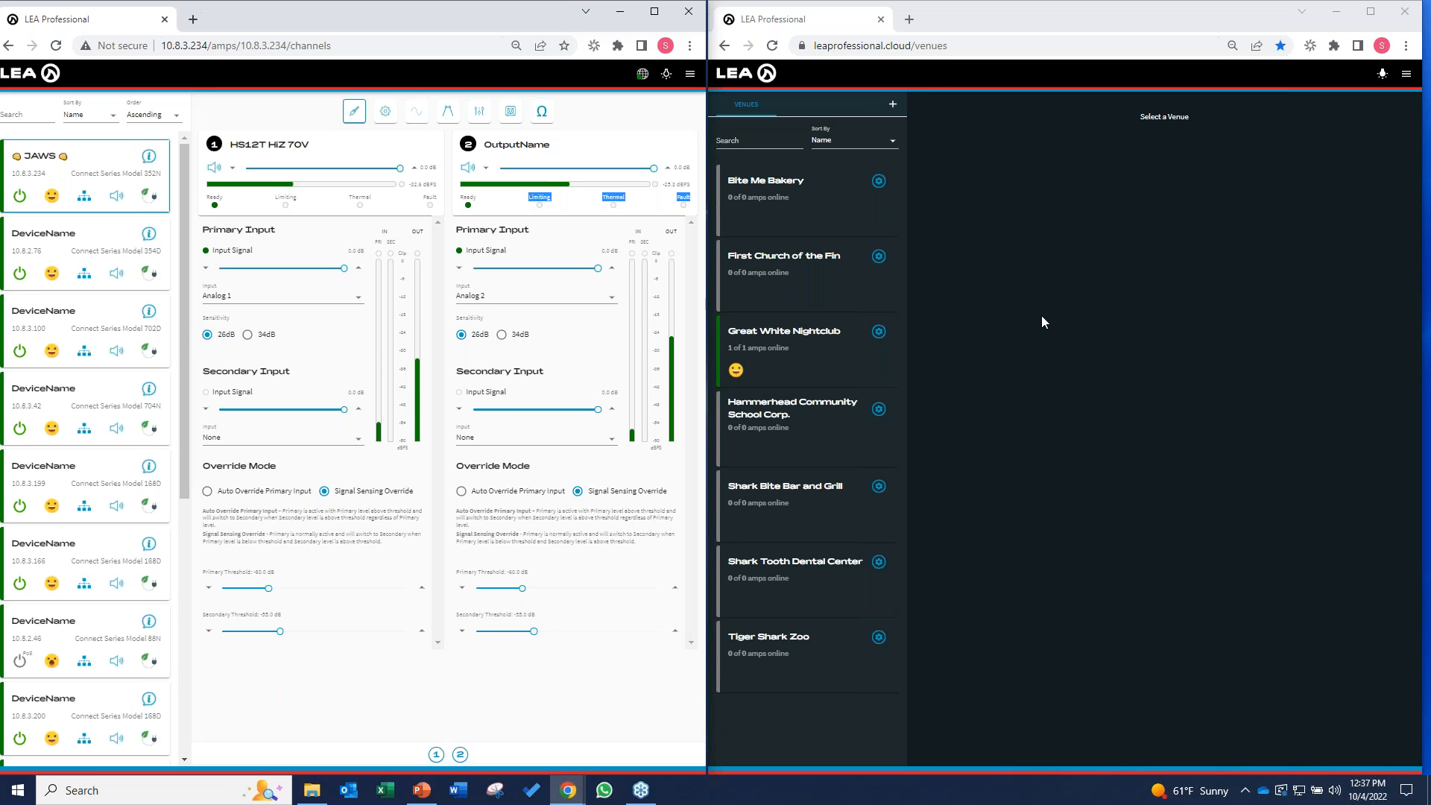
pyautogui.moveTo(1094, 73)
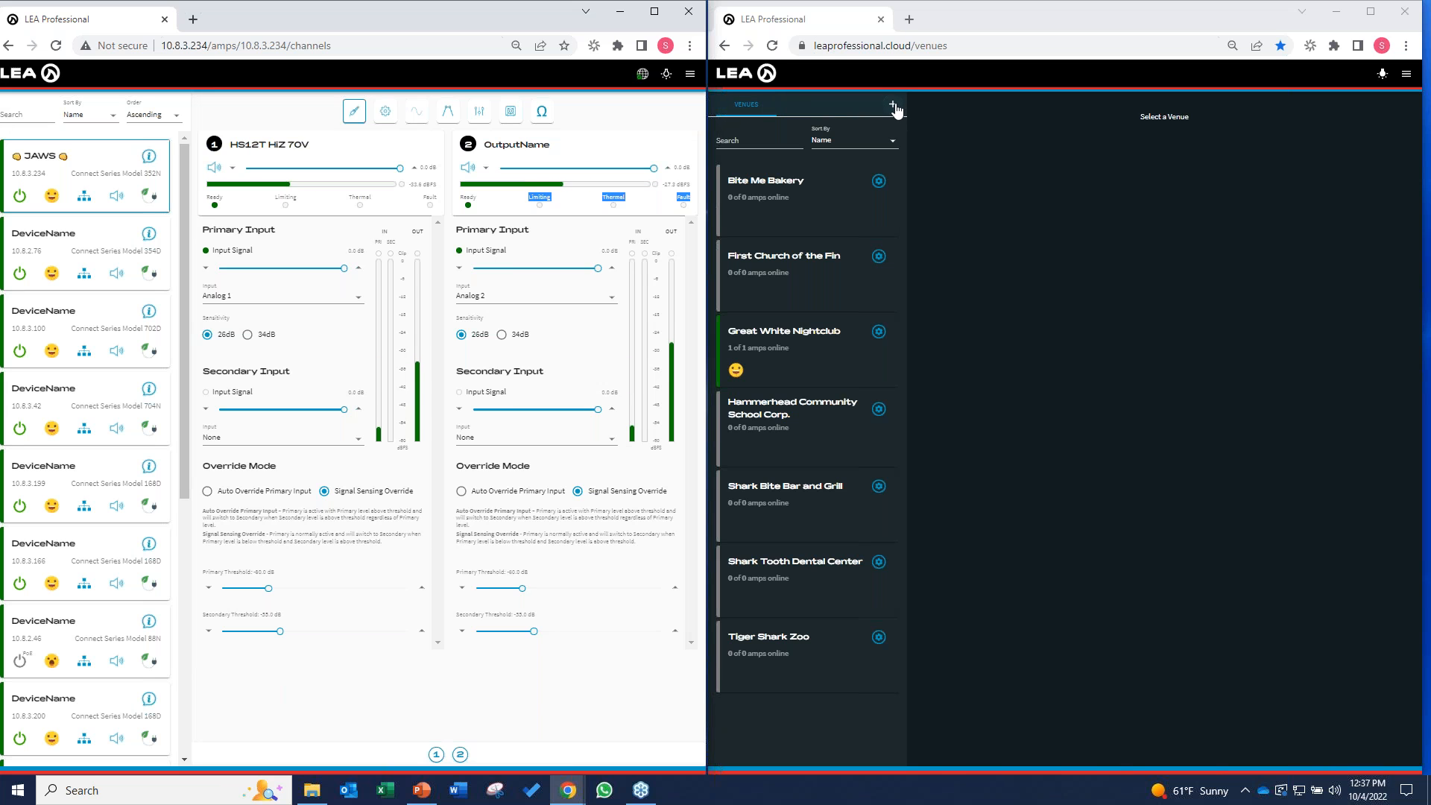
# Step: Add a venue named 'Juan Pablo's Bar and Grill' and open its empty amp list
pyautogui.click(893, 104)
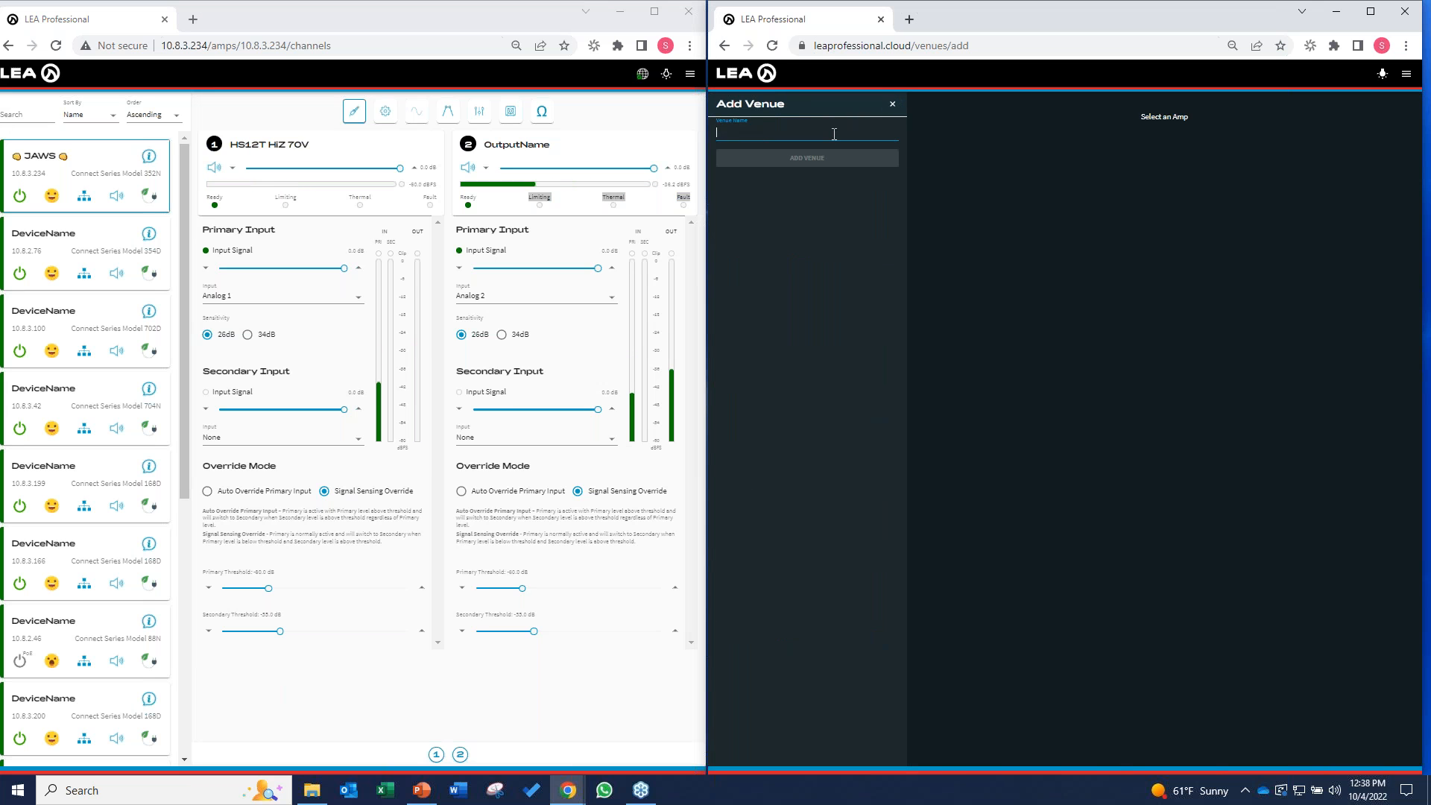
pyautogui.write("Juan Pablo's Bar and Grill")
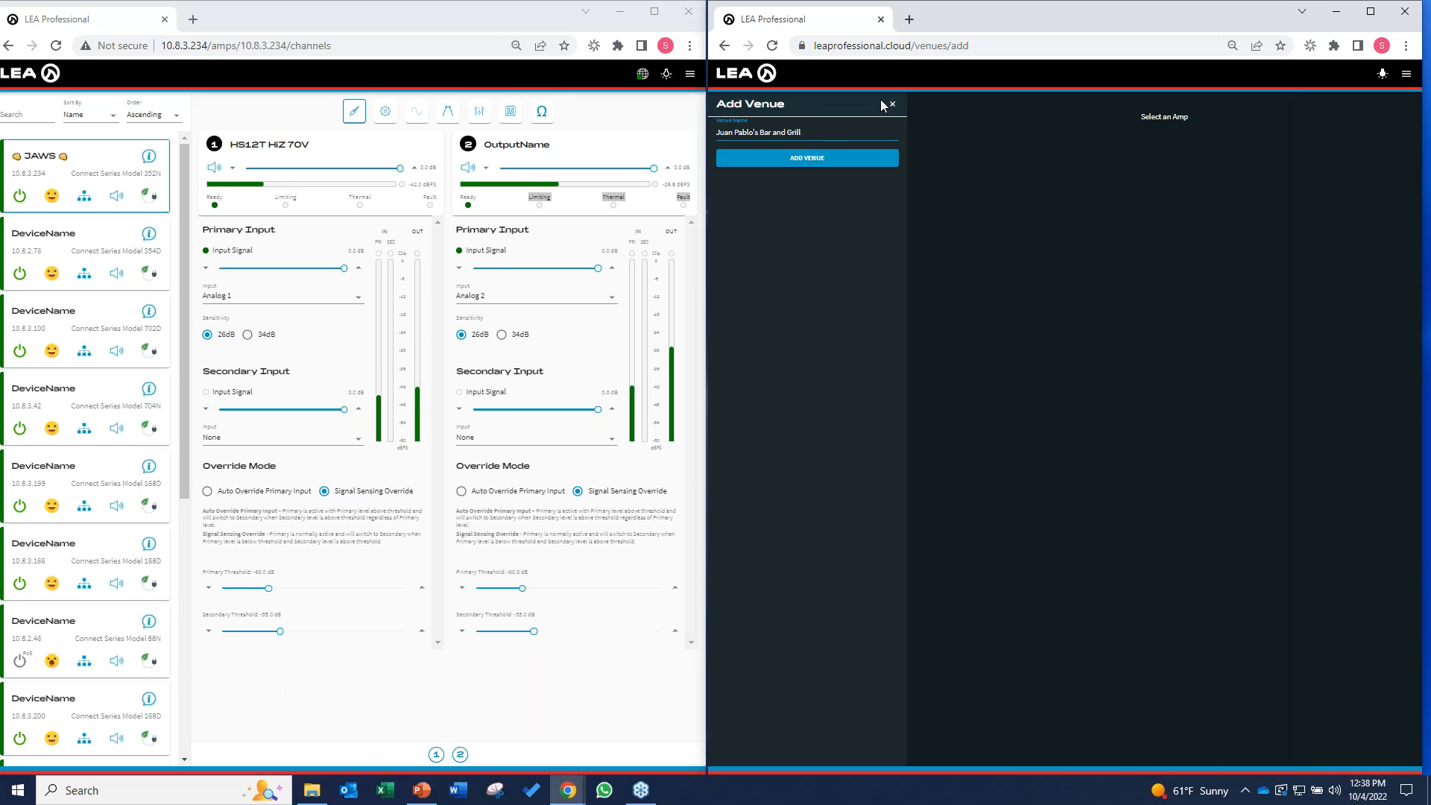
pyautogui.click(807, 158)
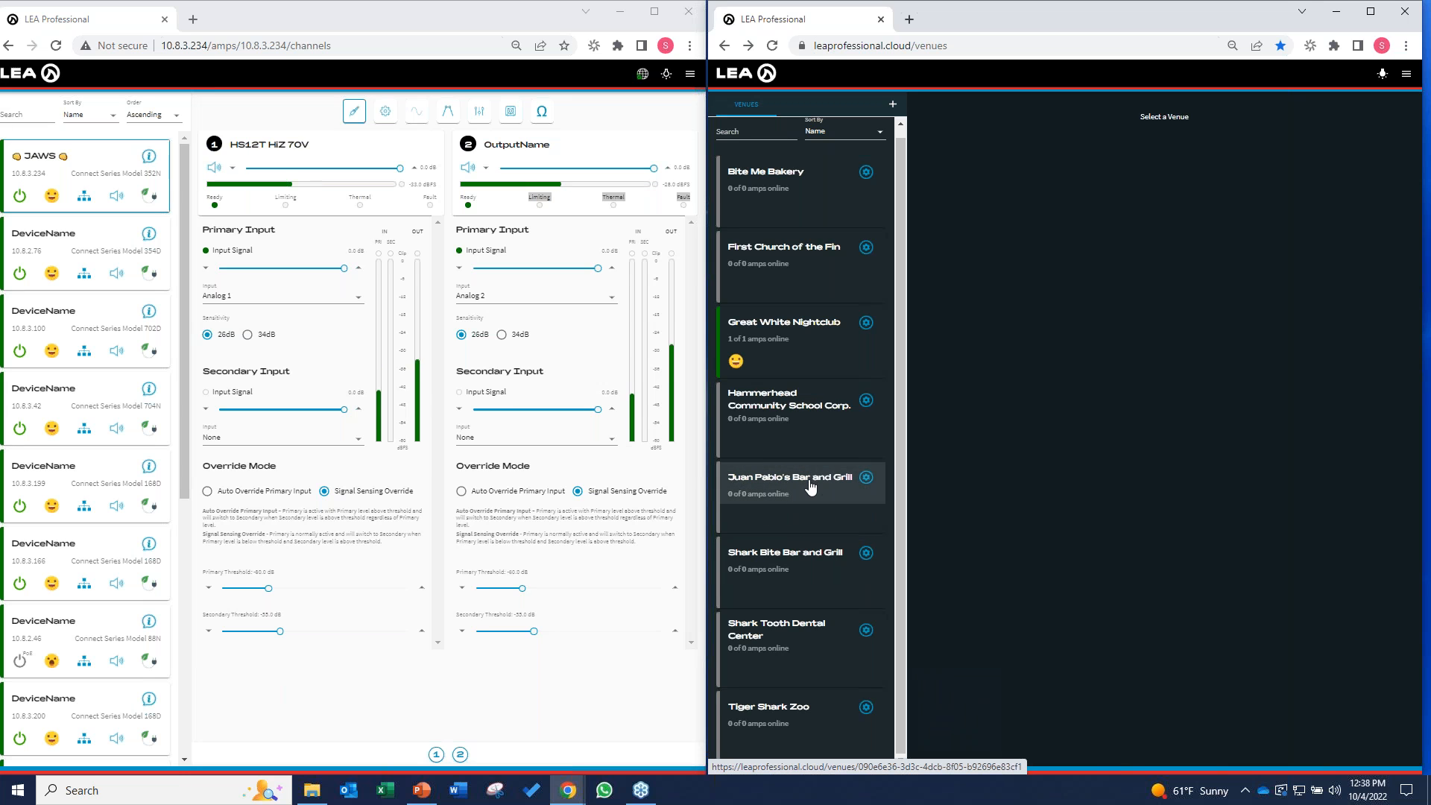
pyautogui.click(791, 481)
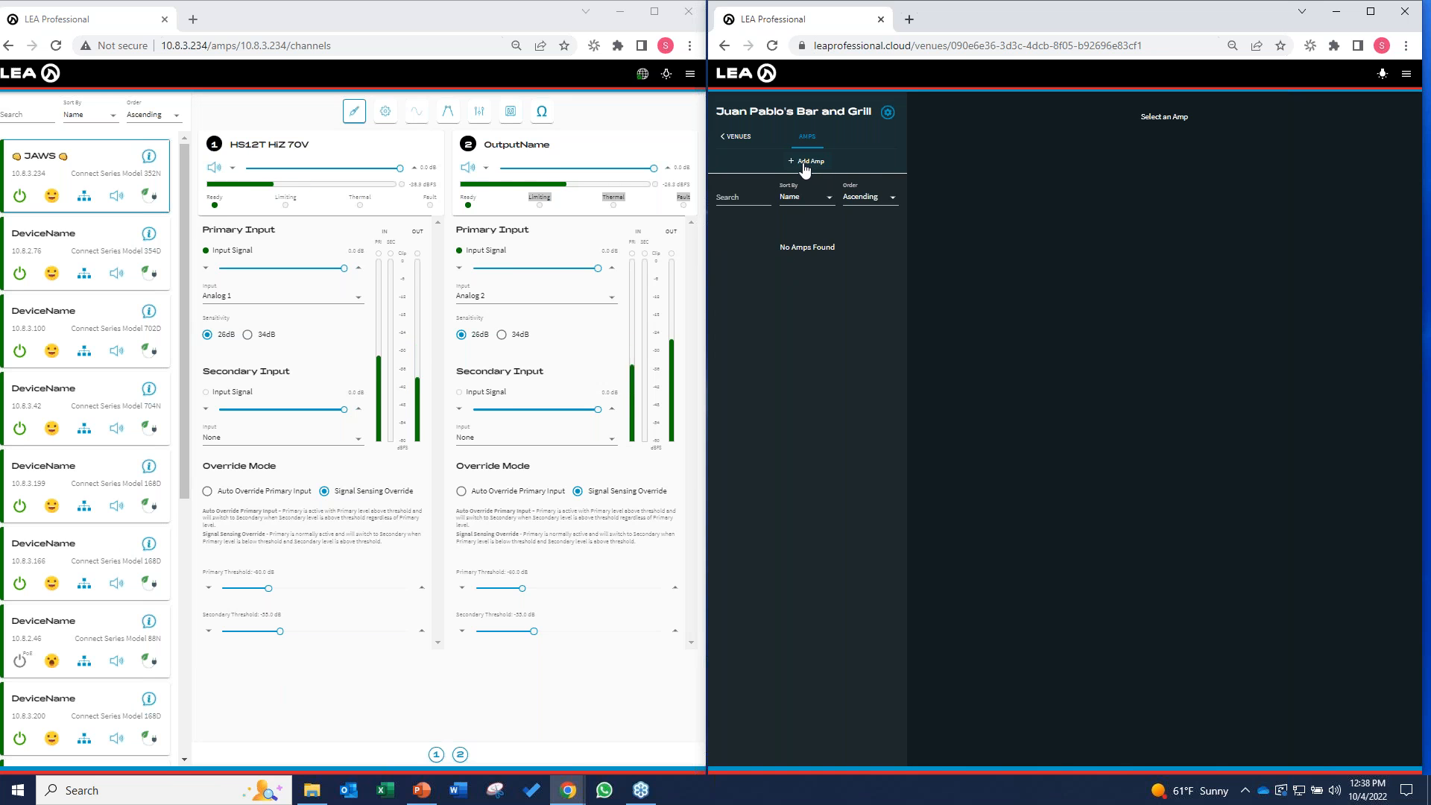
# Step: Start adding an amp to the venue and copy its registration token
pyautogui.click(806, 161)
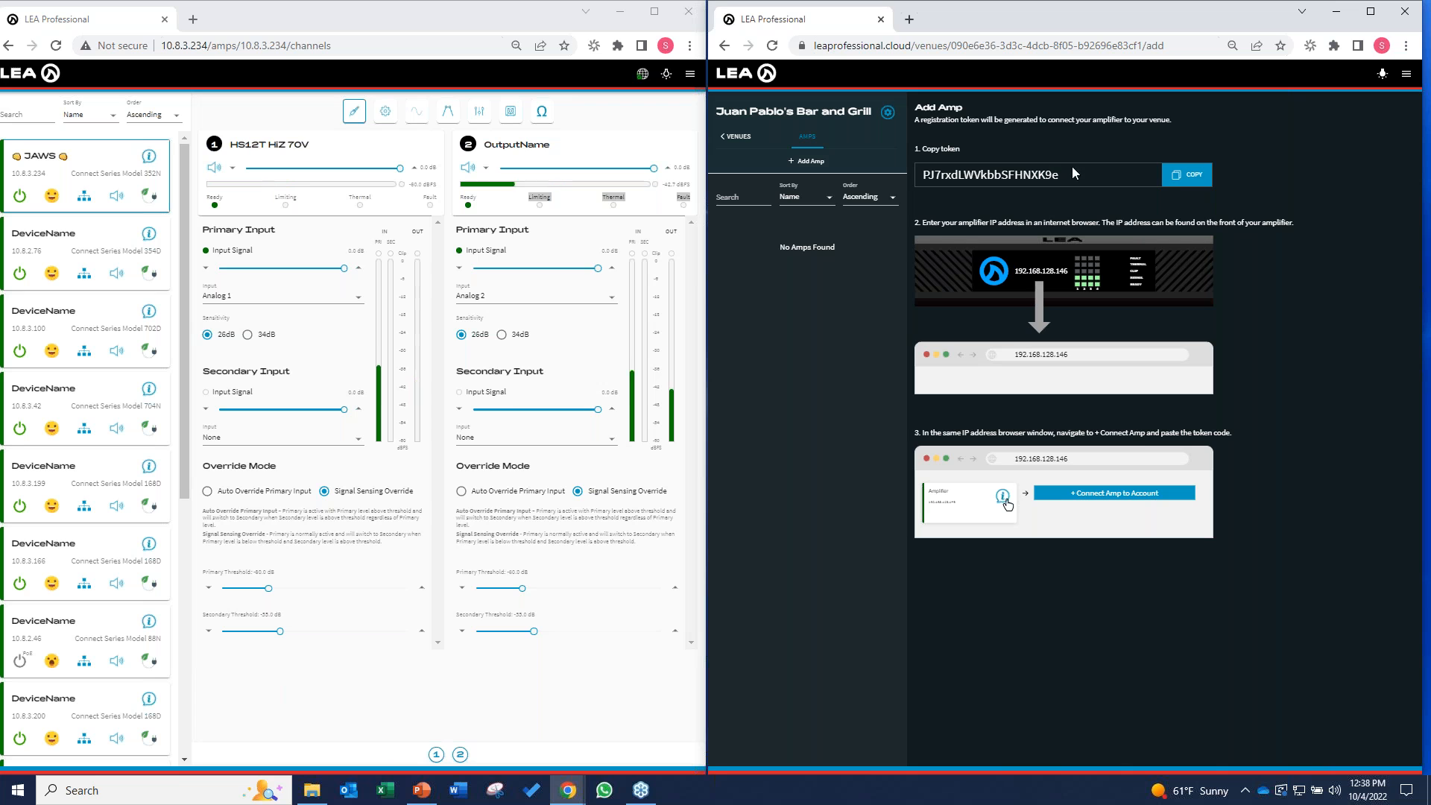
pyautogui.moveTo(951, 201)
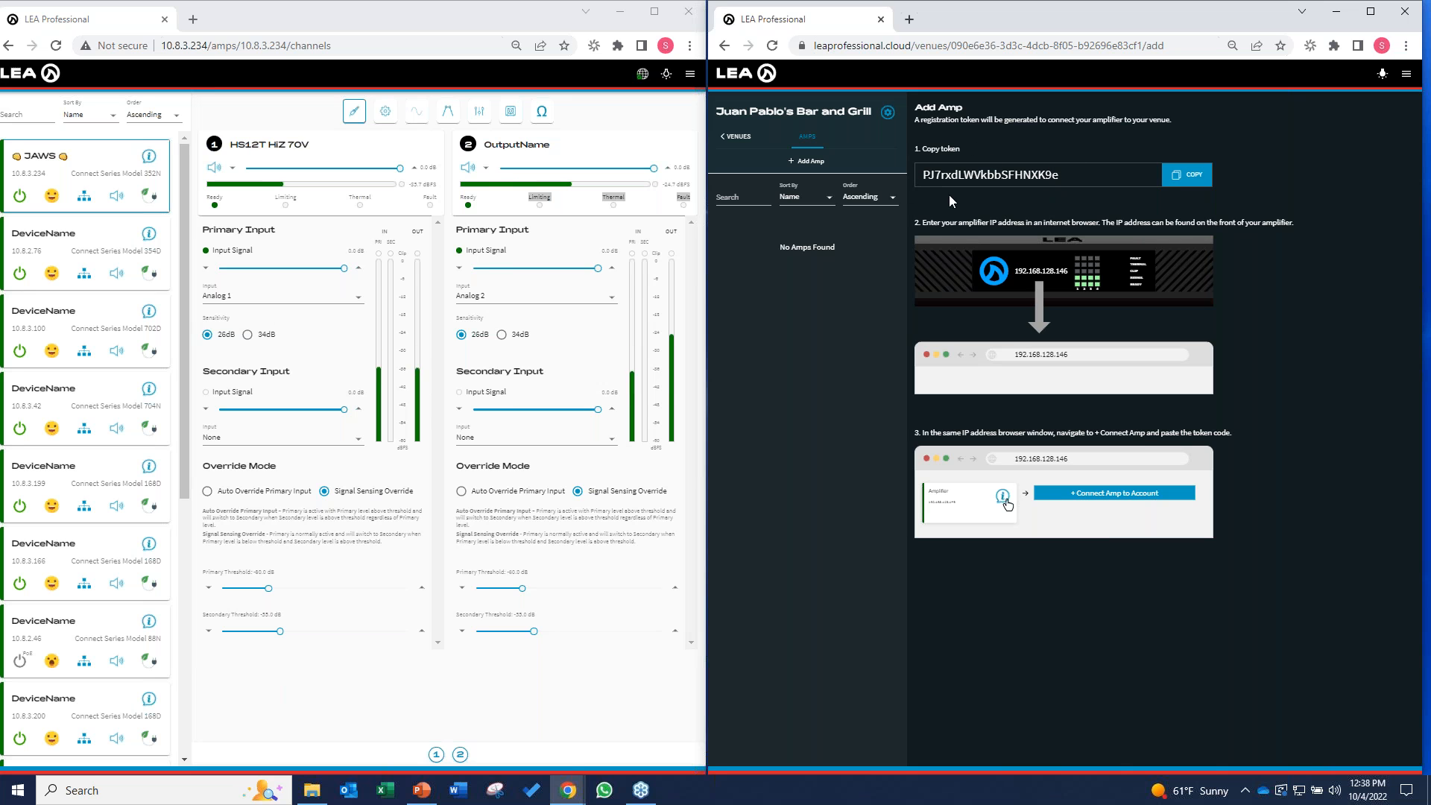
pyautogui.click(1186, 175)
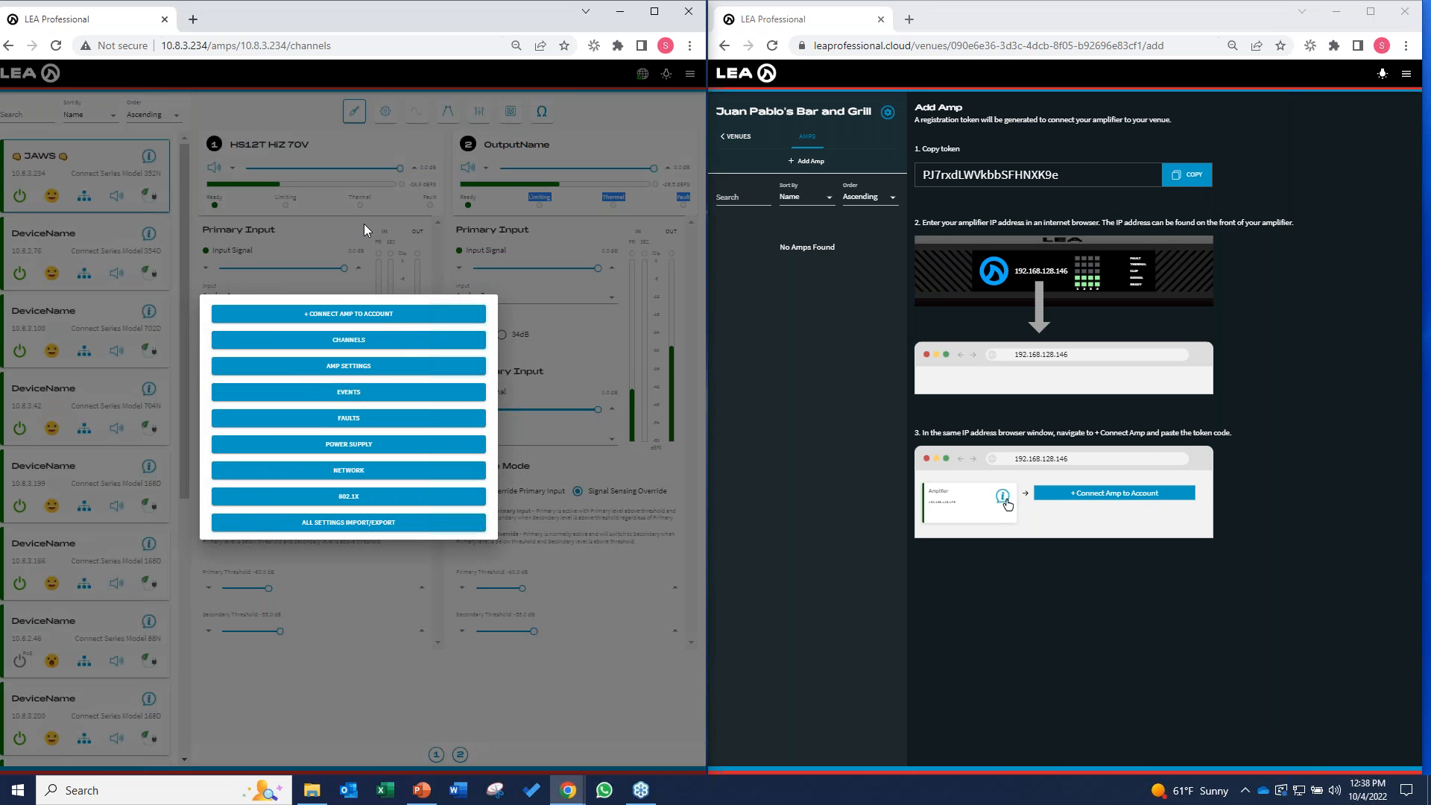
pyautogui.moveTo(270, 293)
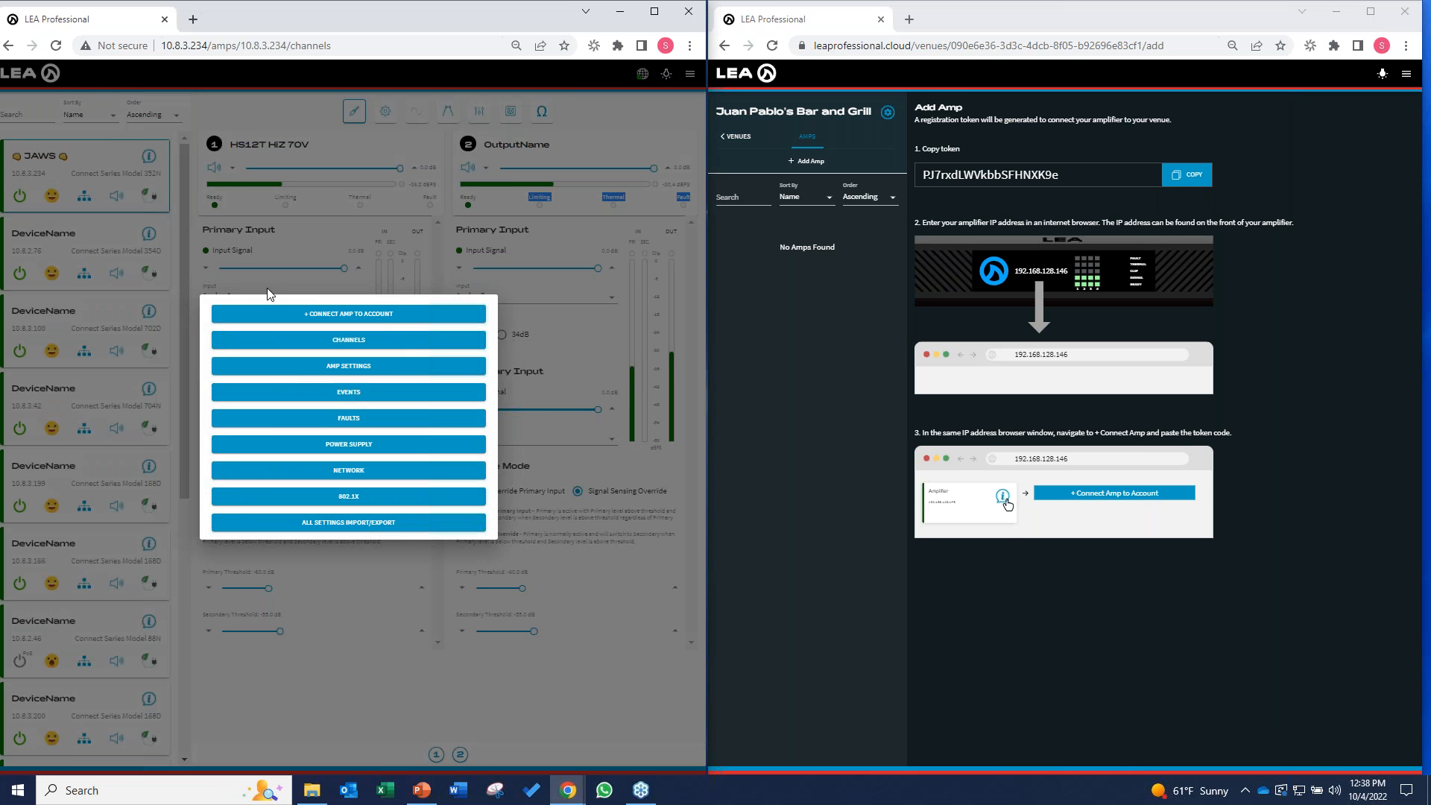
pyautogui.moveTo(355, 313)
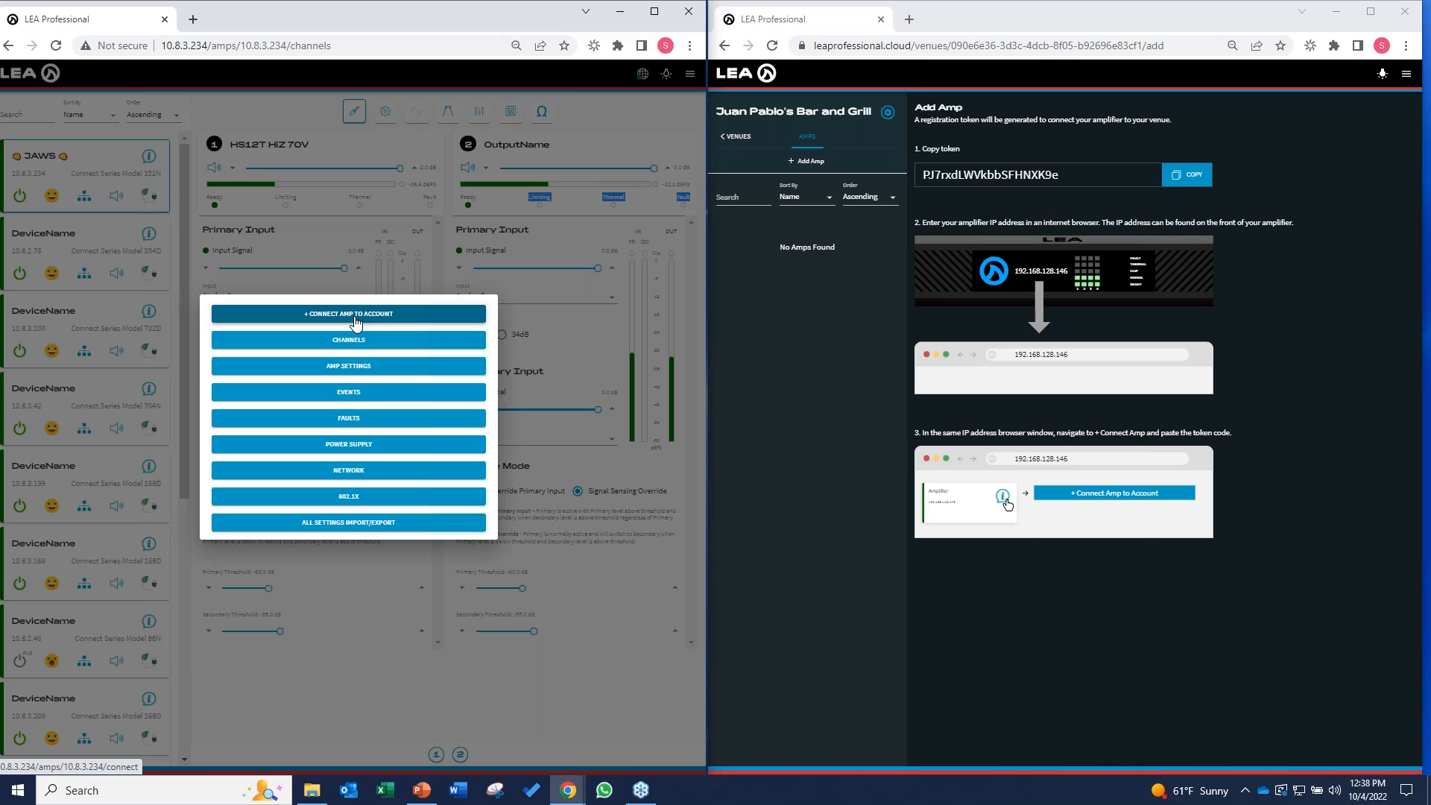
# Step: Register JAWS to the account with the pasted token and acknowledge success
pyautogui.click(349, 313)
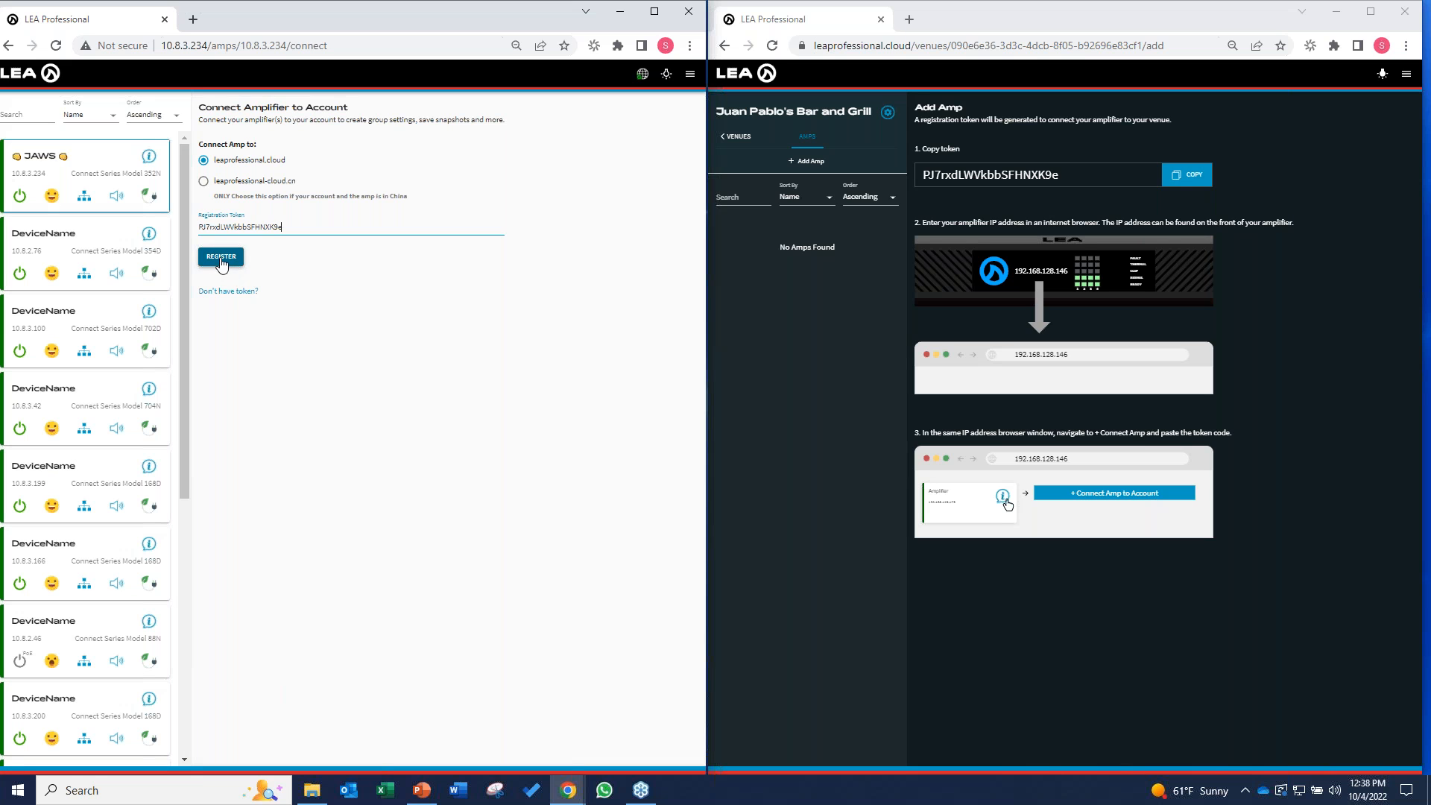
pyautogui.click(220, 257)
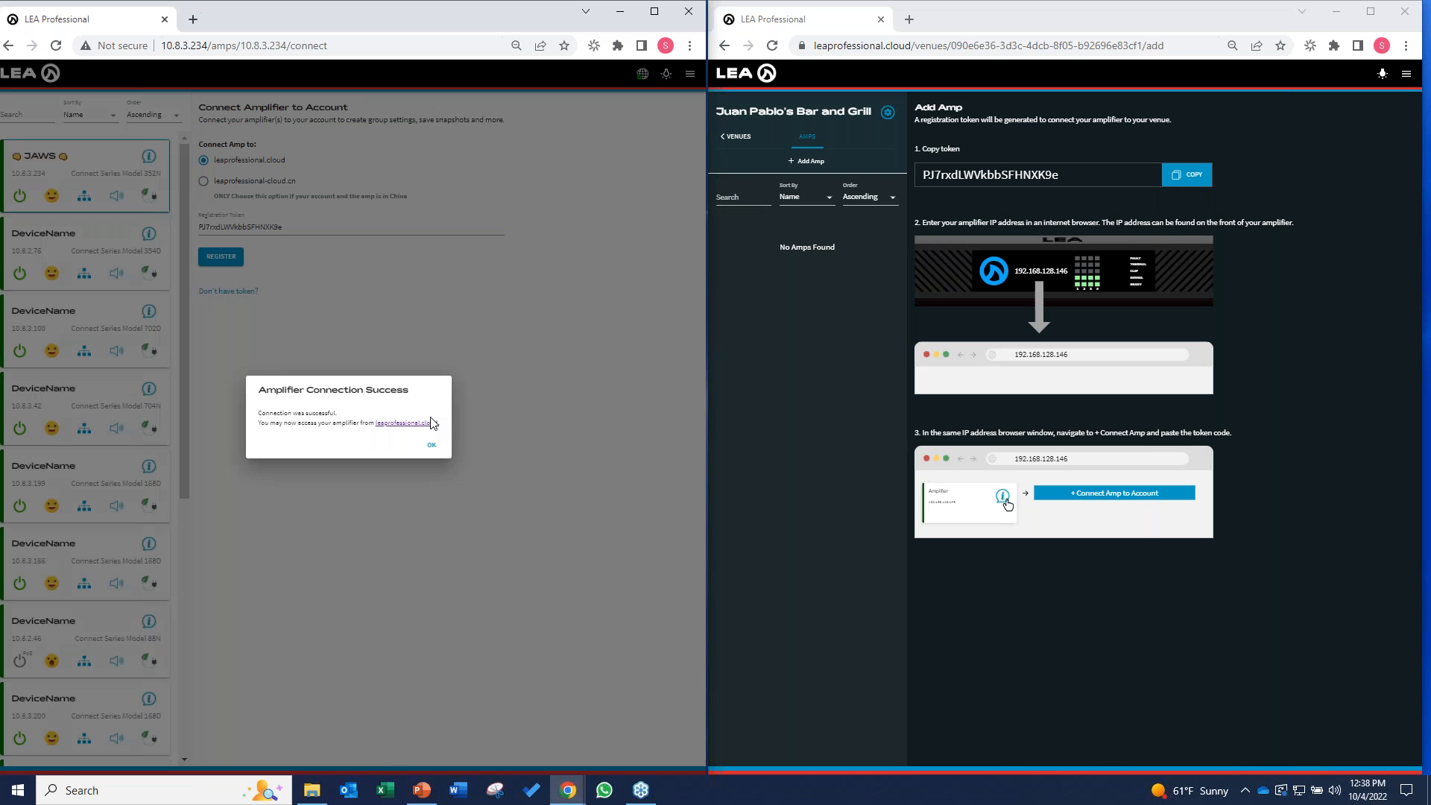
pyautogui.click(431, 444)
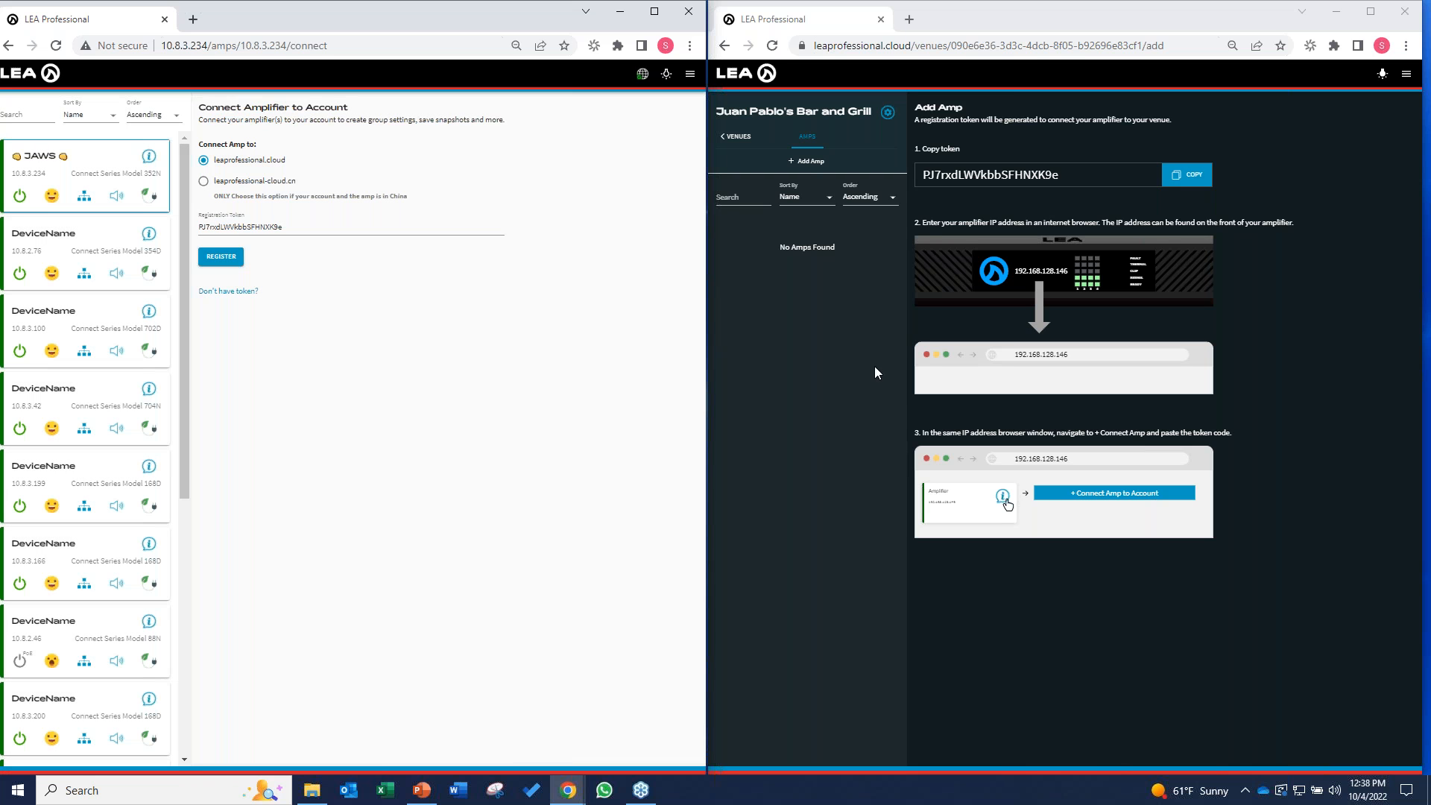
# Step: Return the local view to channel inputs while JAWS appears in the venue's amp list
pyautogui.click(104, 160)
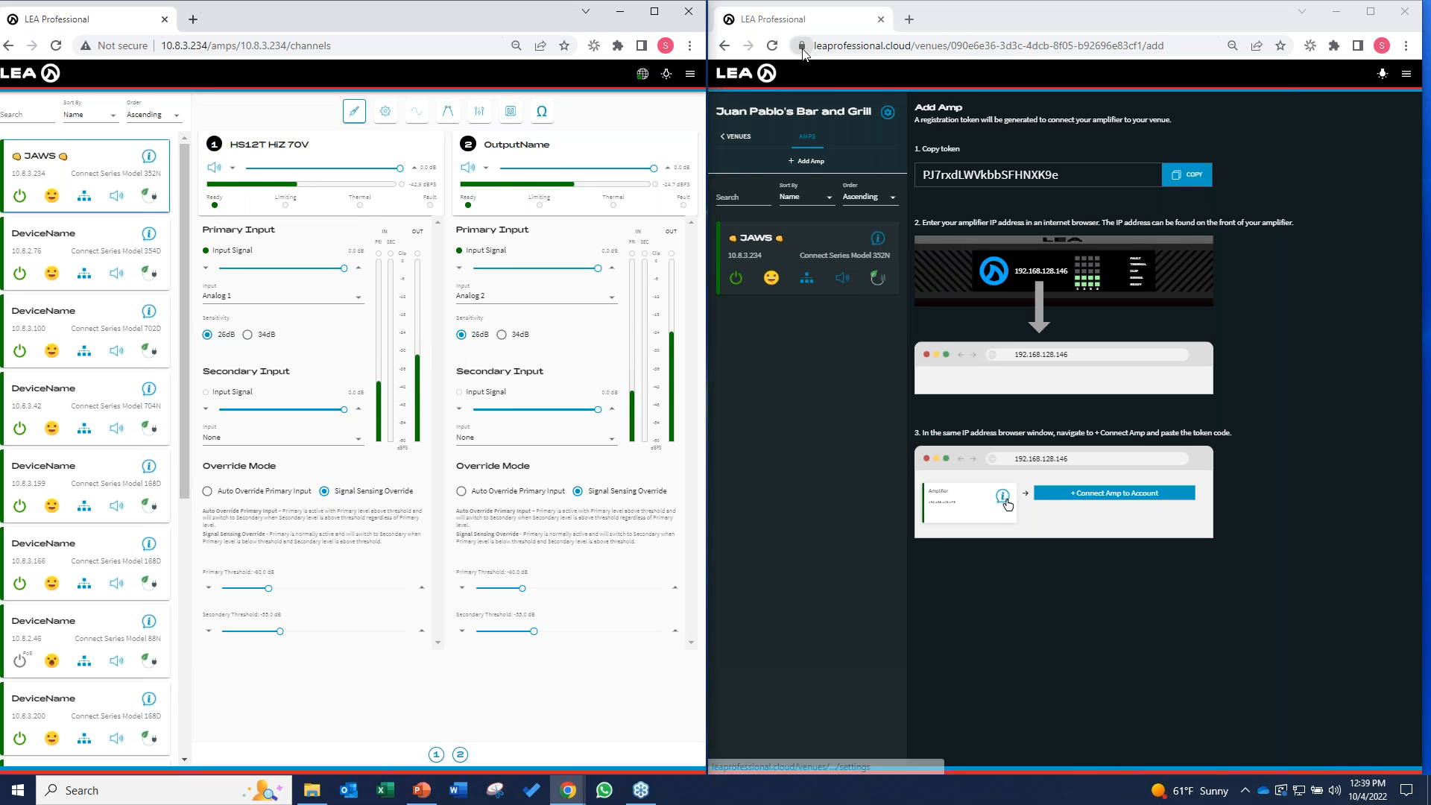
pyautogui.click(802, 45)
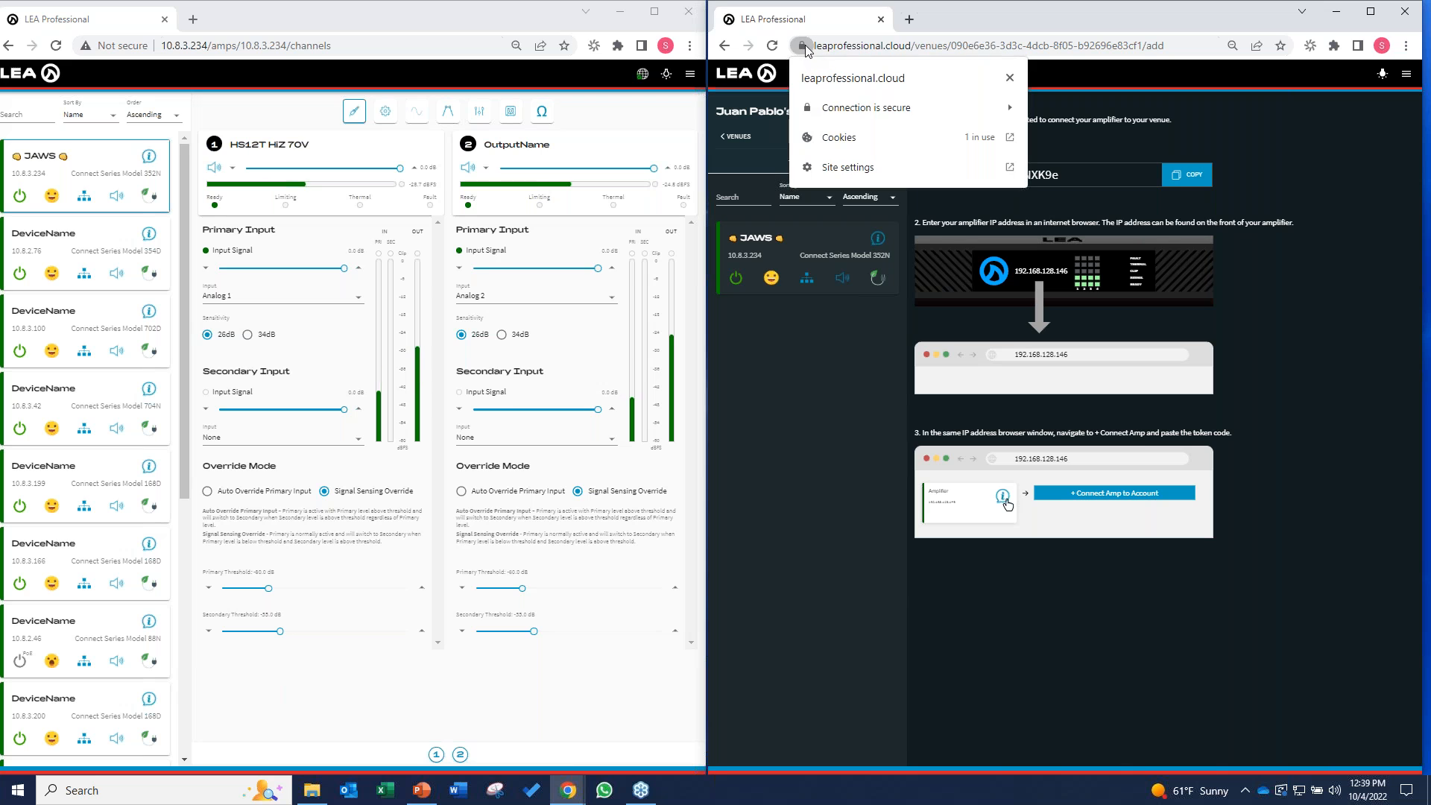
pyautogui.moveTo(854, 103)
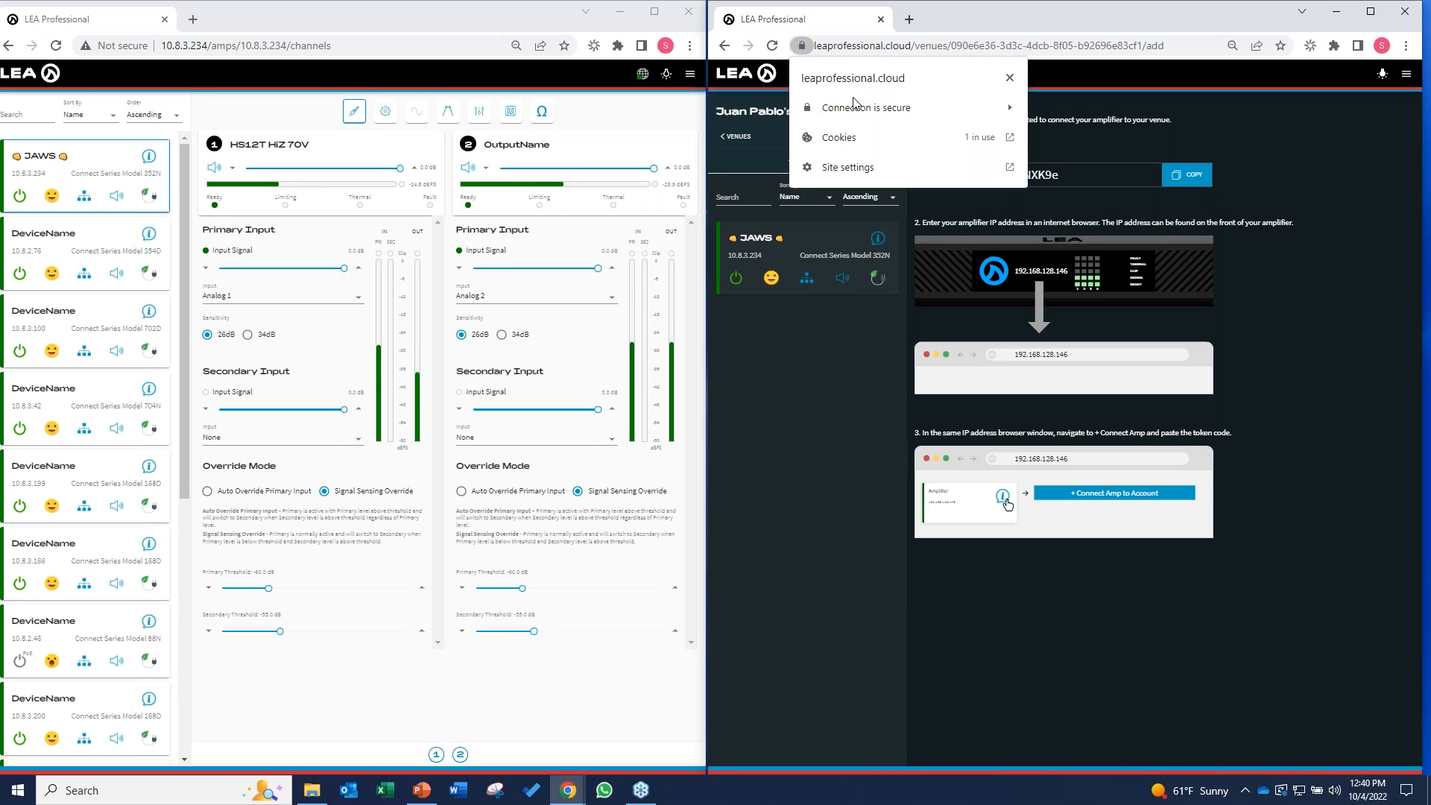
pyautogui.click(866, 107)
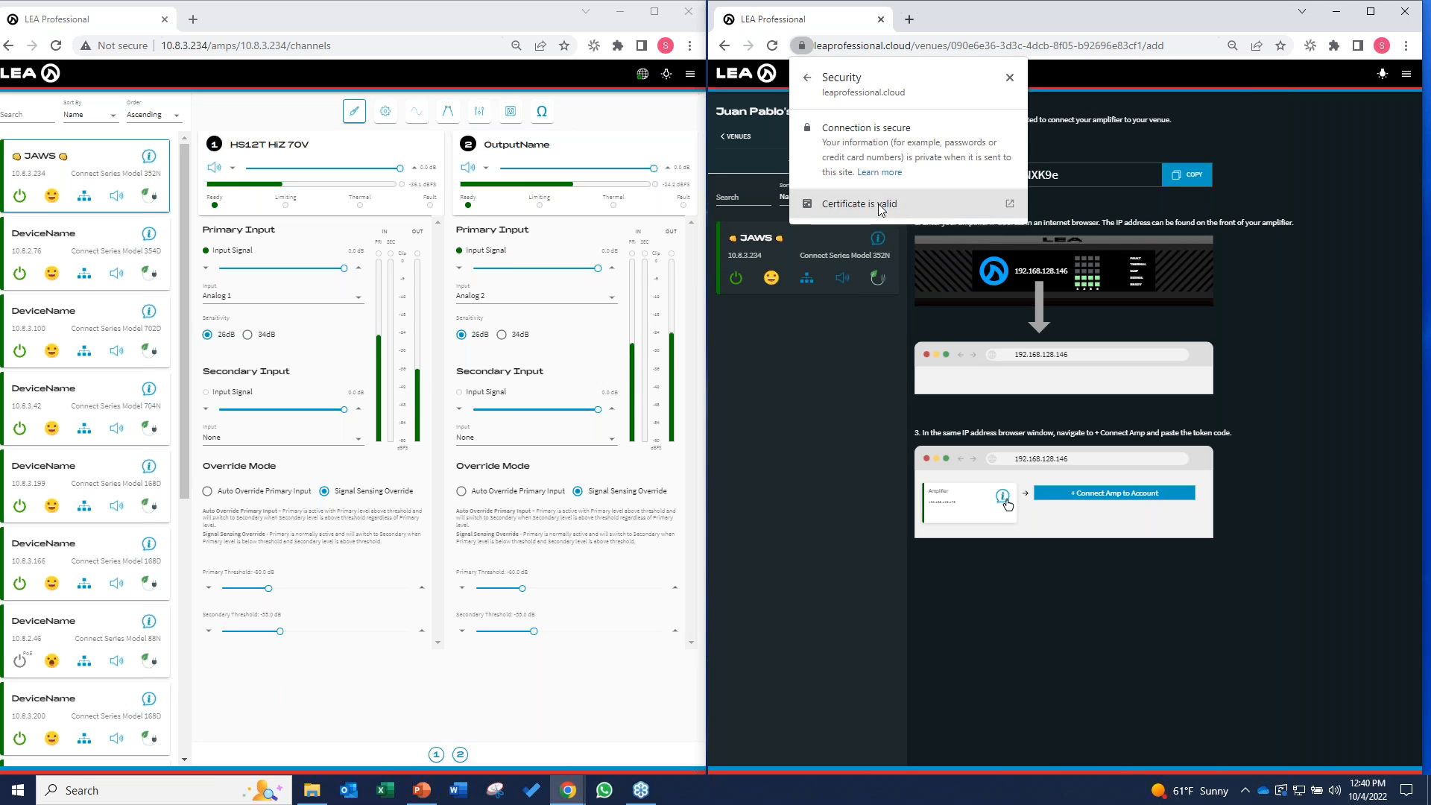
pyautogui.click(858, 203)
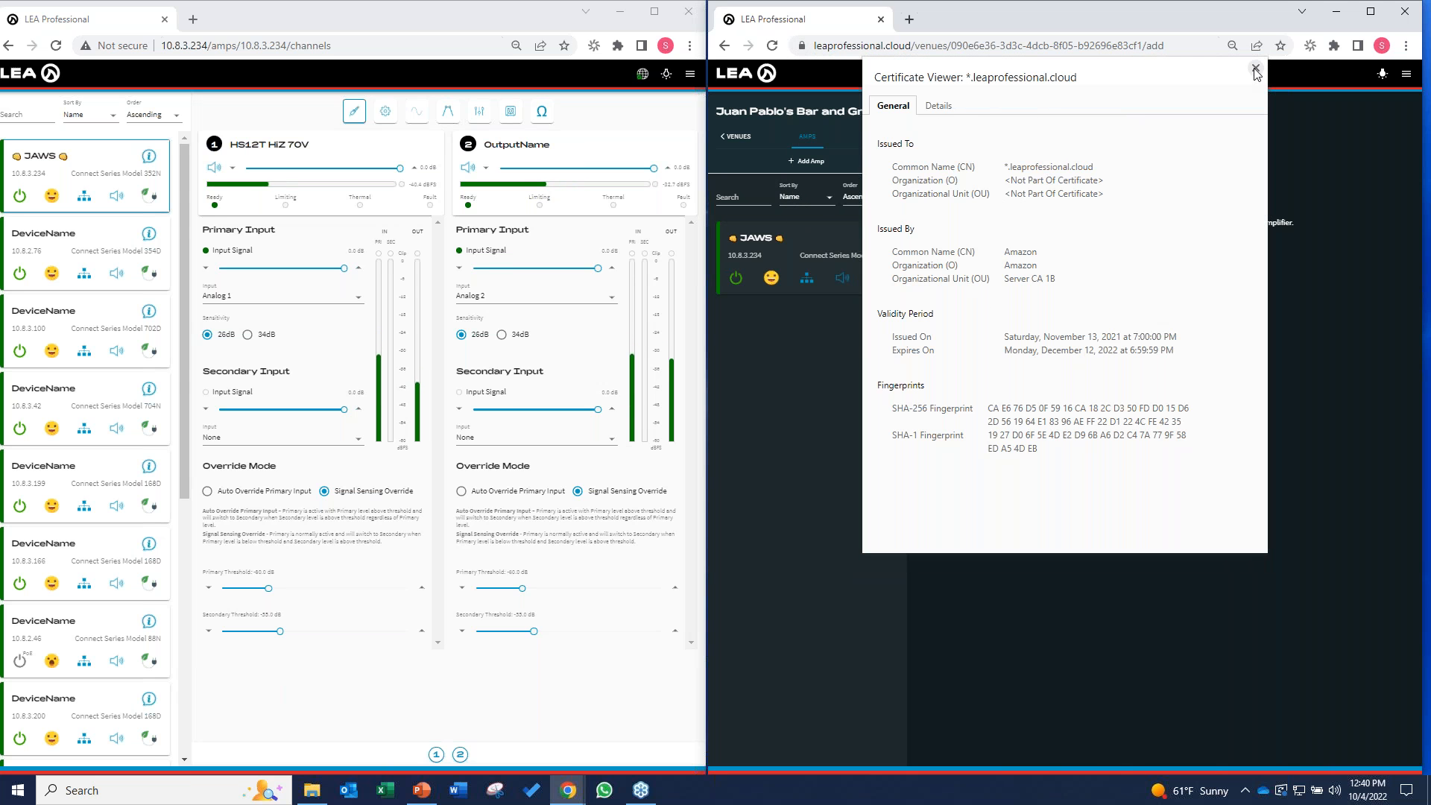
pyautogui.click(1254, 67)
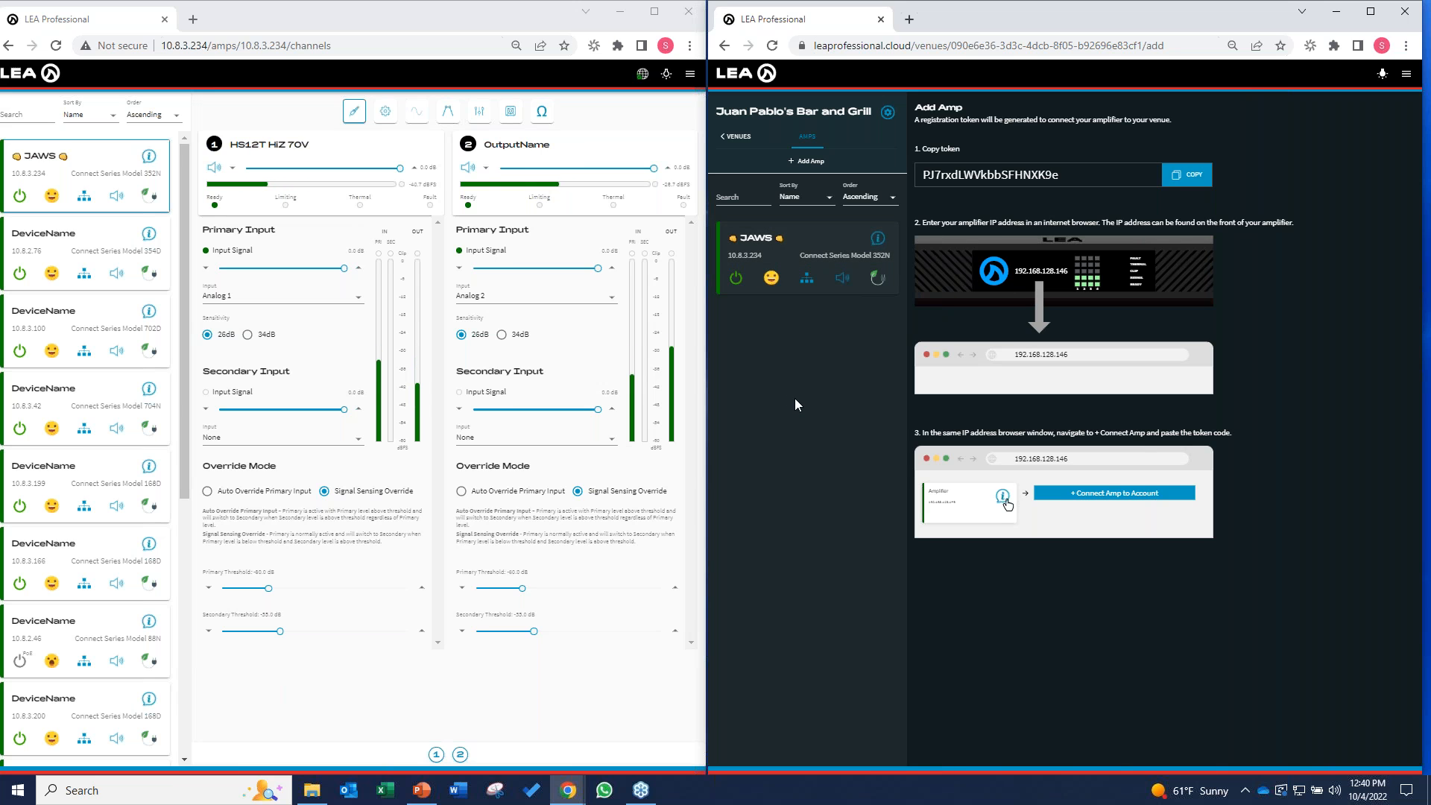
pyautogui.moveTo(847, 340)
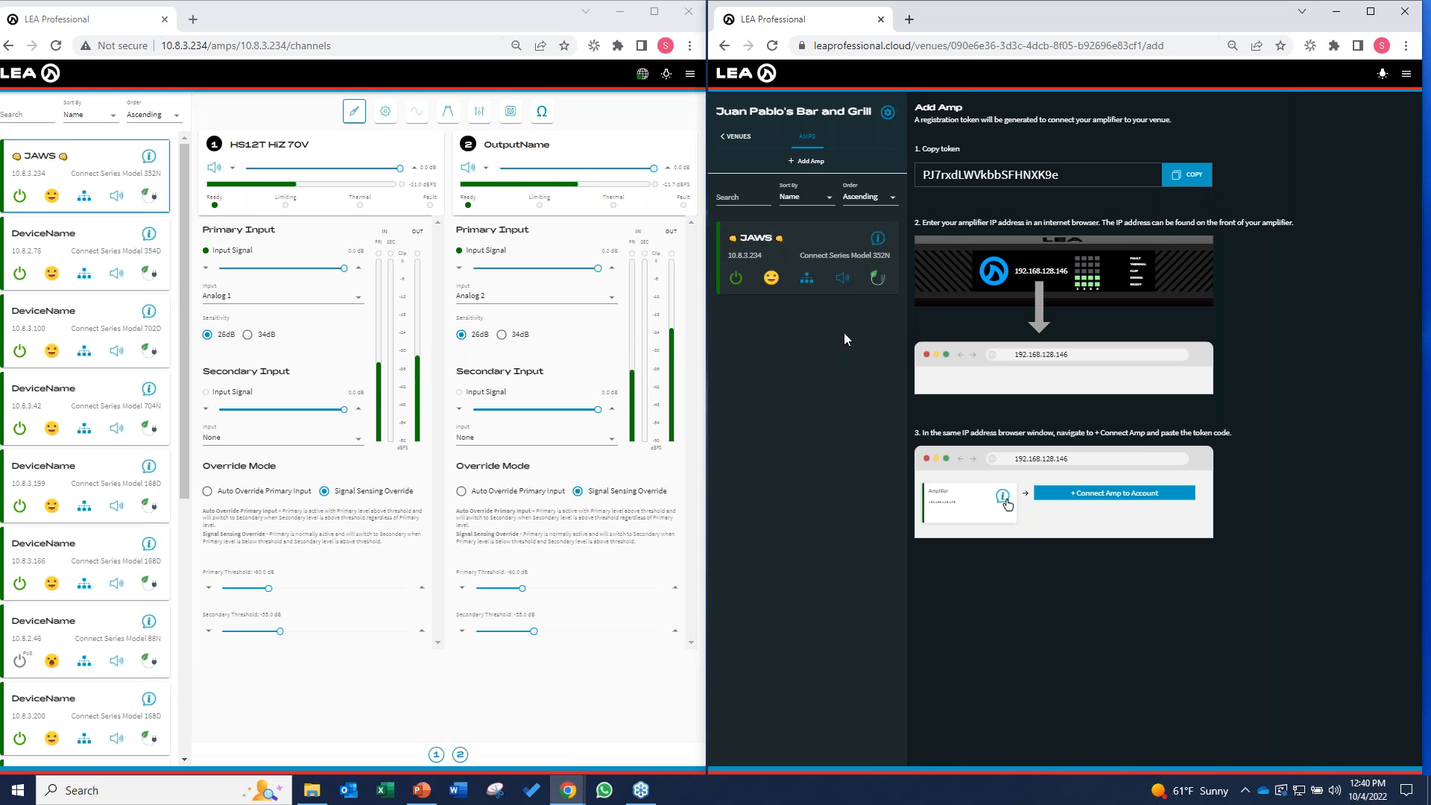
# Step: Open the JAWS amp card in the venue list to load its Channels page
pyautogui.click(829, 244)
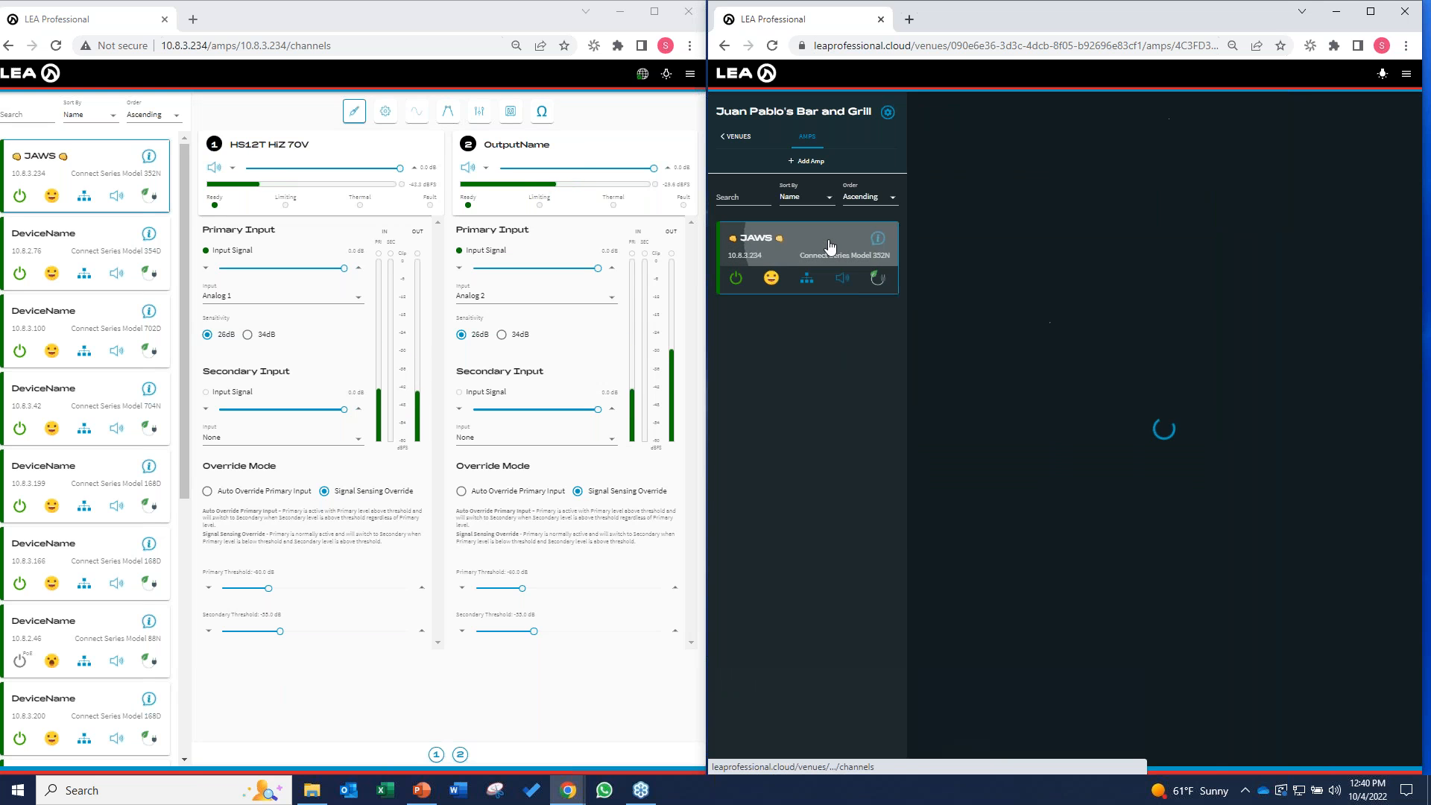
pyautogui.click(829, 244)
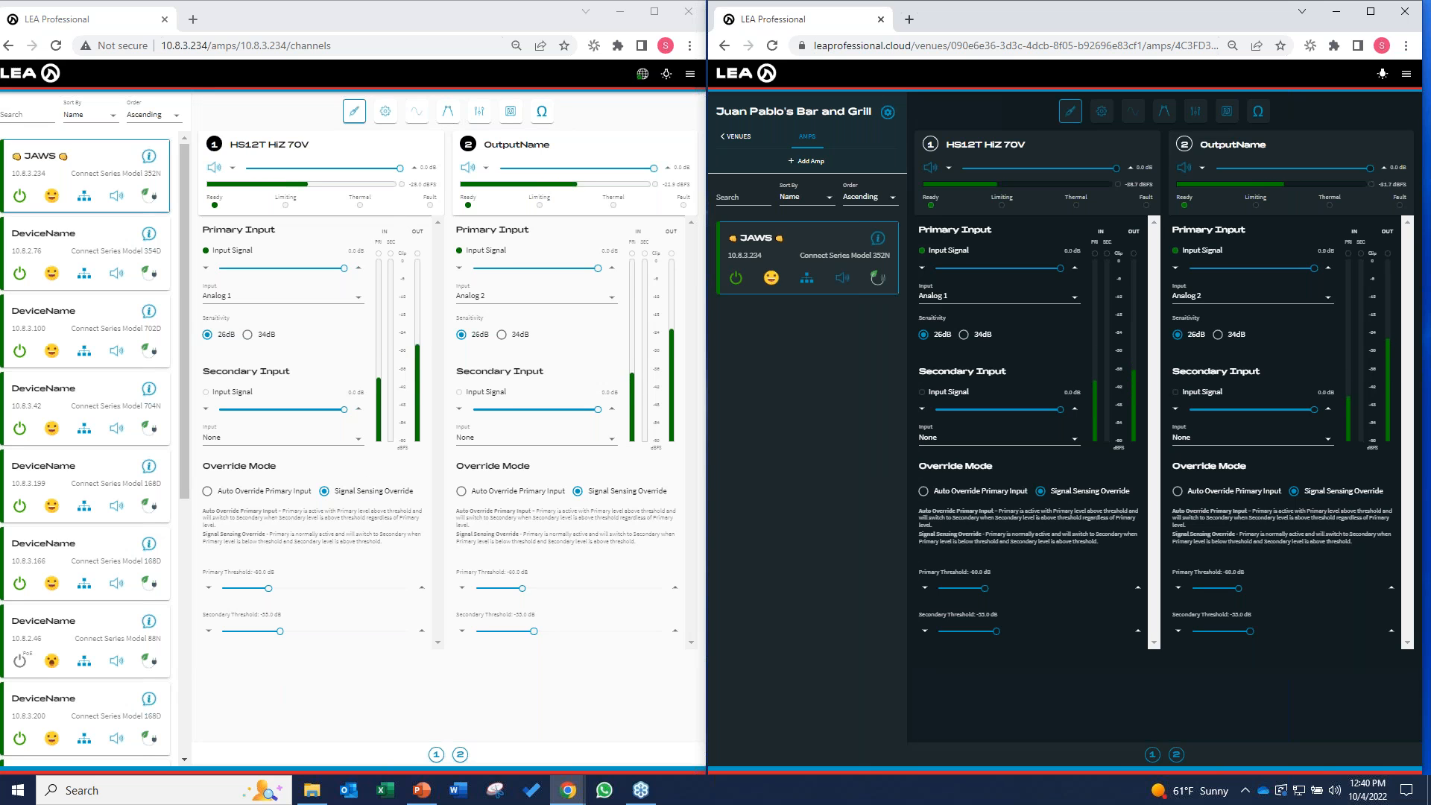
pyautogui.moveTo(138, 566)
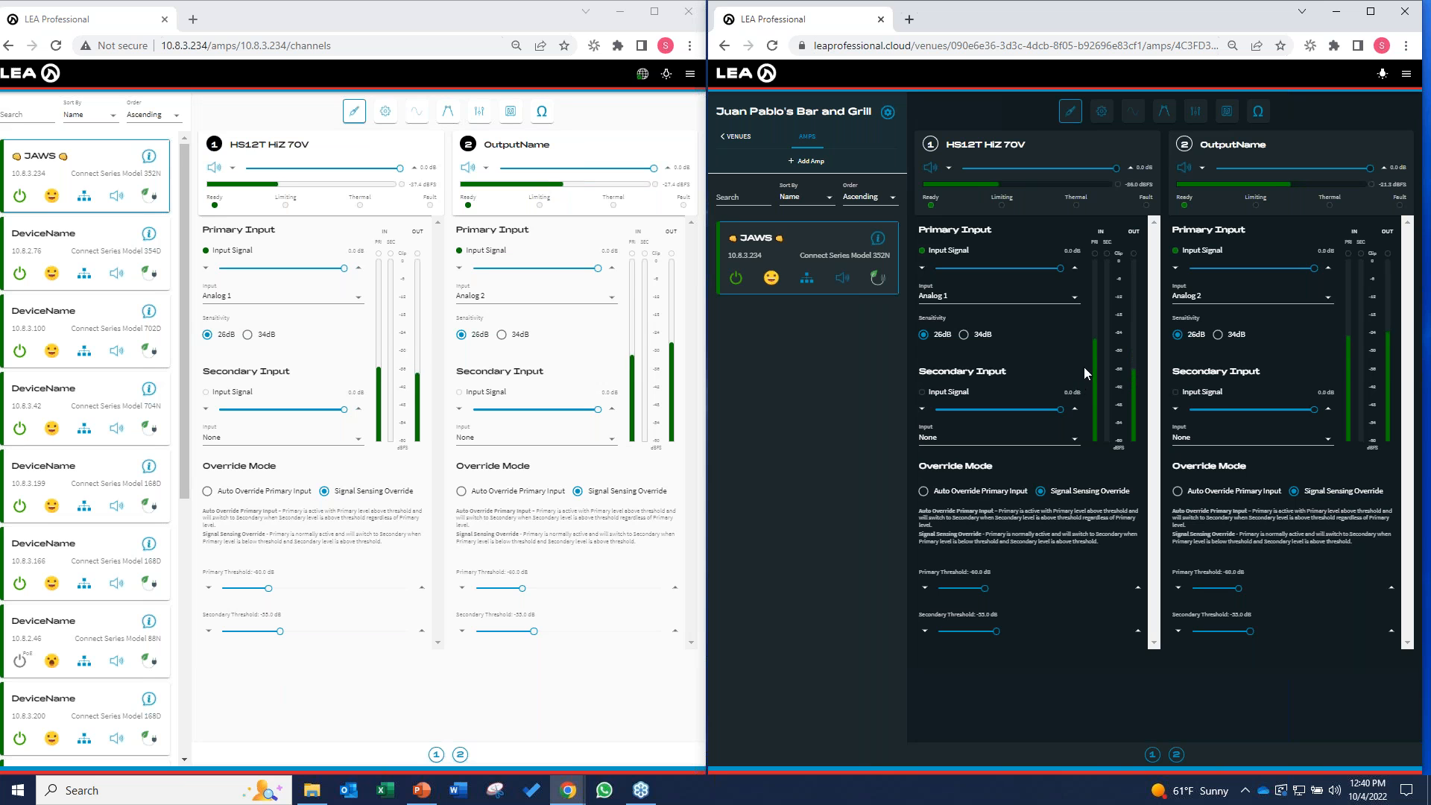
# Step: Open the JAWS amp's Events page and scroll through the load-impedance log
pyautogui.click(878, 239)
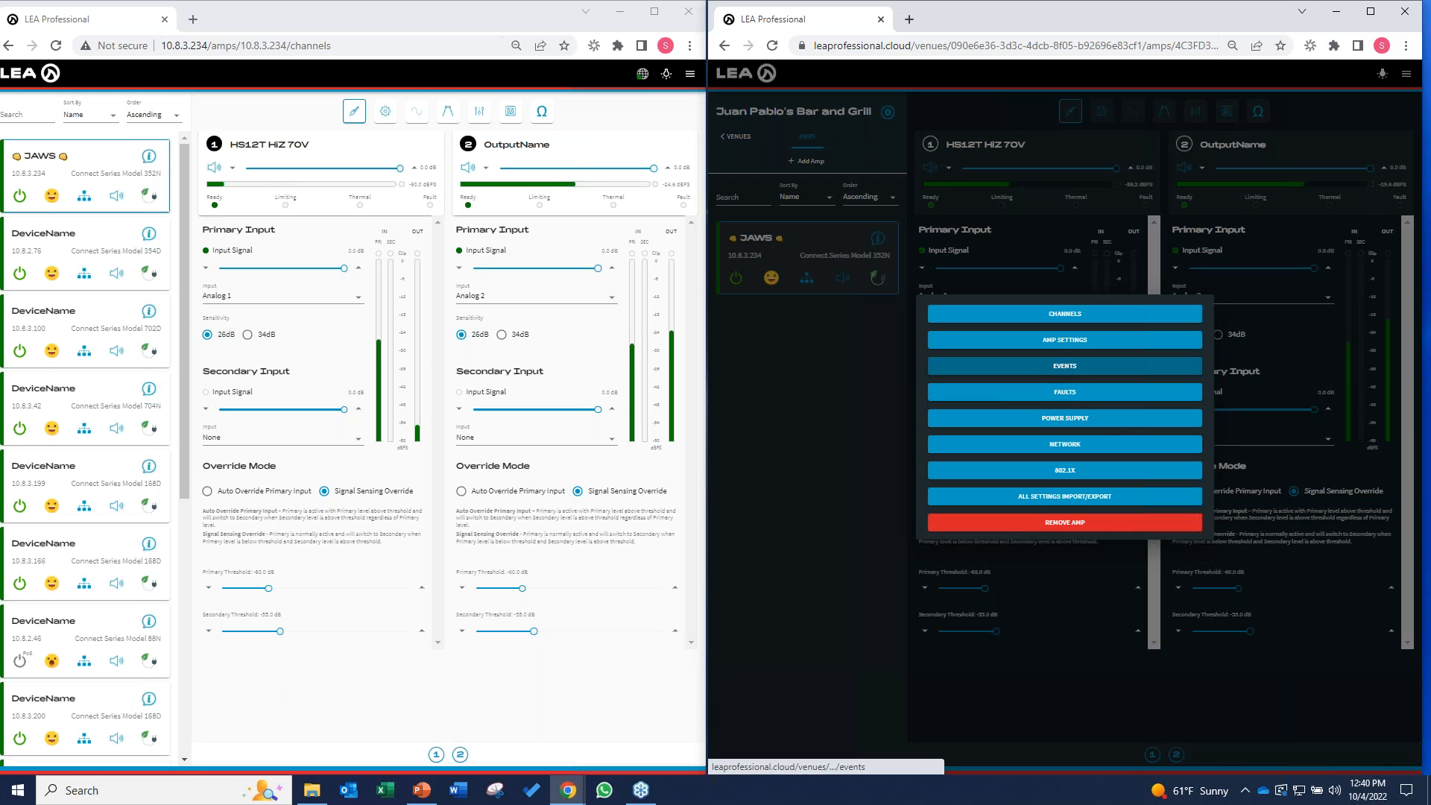
pyautogui.click(1064, 366)
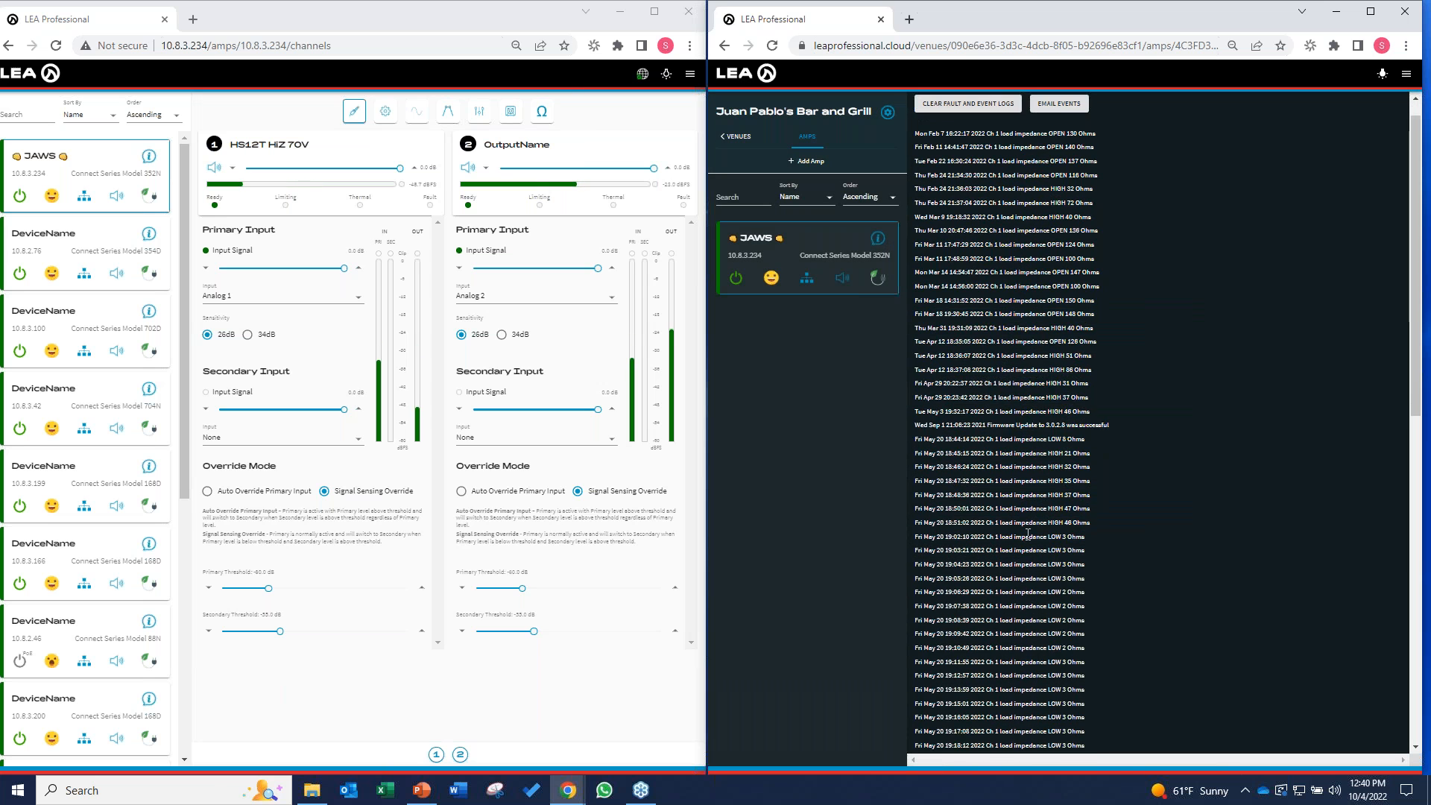
pyautogui.scroll(-3)
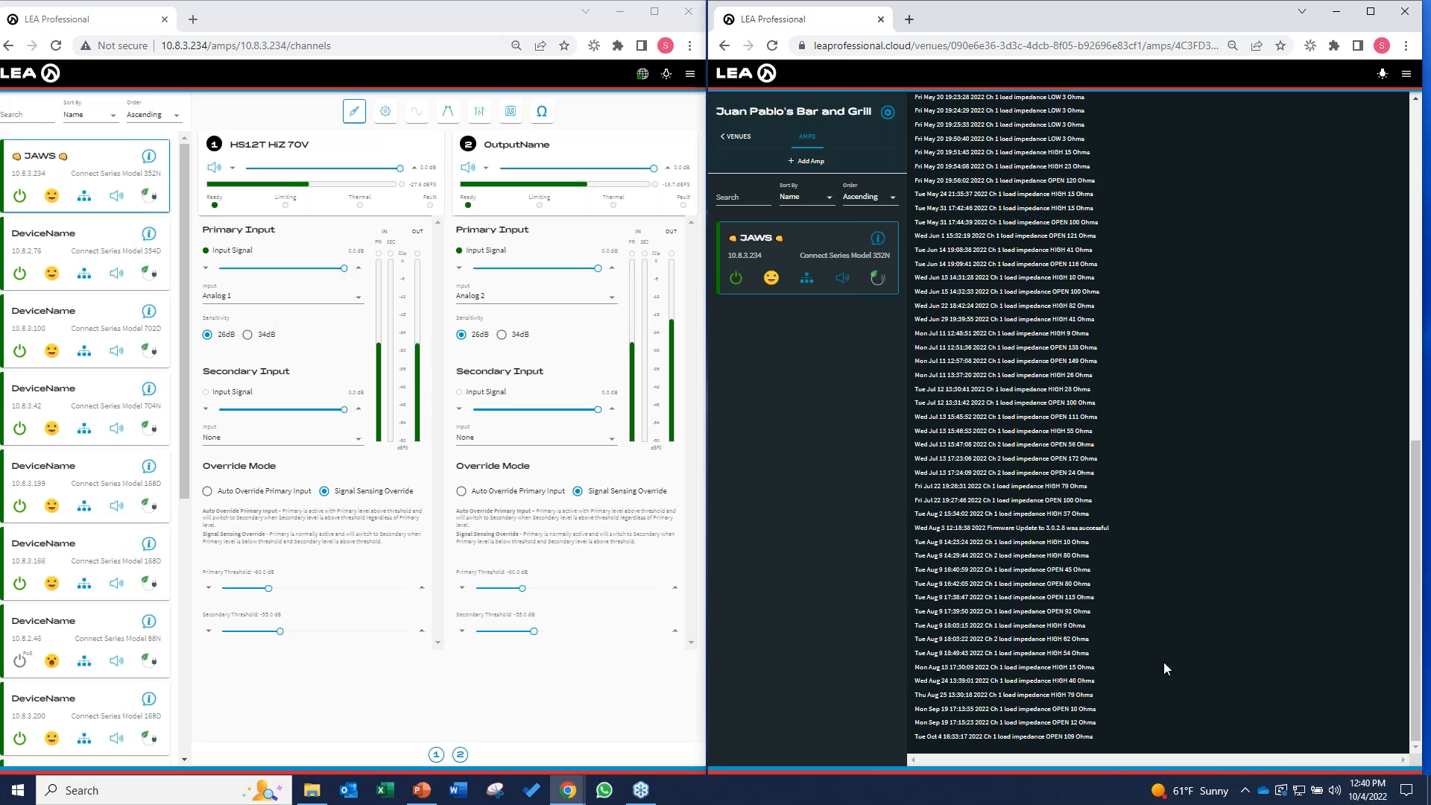
pyautogui.moveTo(840, 239)
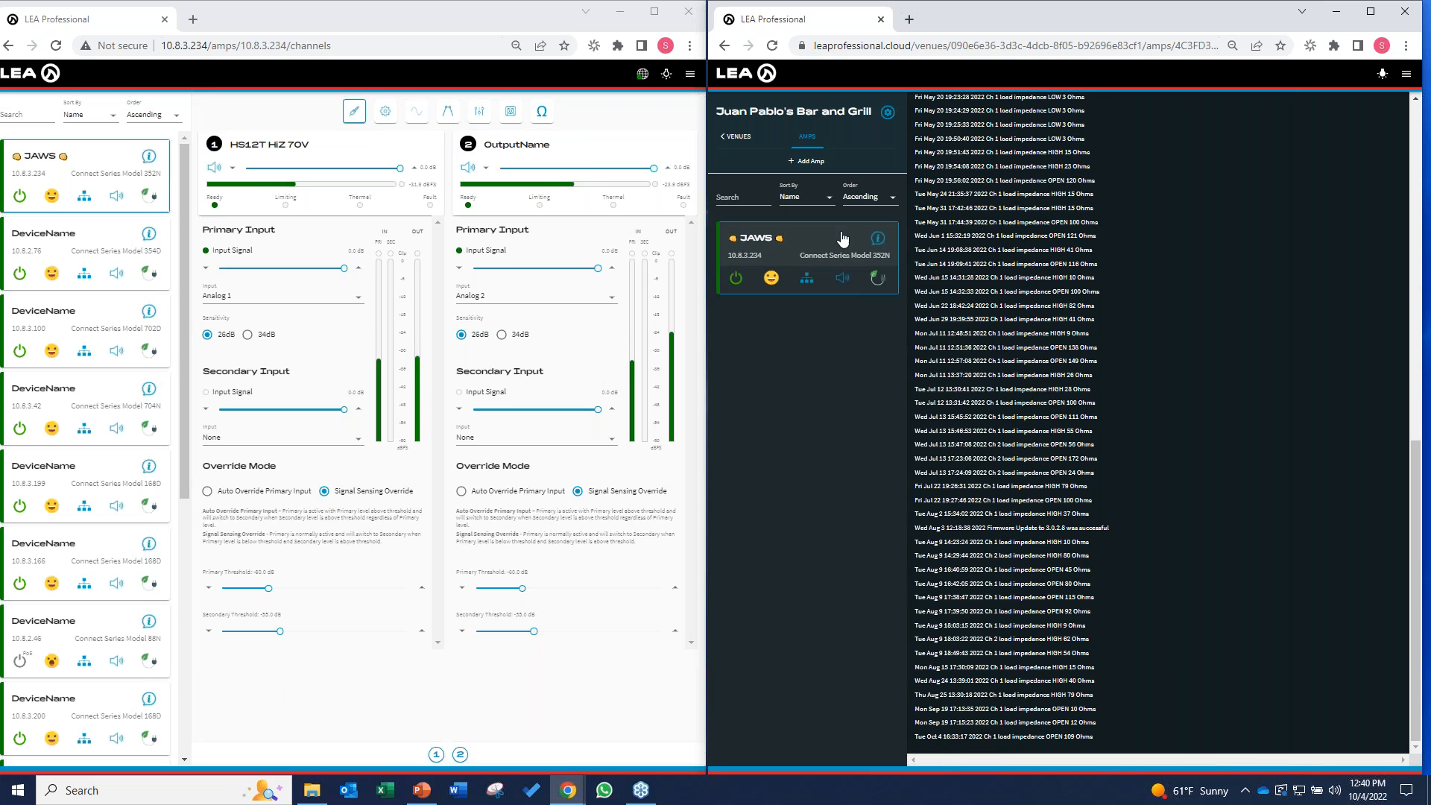
# Step: Go back from the event log to the JAWS channel view in the cloud
pyautogui.click(806, 256)
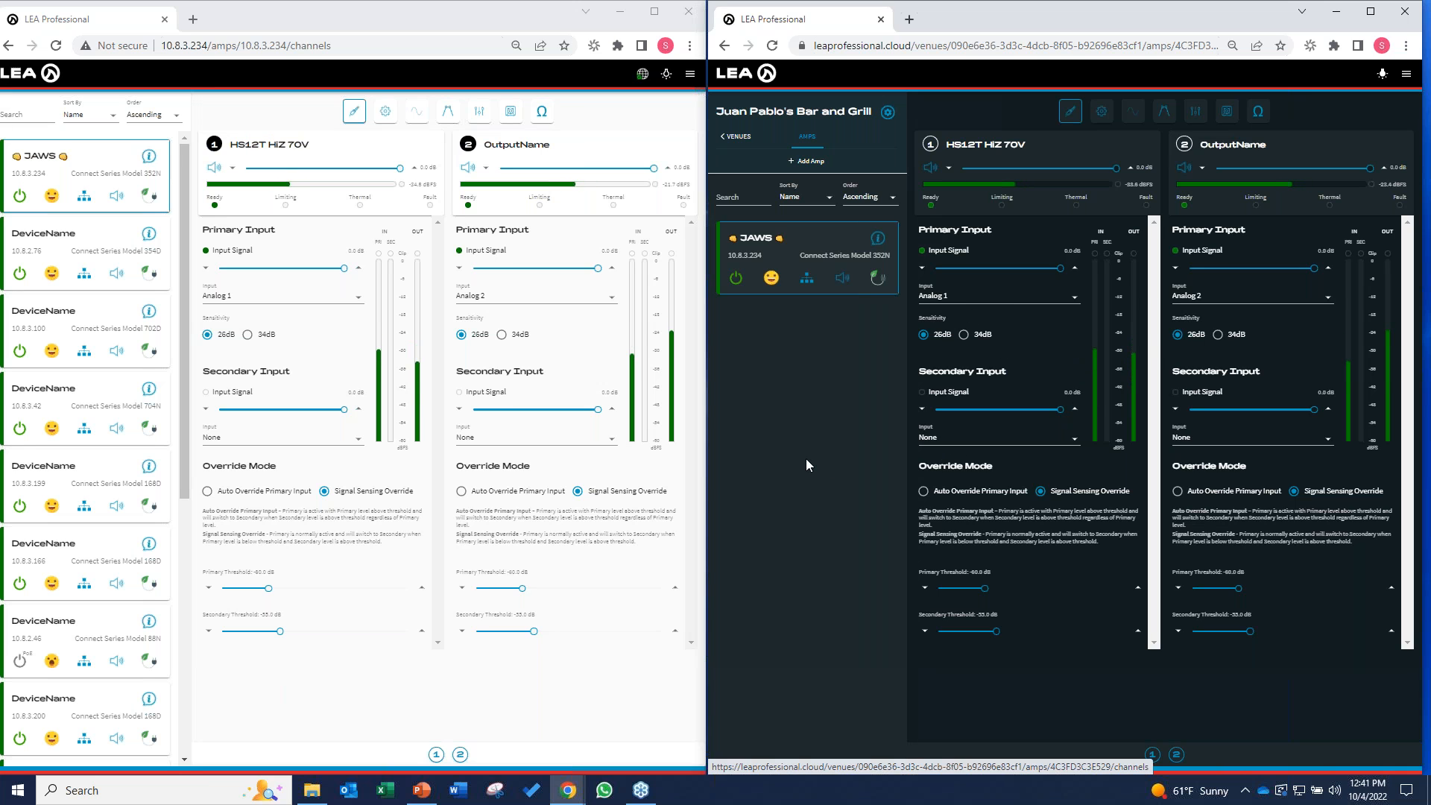
pyautogui.moveTo(869, 457)
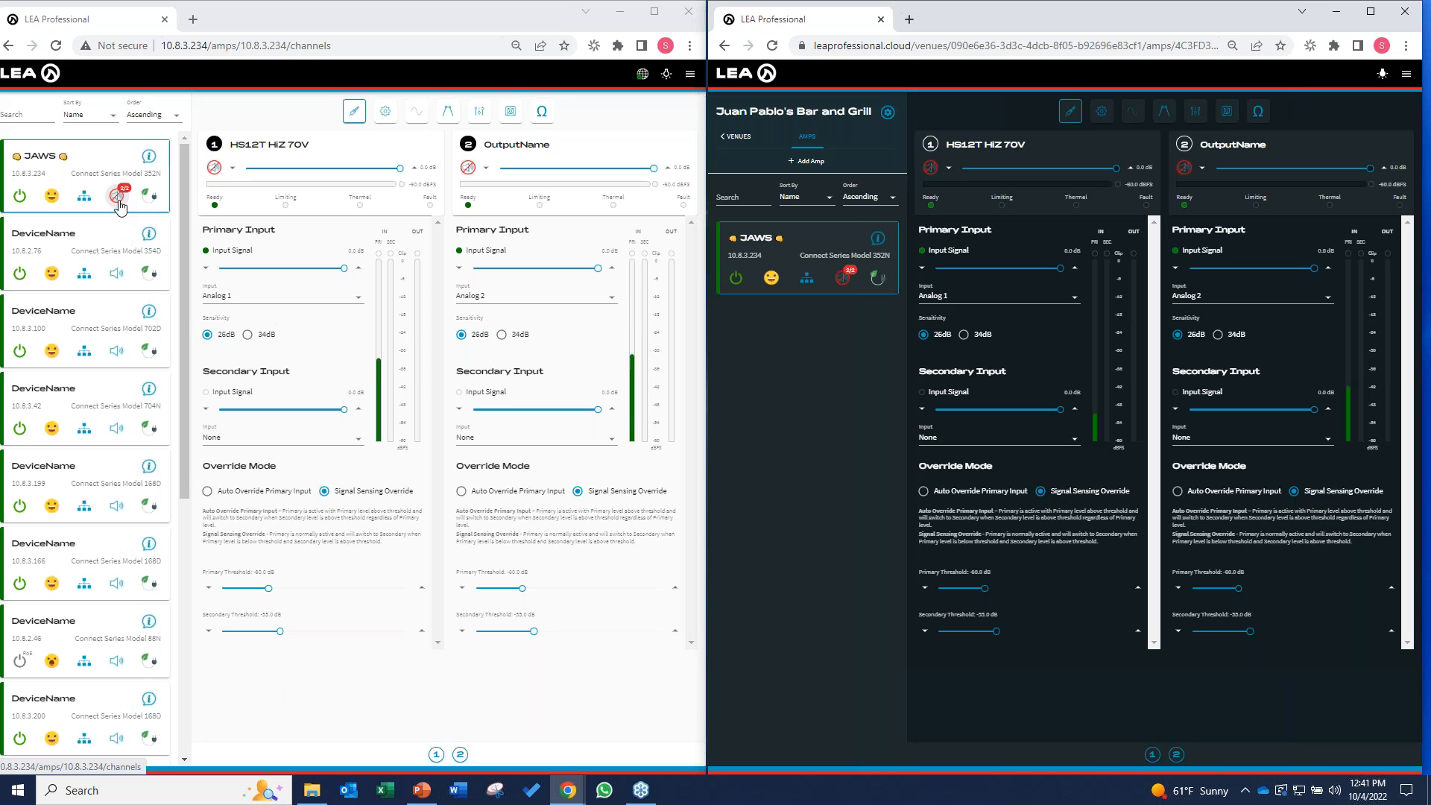
pyautogui.moveTo(182, 237)
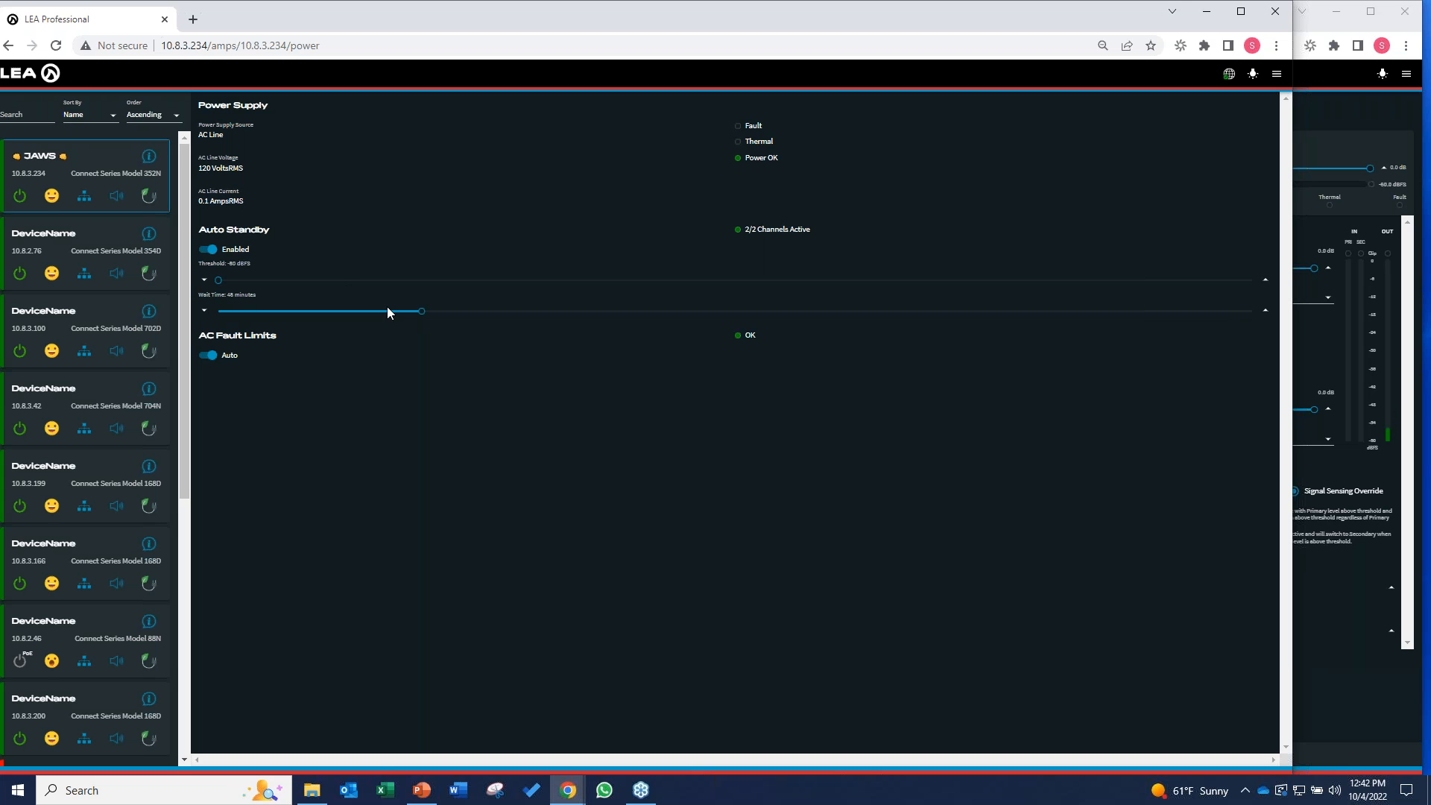
pyautogui.moveTo(683, 289)
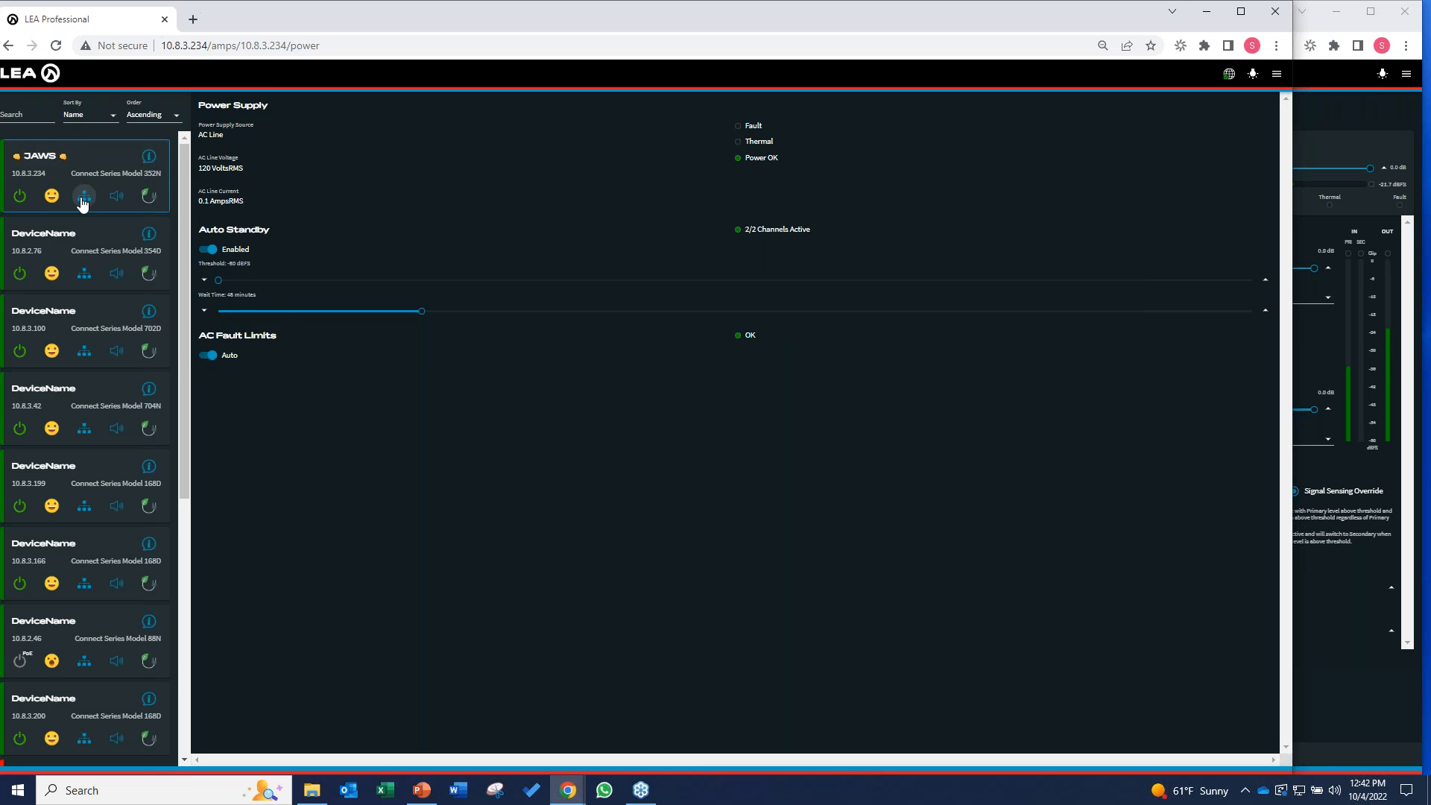
# Step: Open the amp's Power Supply page showing auto standby enabled and power OK
pyautogui.click(84, 199)
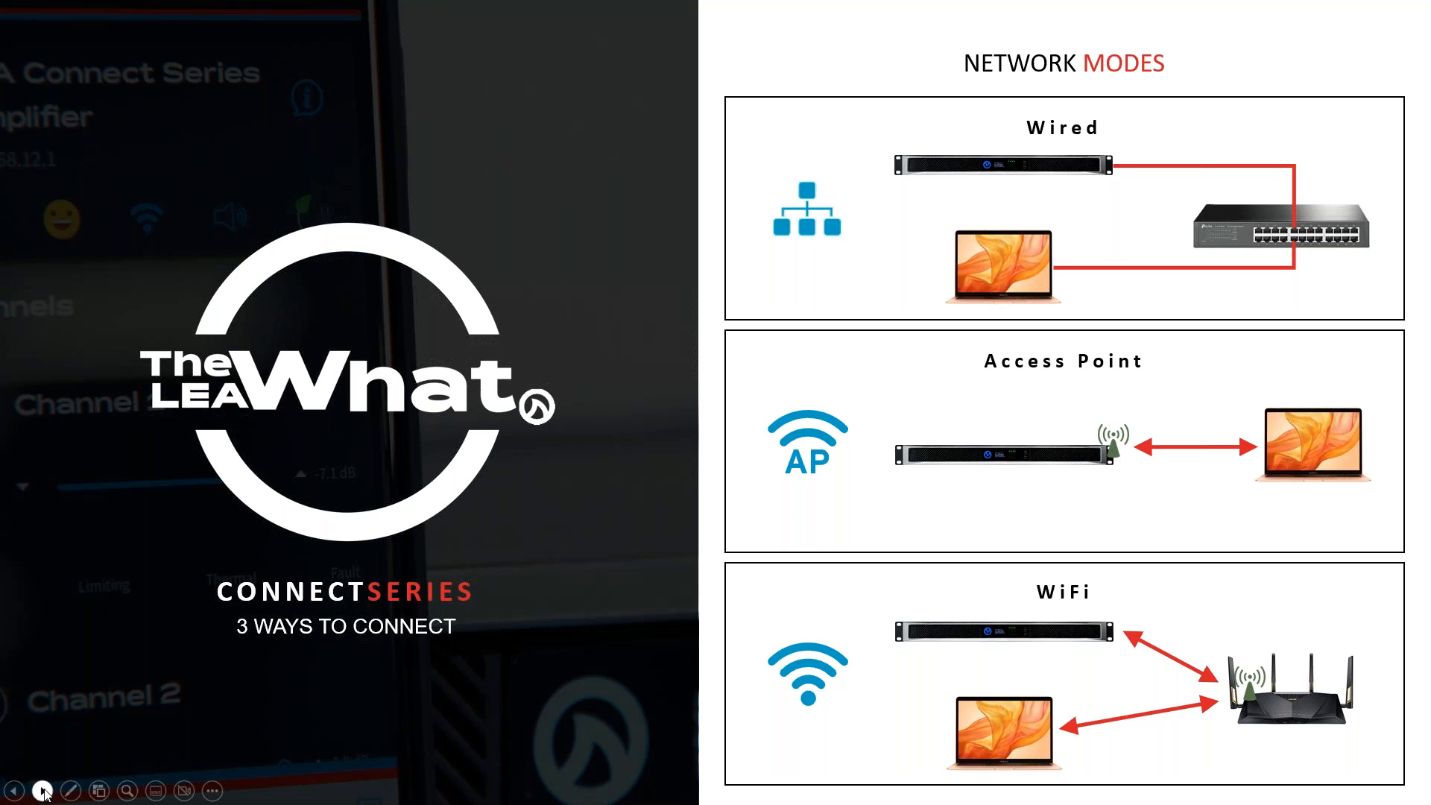
# Step: Advance the slideshow to the Connect Series APIs and third-party control modules slide
pyautogui.click(42, 790)
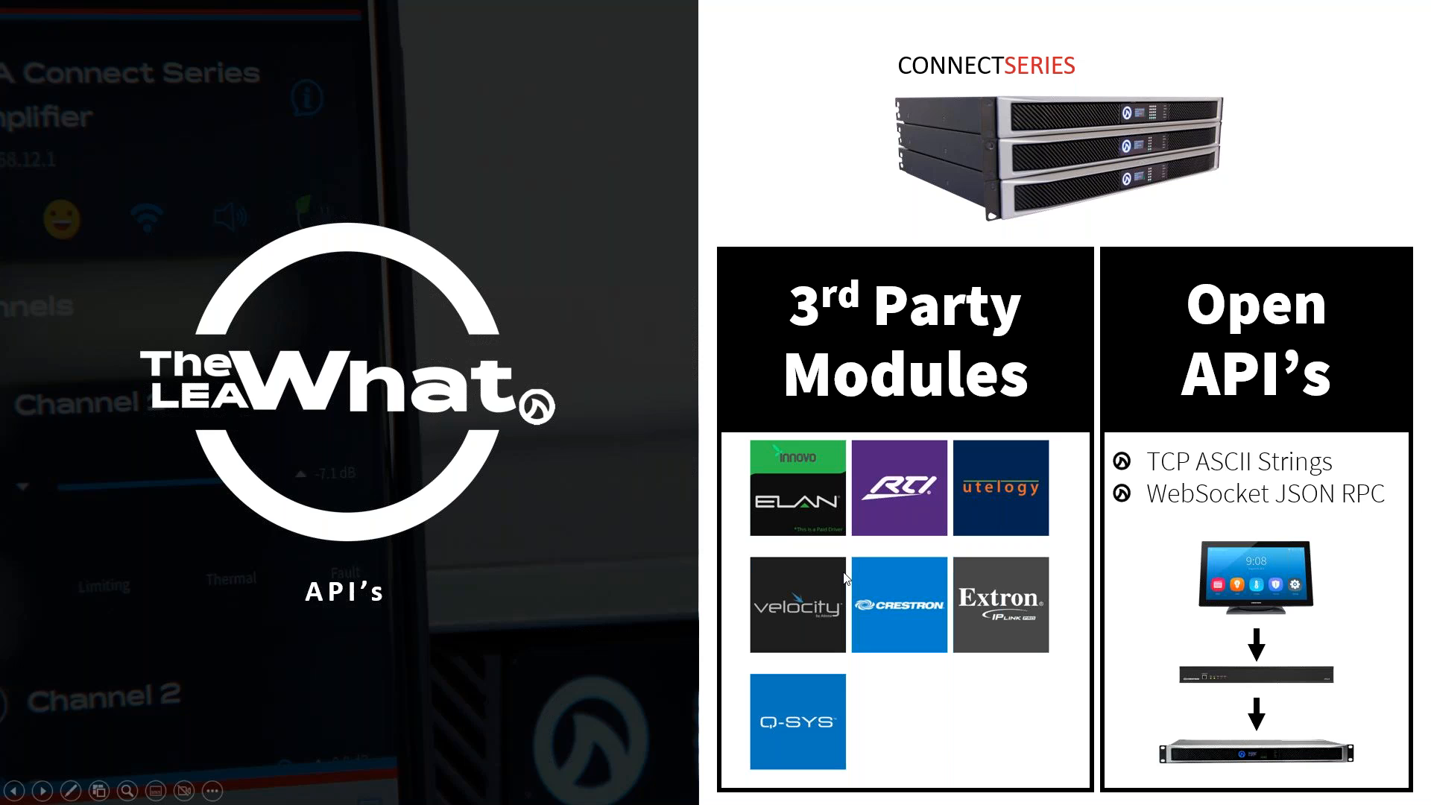
pyautogui.moveTo(101, 781)
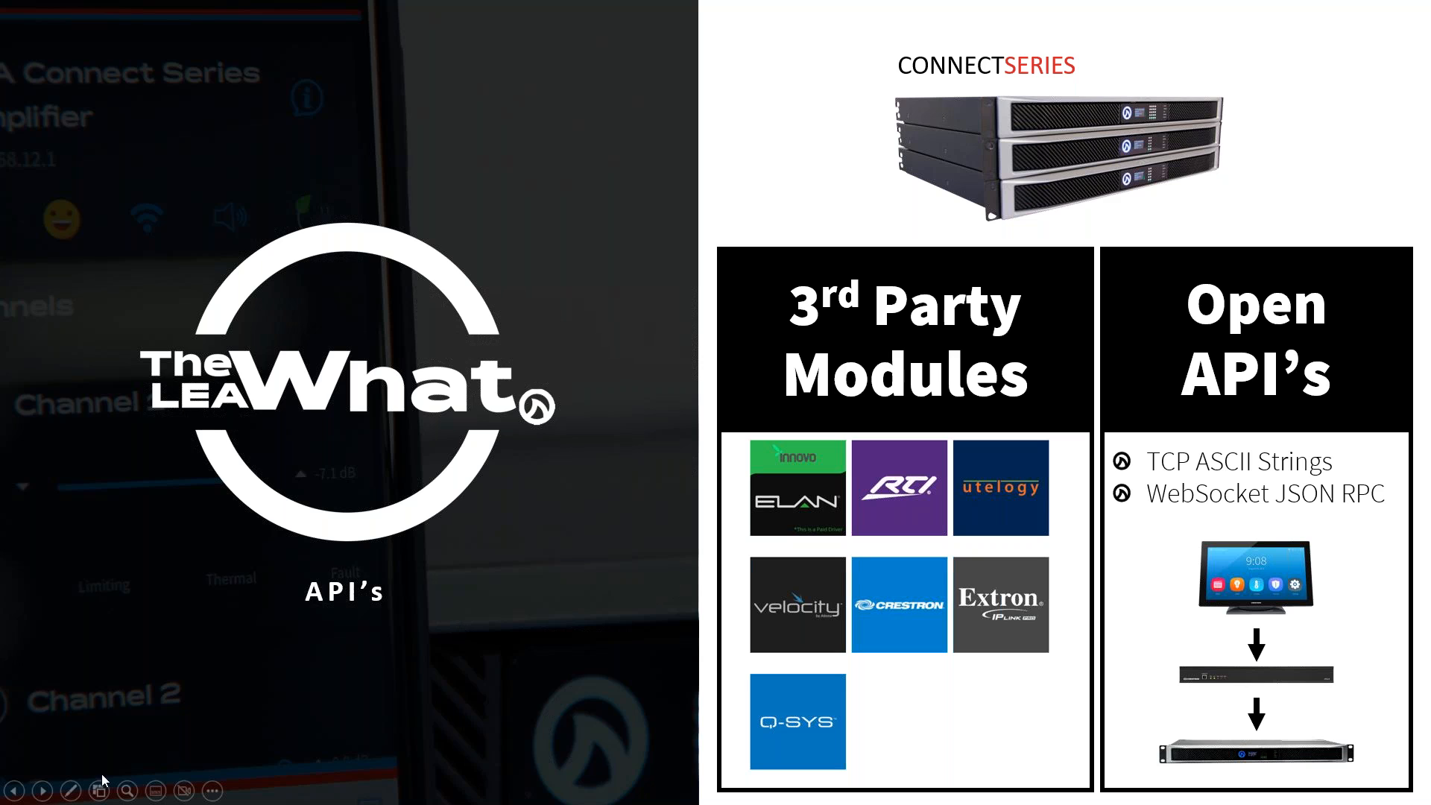
# Step: Advance to the Speaker Tunings slide listing brands like Bose, JBL and Sonance
pyautogui.click(43, 790)
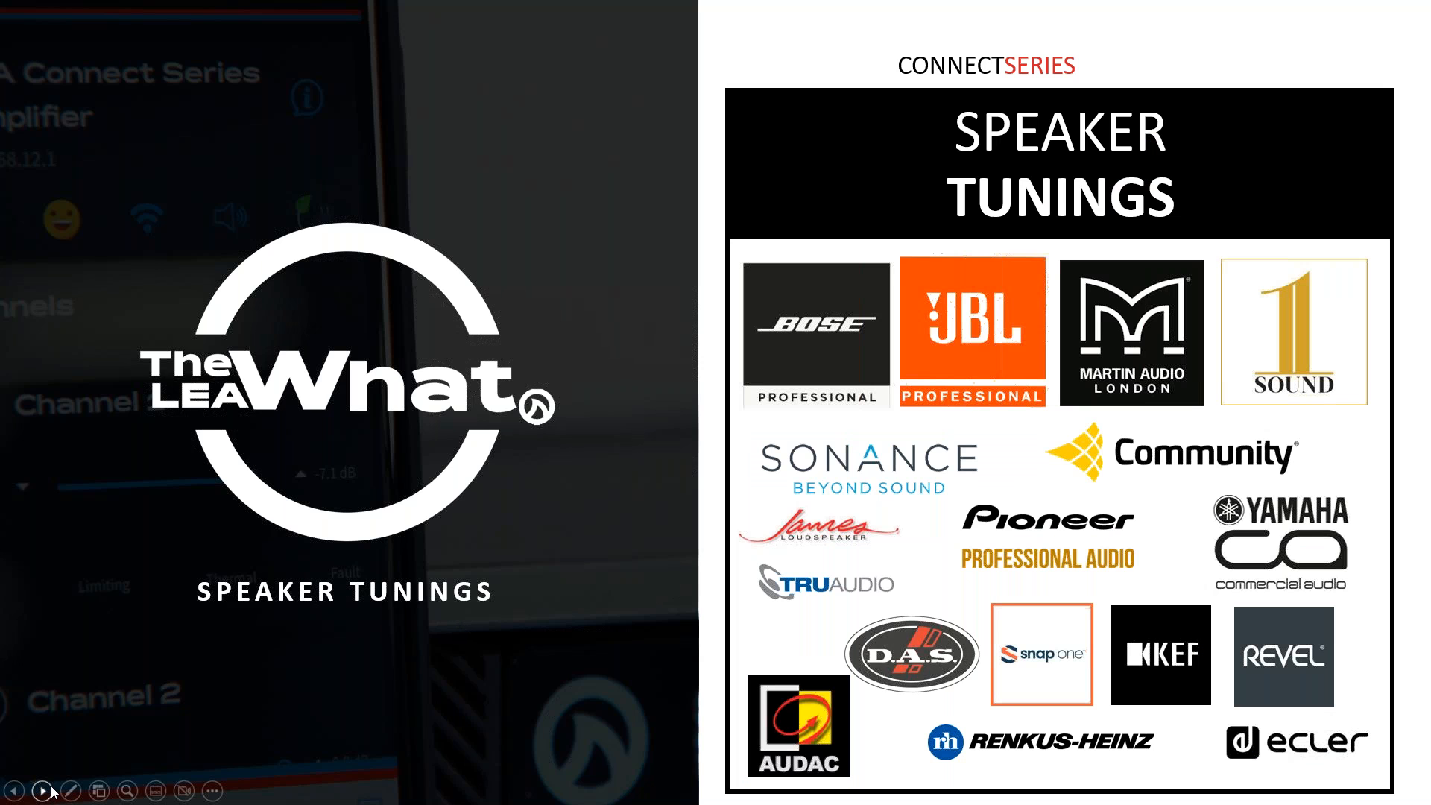
pyautogui.moveTo(1285, 694)
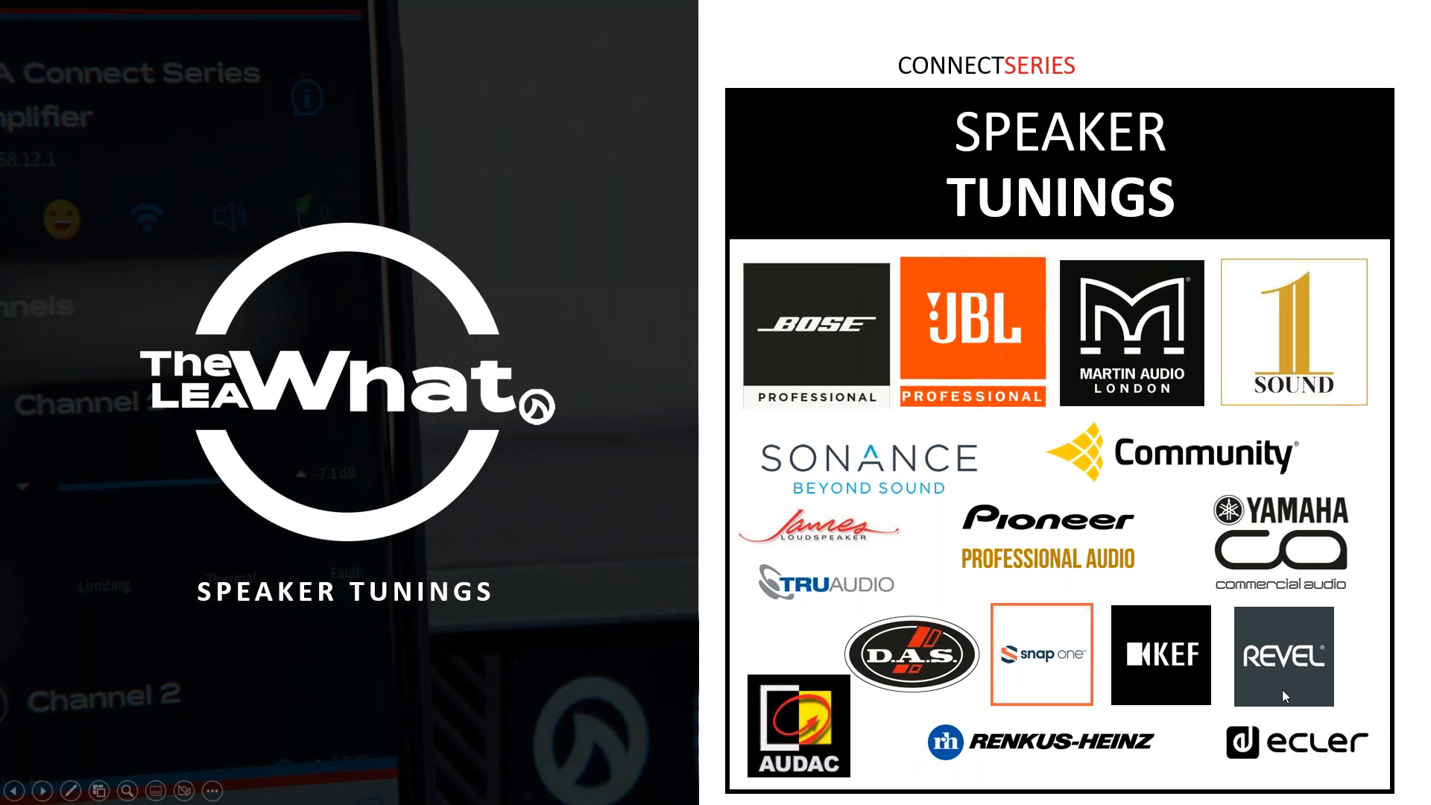
pyautogui.moveTo(828, 486)
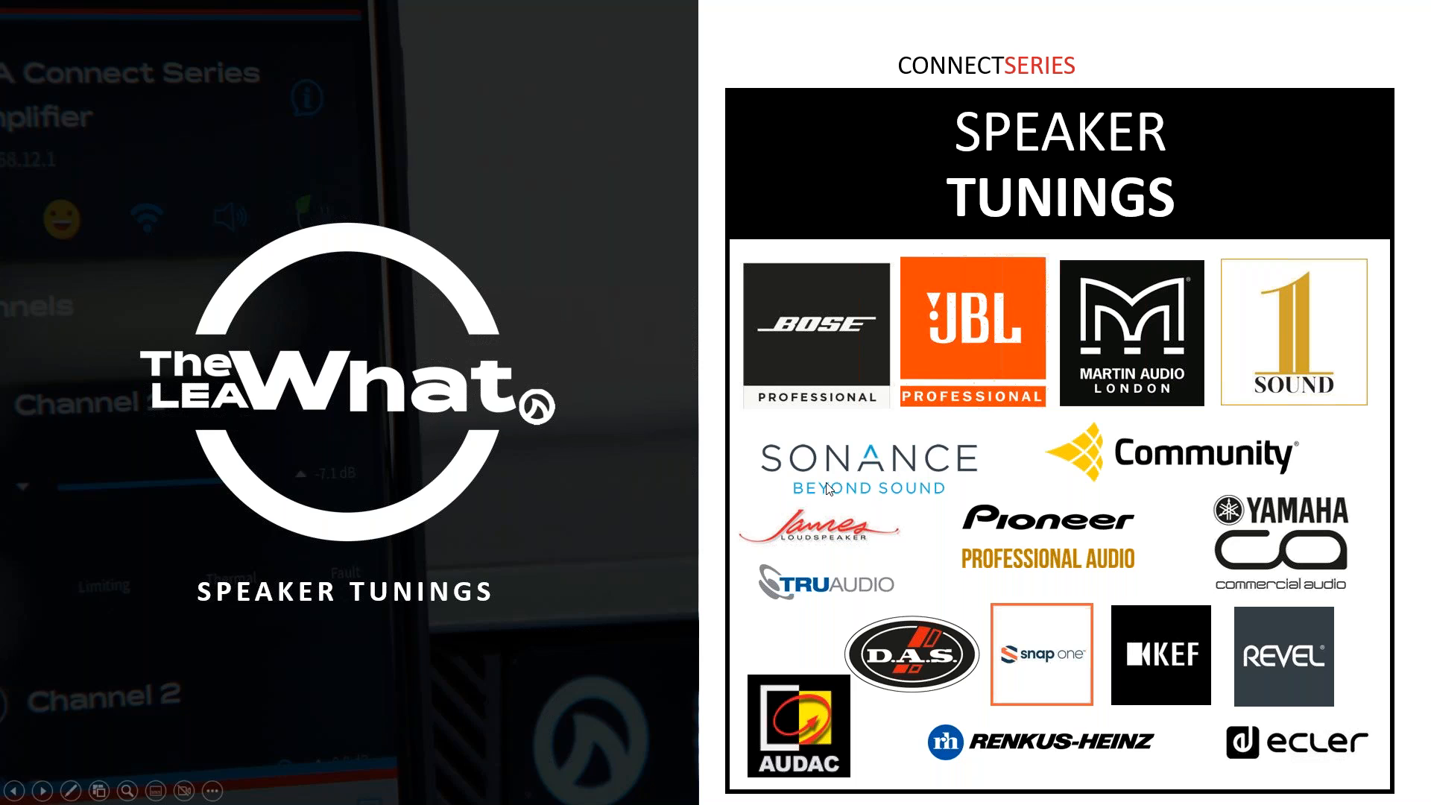